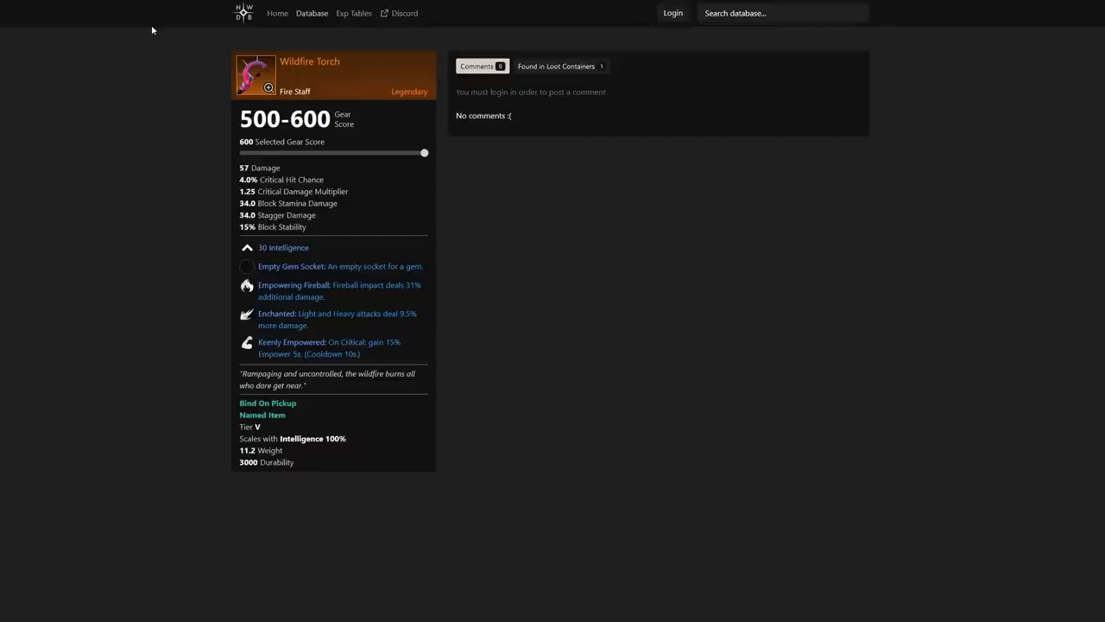
{"action": "mouse_move", "coordinate": [155, 55]}
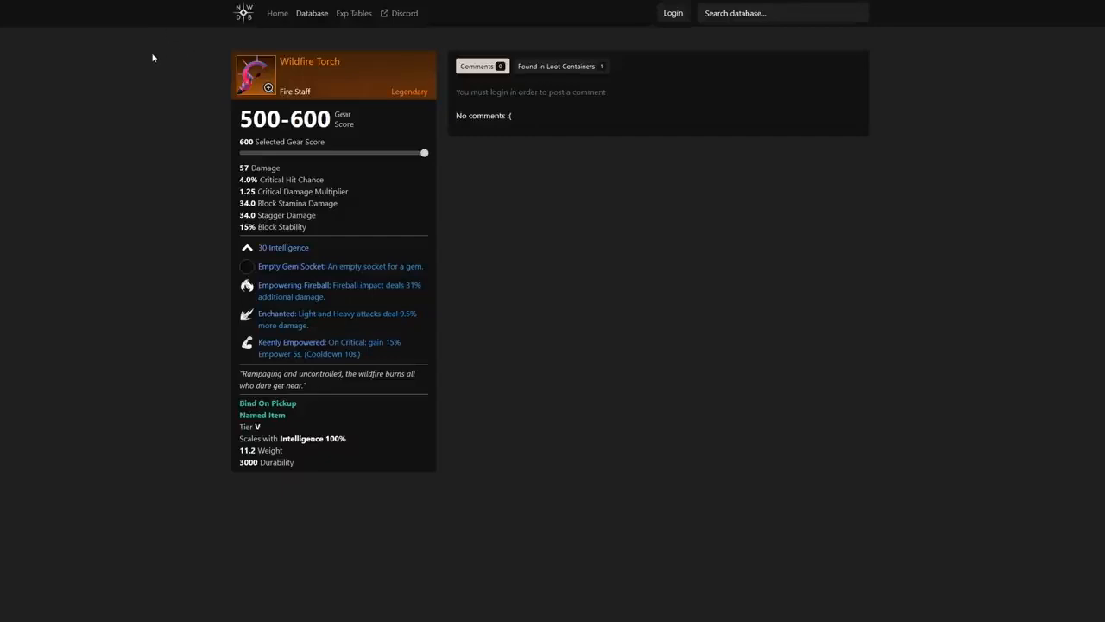
{"action": "mouse_move", "coordinate": [294, 290]}
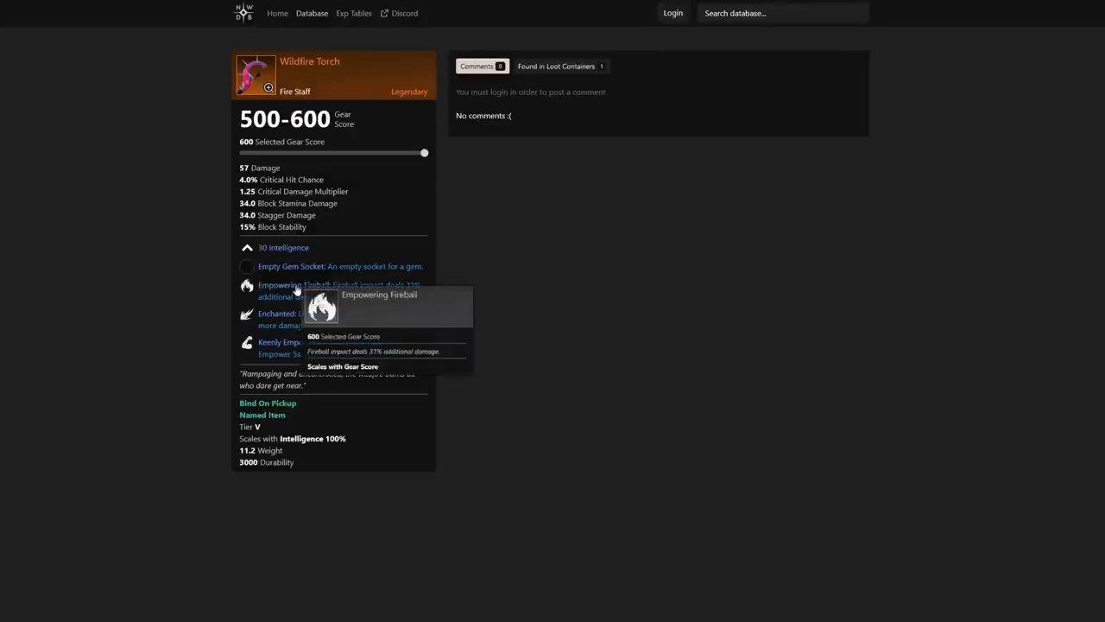
{"action": "mouse_move", "coordinate": [613, 302]}
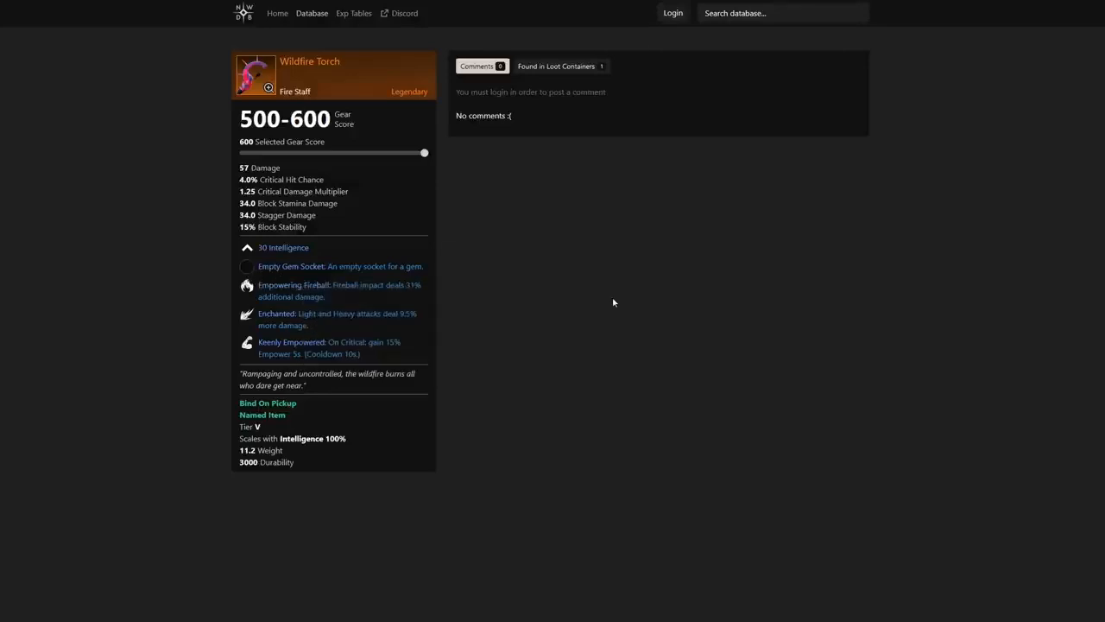
{"action": "mouse_move", "coordinate": [599, 301]}
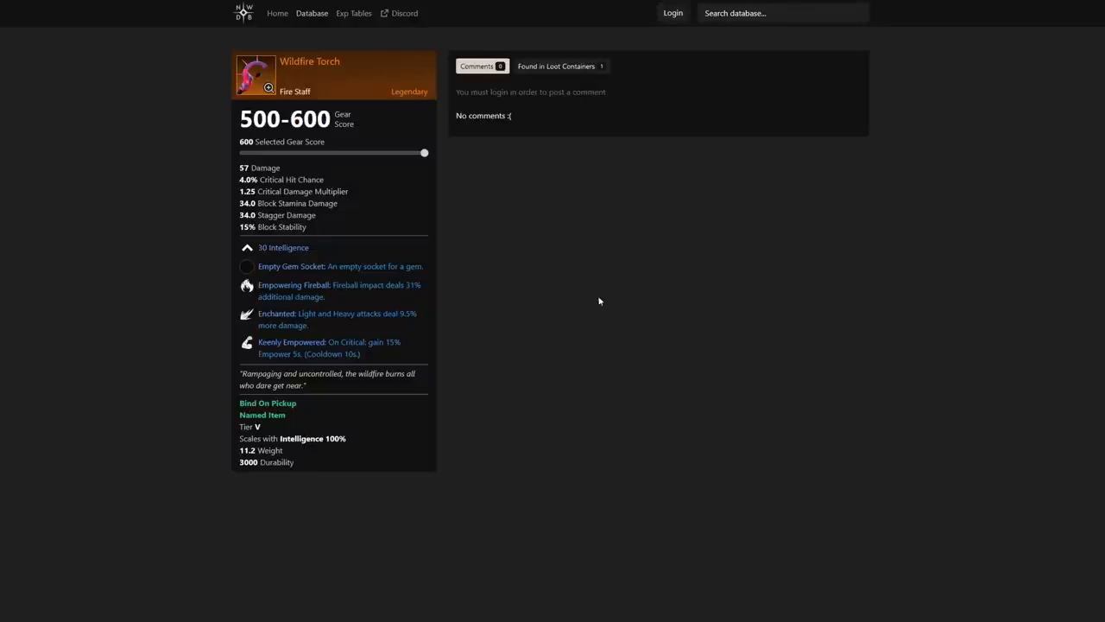
{"action": "mouse_move", "coordinate": [568, 352]}
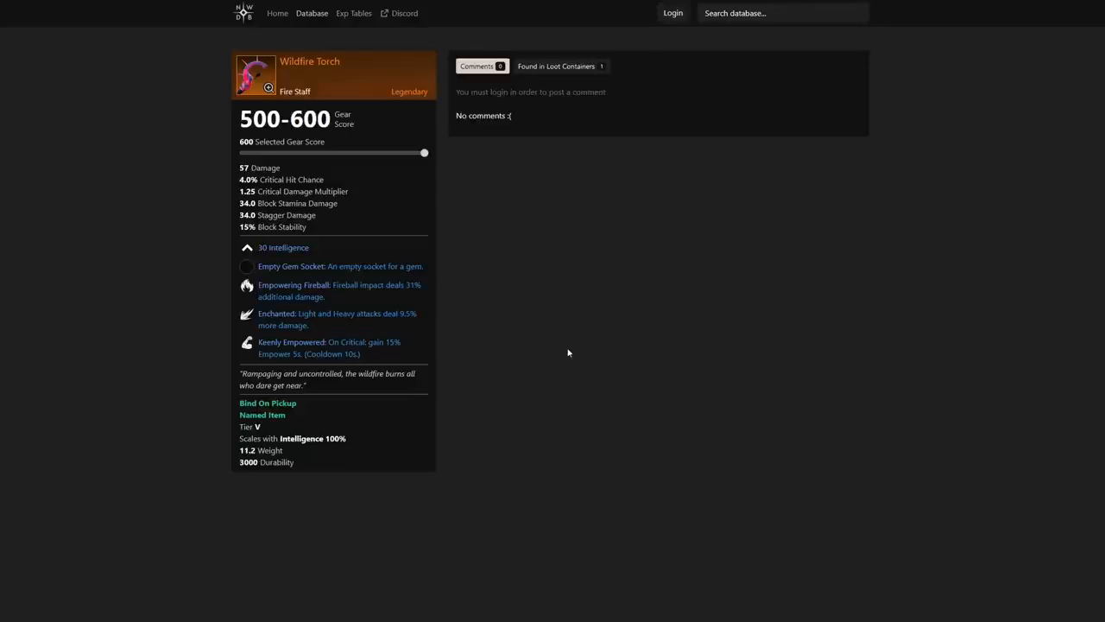
{"action": "mouse_move", "coordinate": [561, 132]}
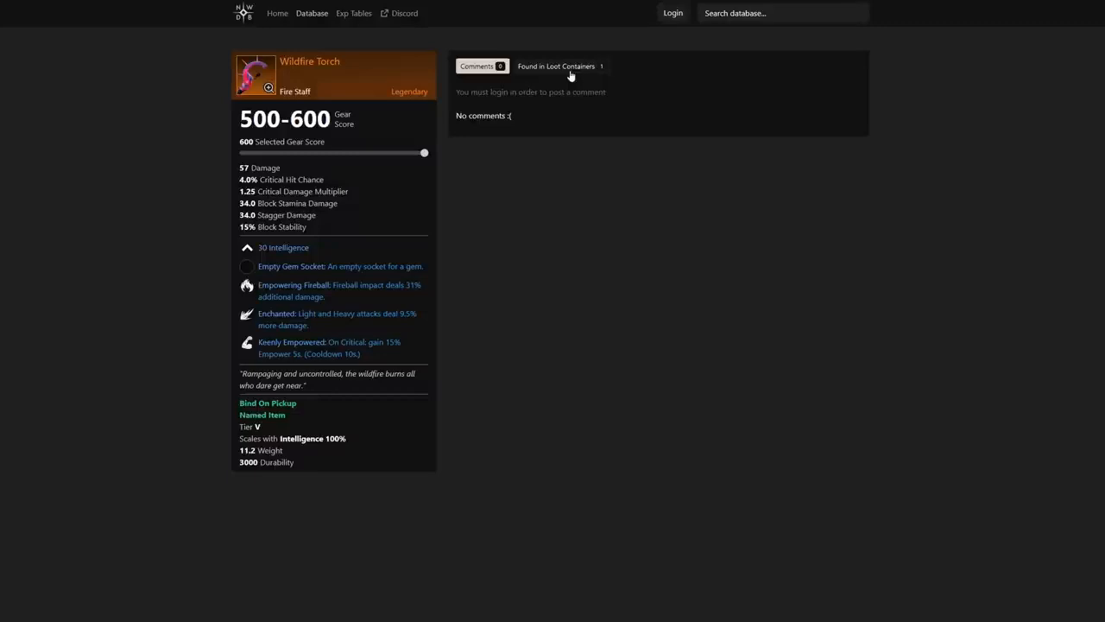
- View the Crystalline Curse recipe: Arcana 200, 20 Water Quintessence, 15 Runic Leather
{"action": "left_click", "coordinate": [556, 66]}
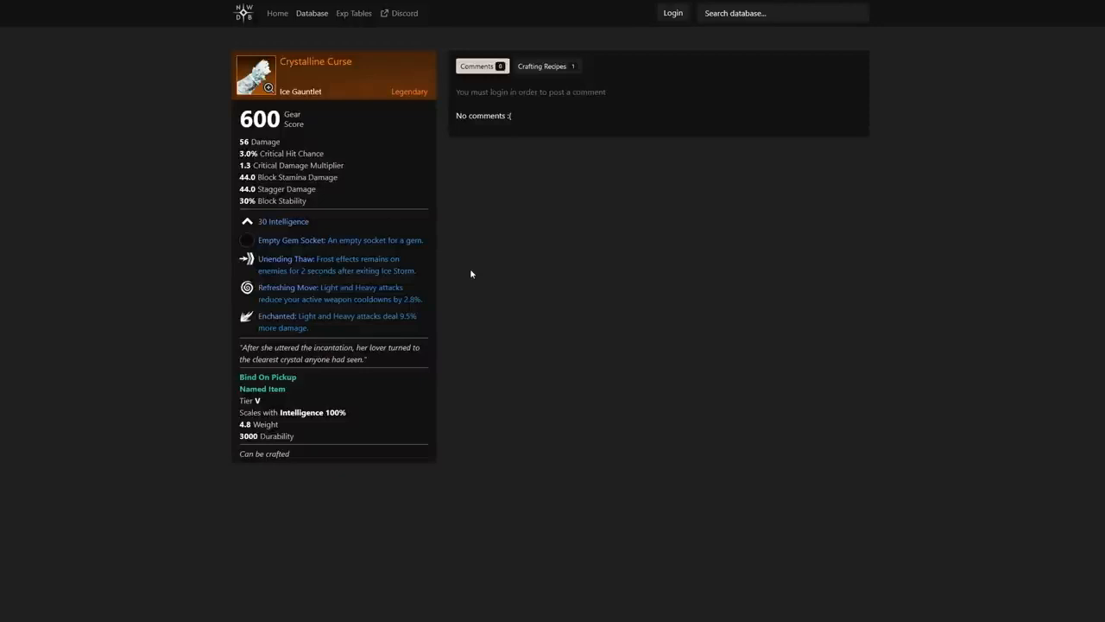
{"action": "mouse_move", "coordinate": [301, 266]}
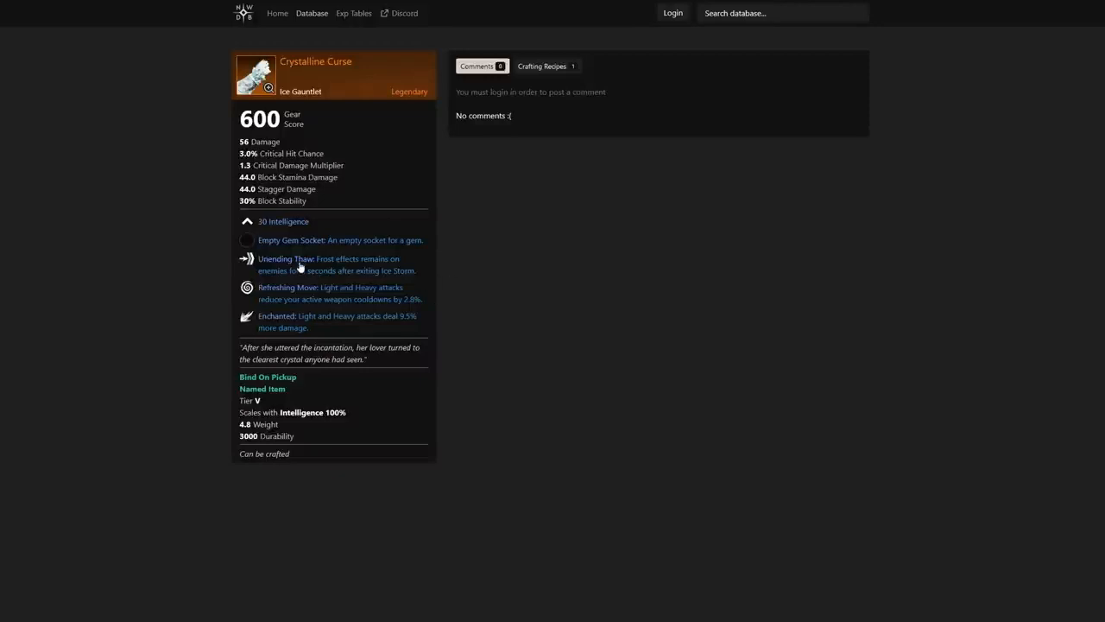
{"action": "mouse_move", "coordinate": [121, 290]}
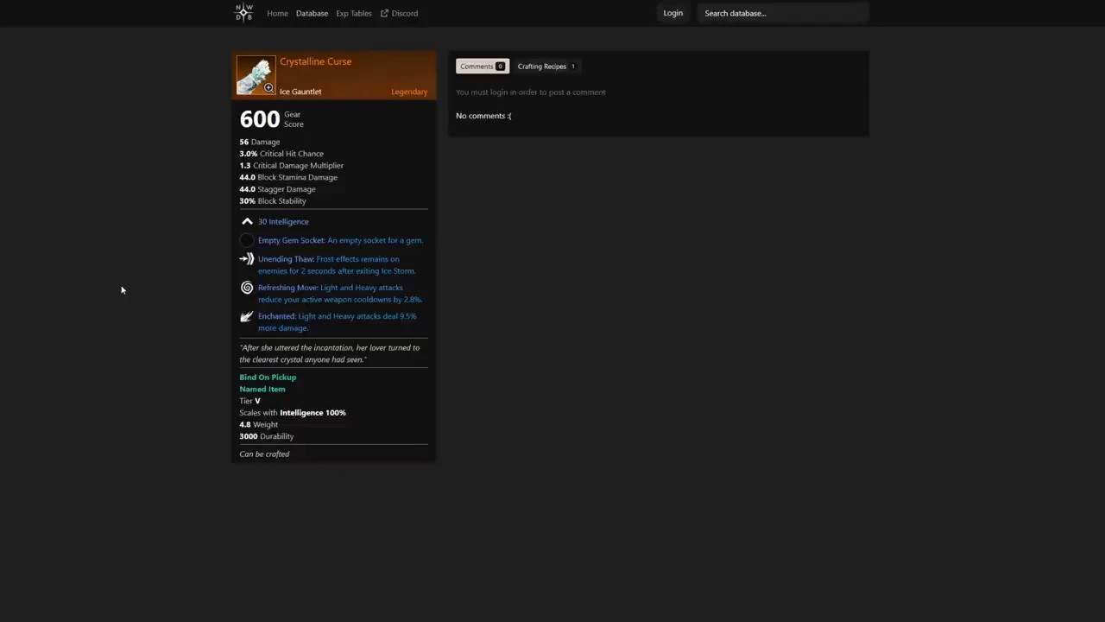
{"action": "mouse_move", "coordinate": [425, 302]}
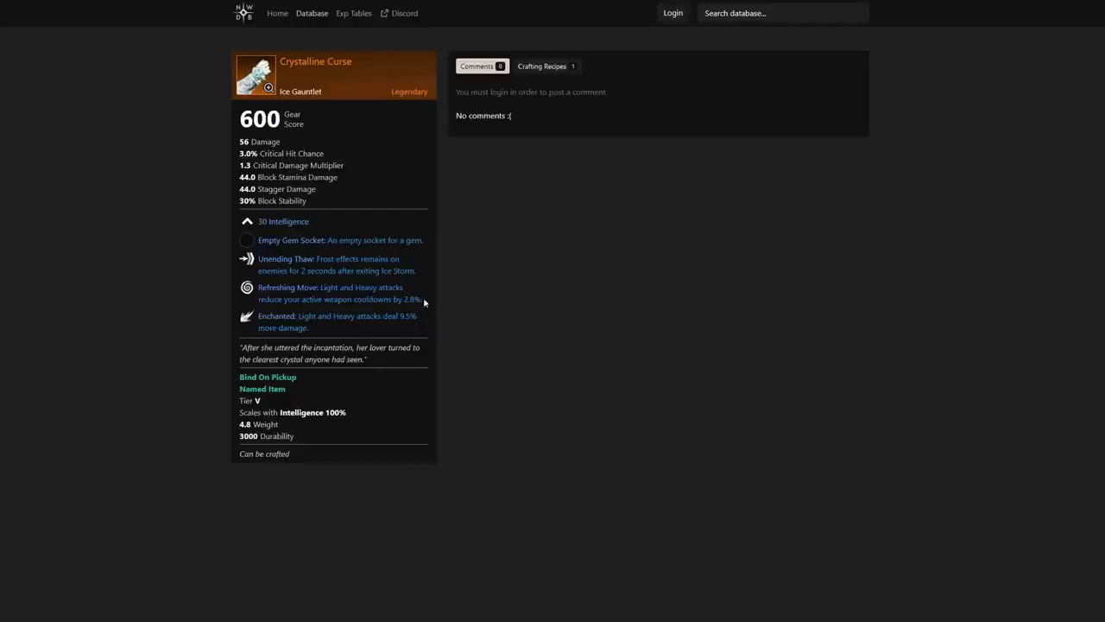
{"action": "mouse_move", "coordinate": [508, 328]}
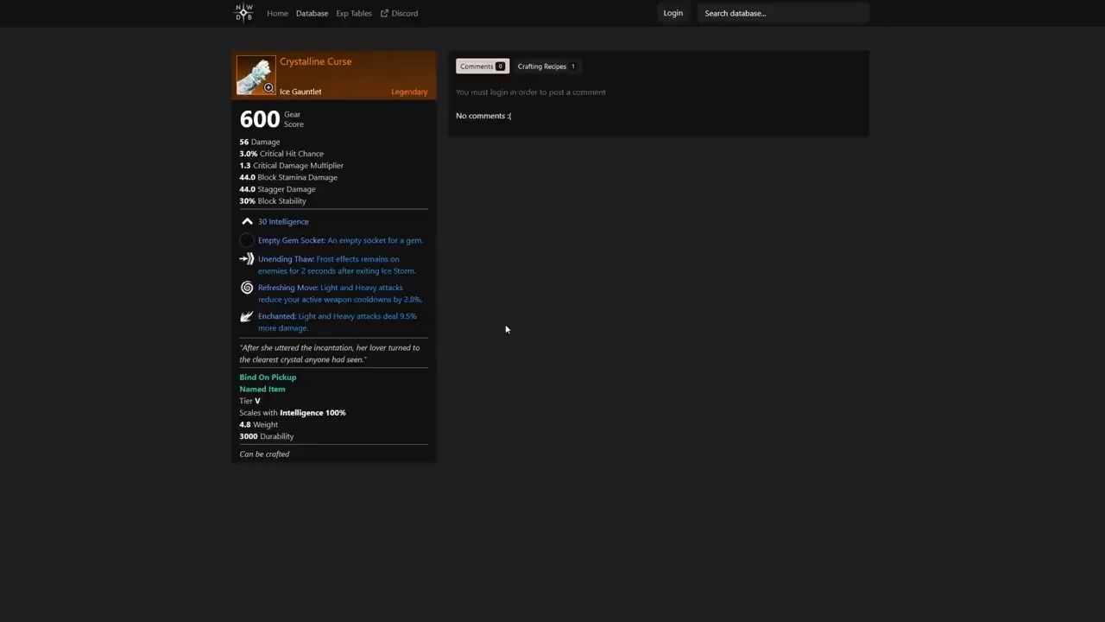
{"action": "mouse_move", "coordinate": [508, 311]}
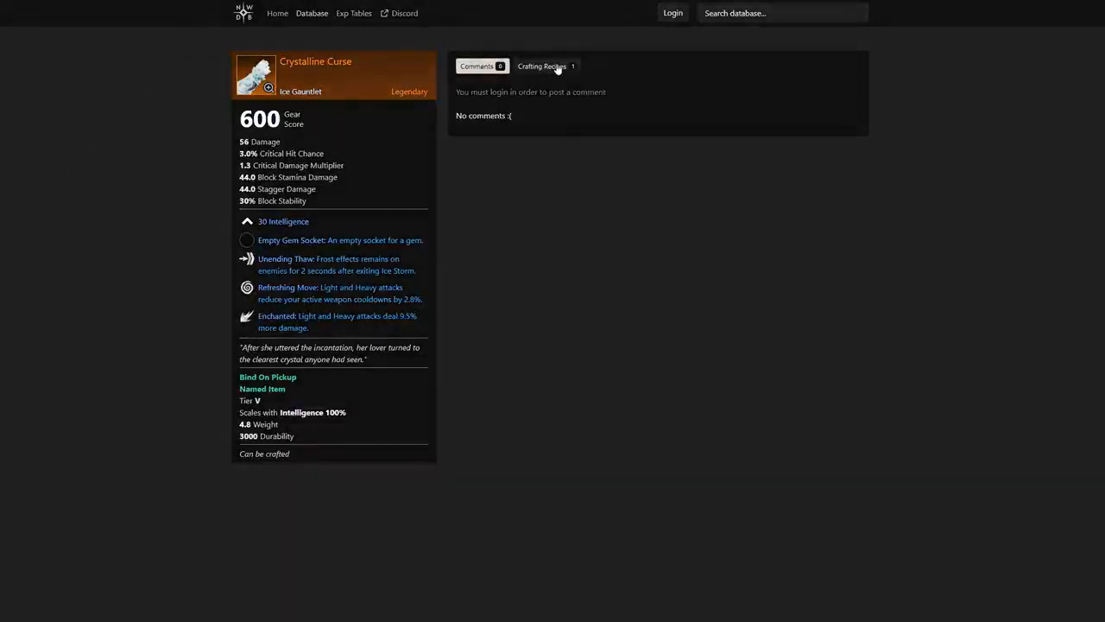
{"action": "left_click", "coordinate": [542, 66]}
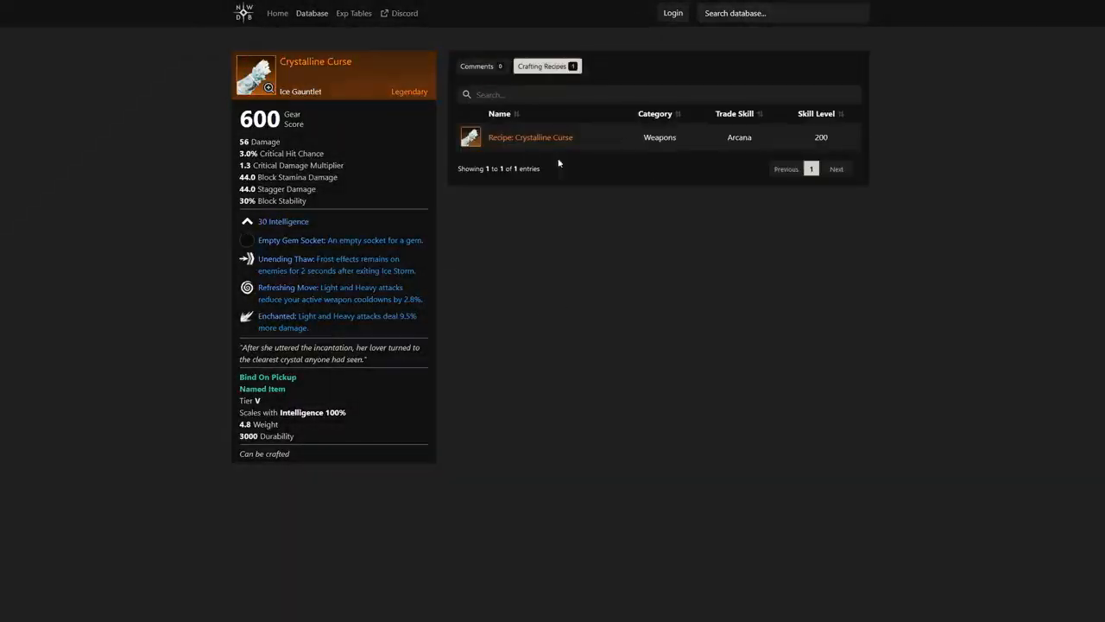
{"action": "left_click", "coordinate": [530, 136]}
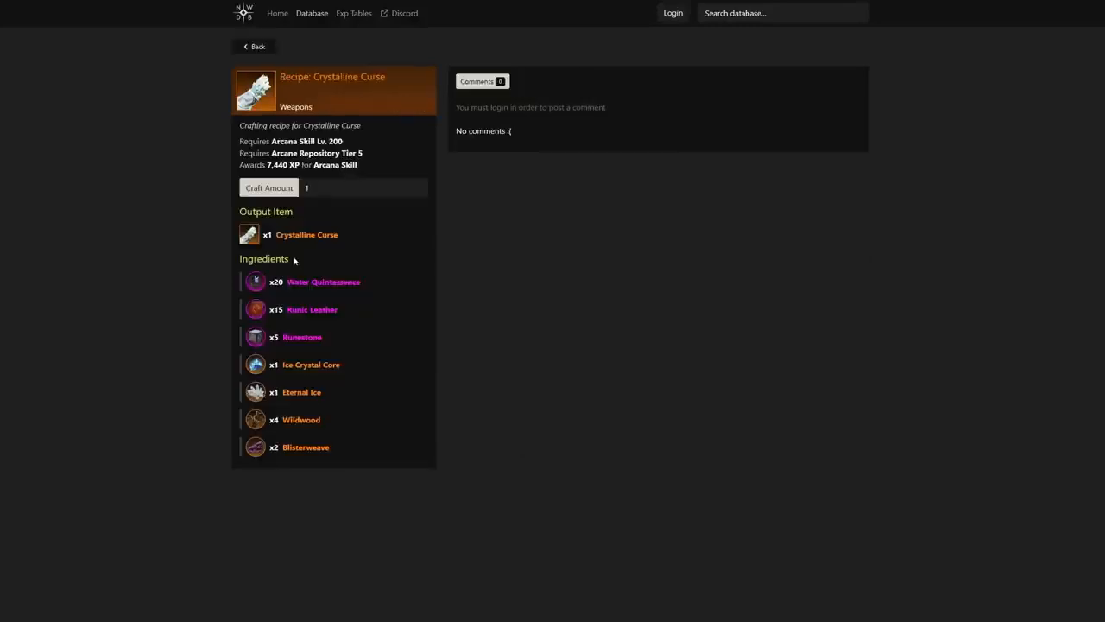
{"action": "mouse_move", "coordinate": [308, 235]}
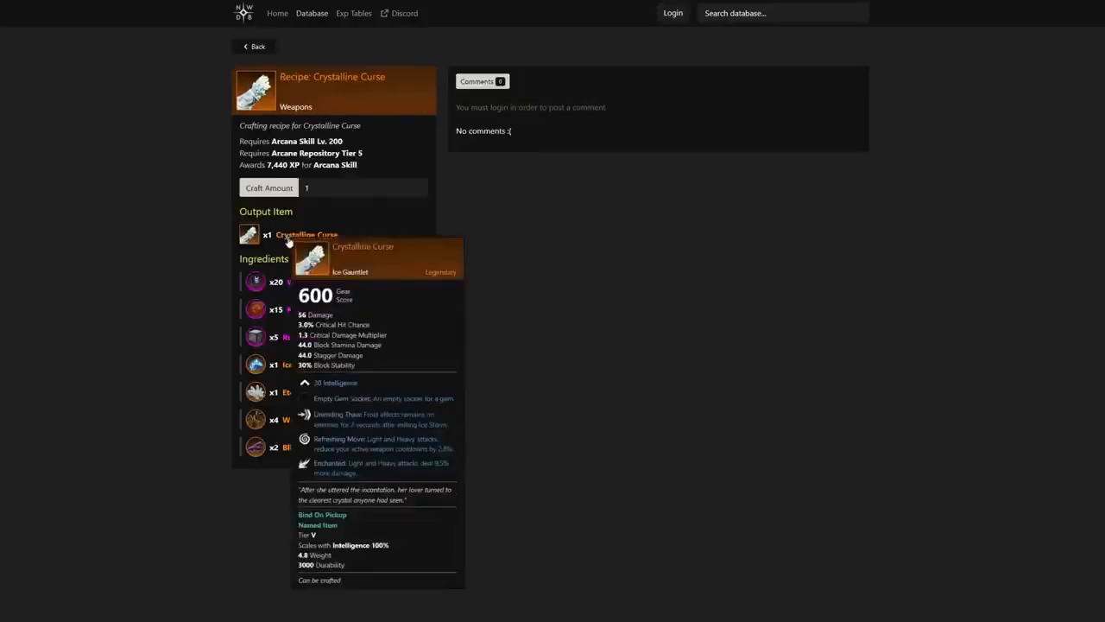
{"action": "mouse_move", "coordinate": [300, 287]}
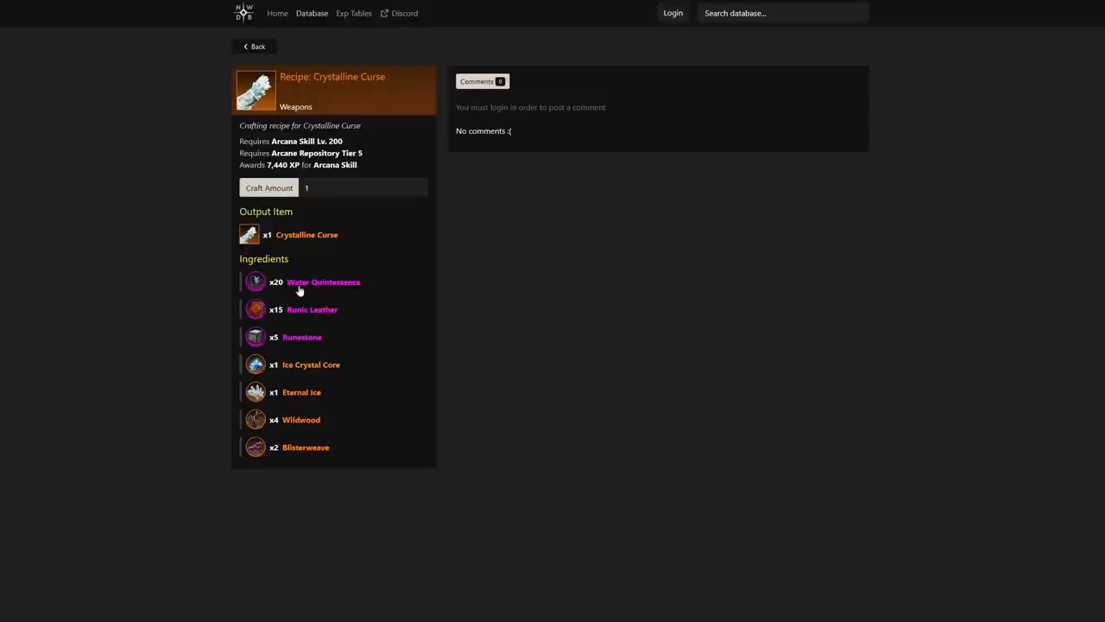
{"action": "mouse_move", "coordinate": [297, 349]}
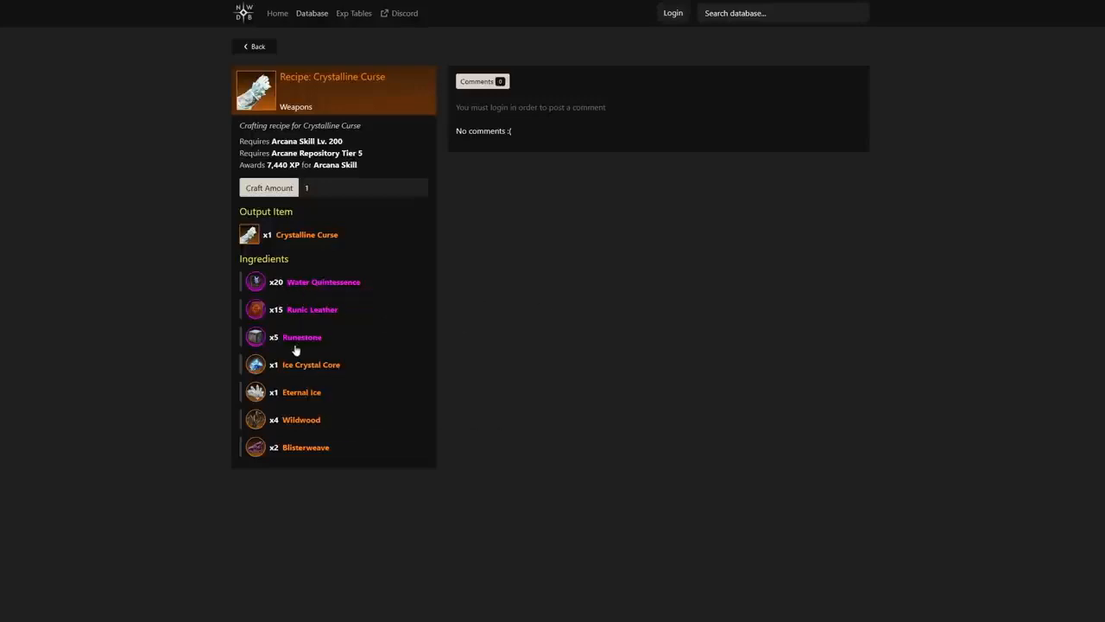
{"action": "mouse_move", "coordinate": [321, 403]}
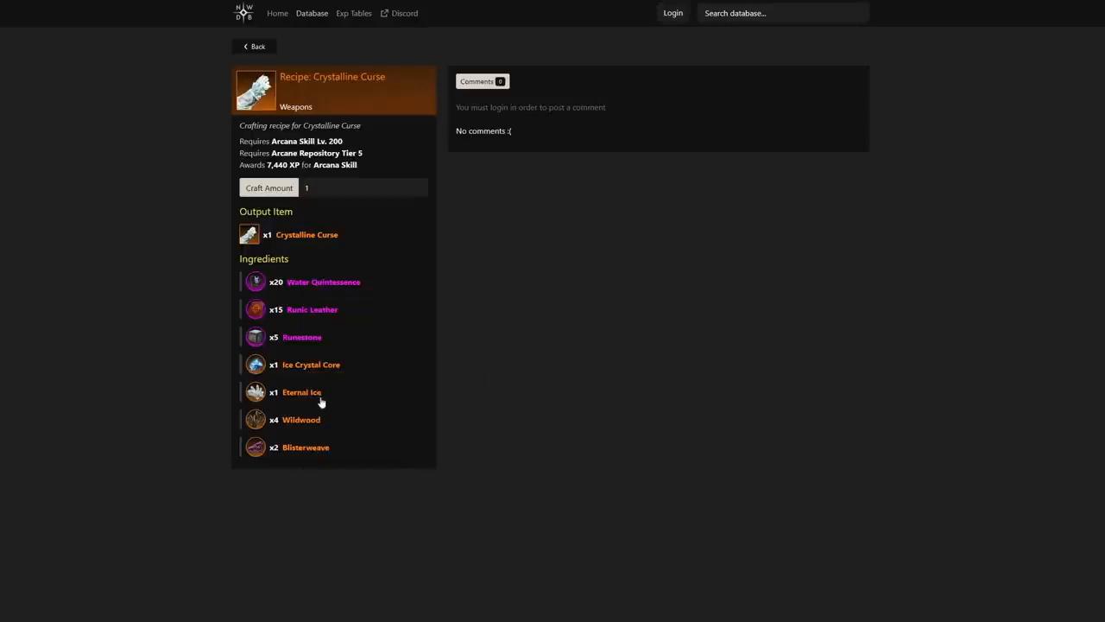
{"action": "mouse_move", "coordinate": [306, 446]}
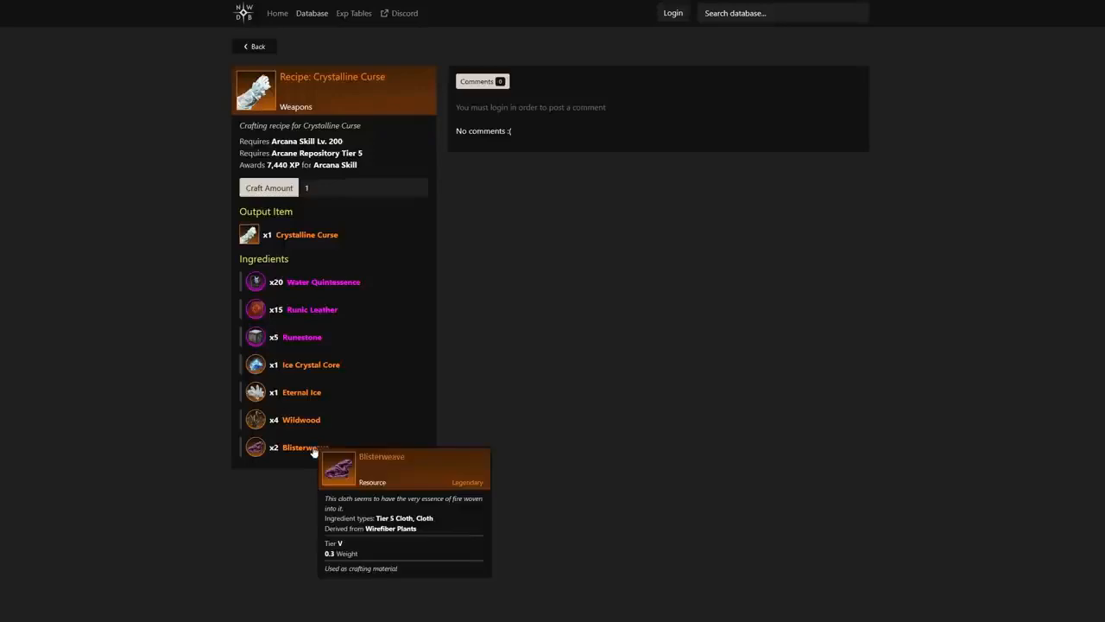
{"action": "mouse_move", "coordinate": [530, 390]}
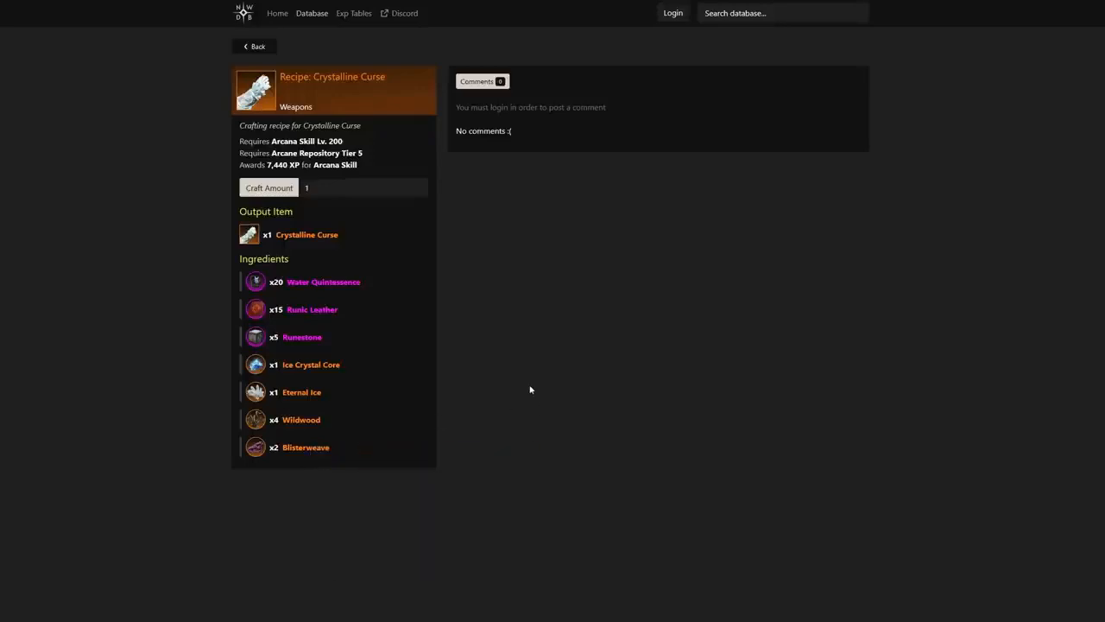
{"action": "mouse_move", "coordinate": [487, 342]}
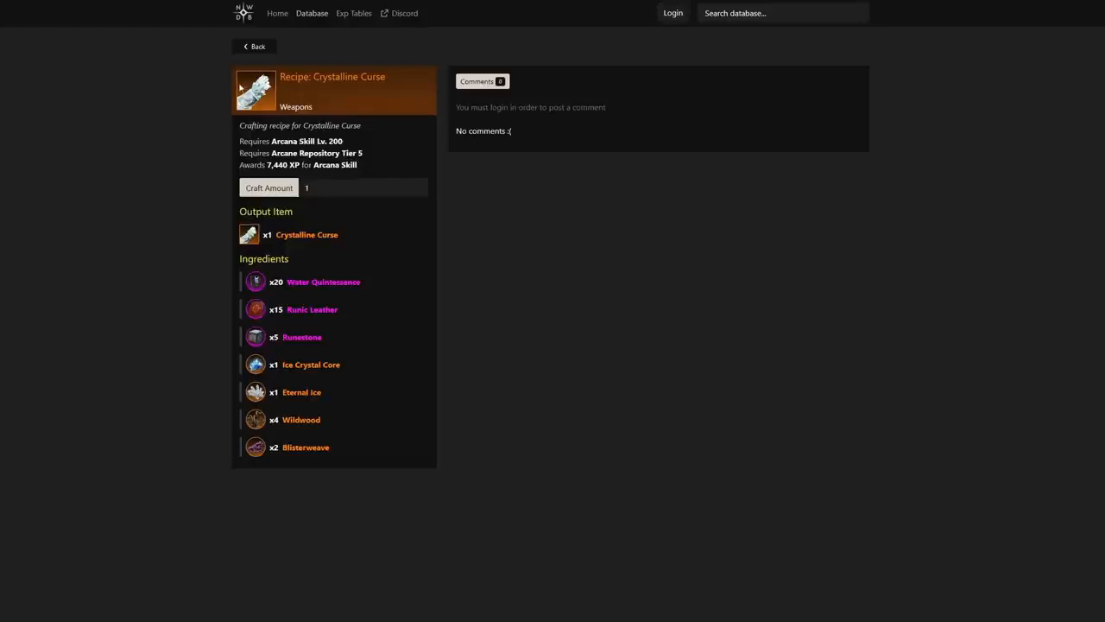
{"action": "left_click", "coordinate": [307, 235]}
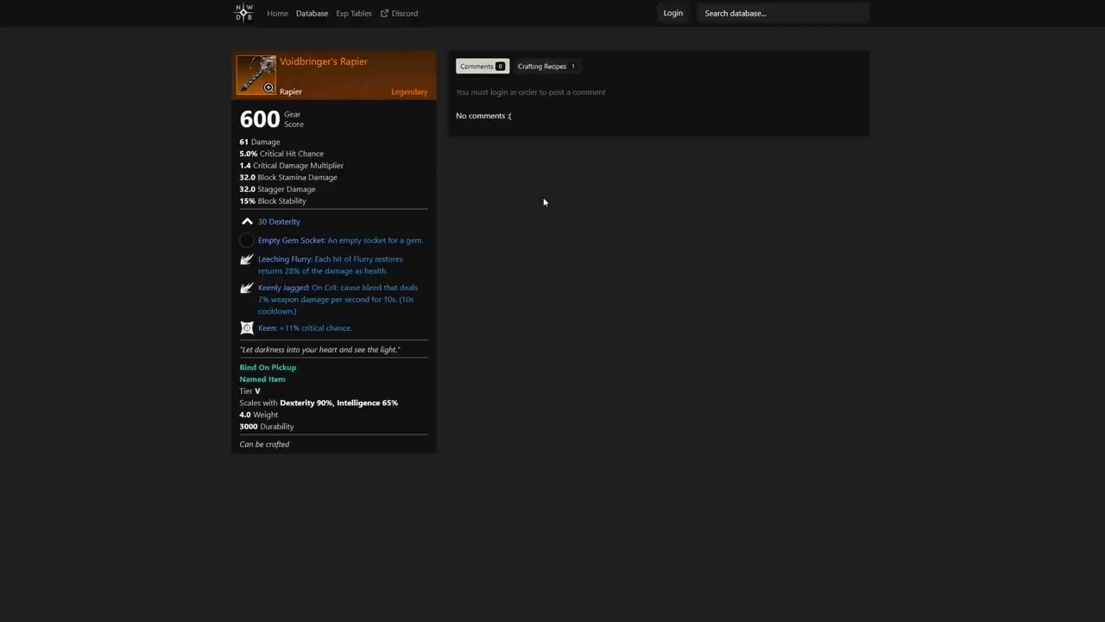
{"action": "mouse_move", "coordinate": [408, 245]}
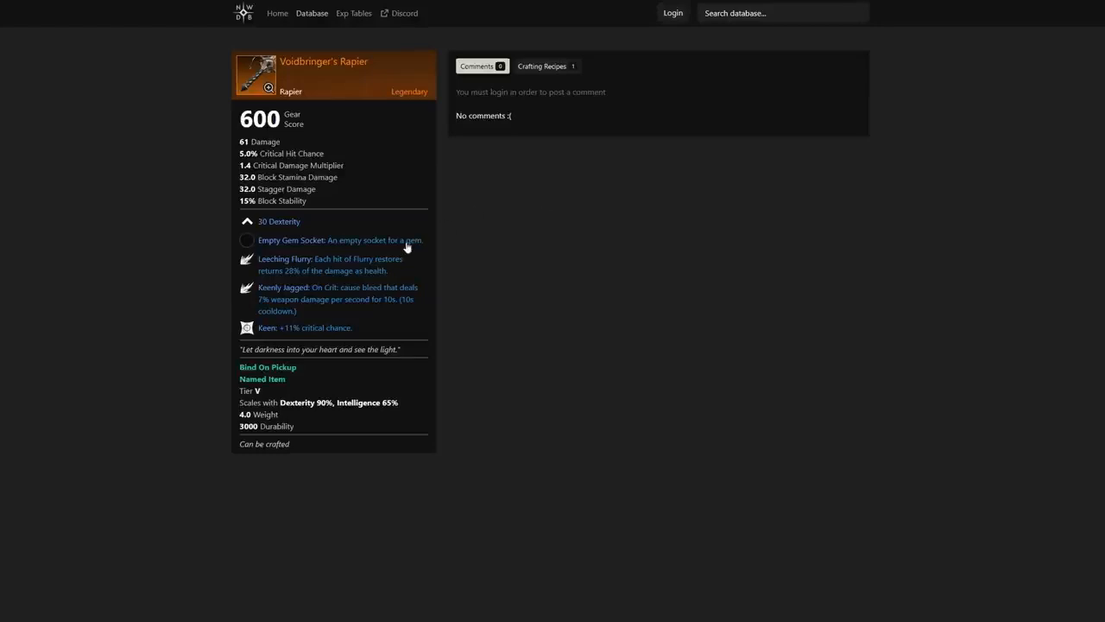
{"action": "mouse_move", "coordinate": [442, 273]}
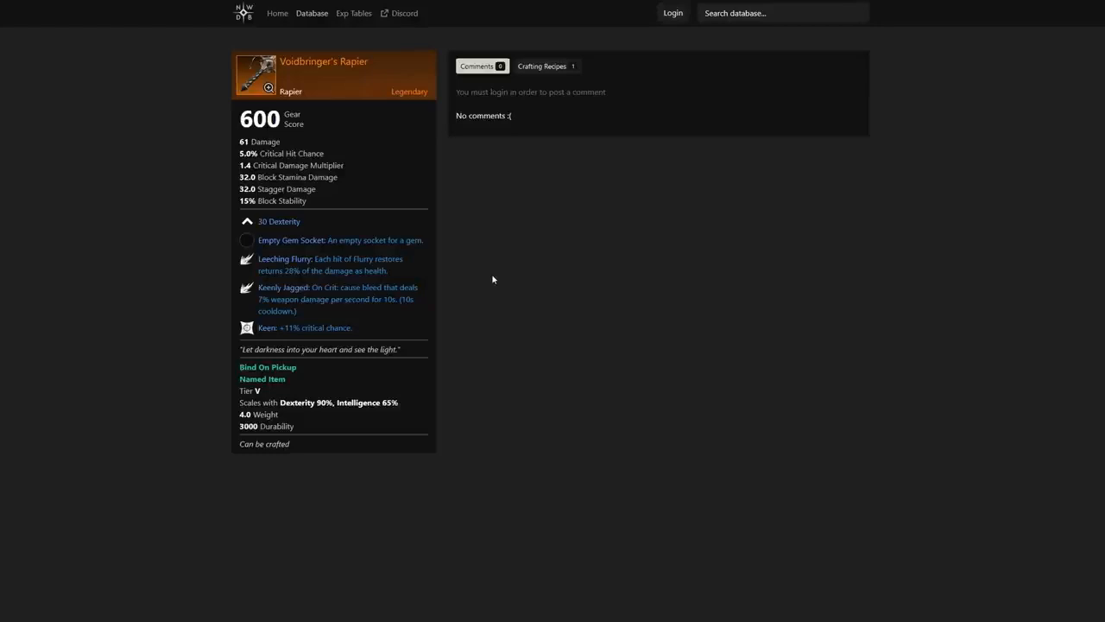
{"action": "mouse_move", "coordinate": [306, 74]}
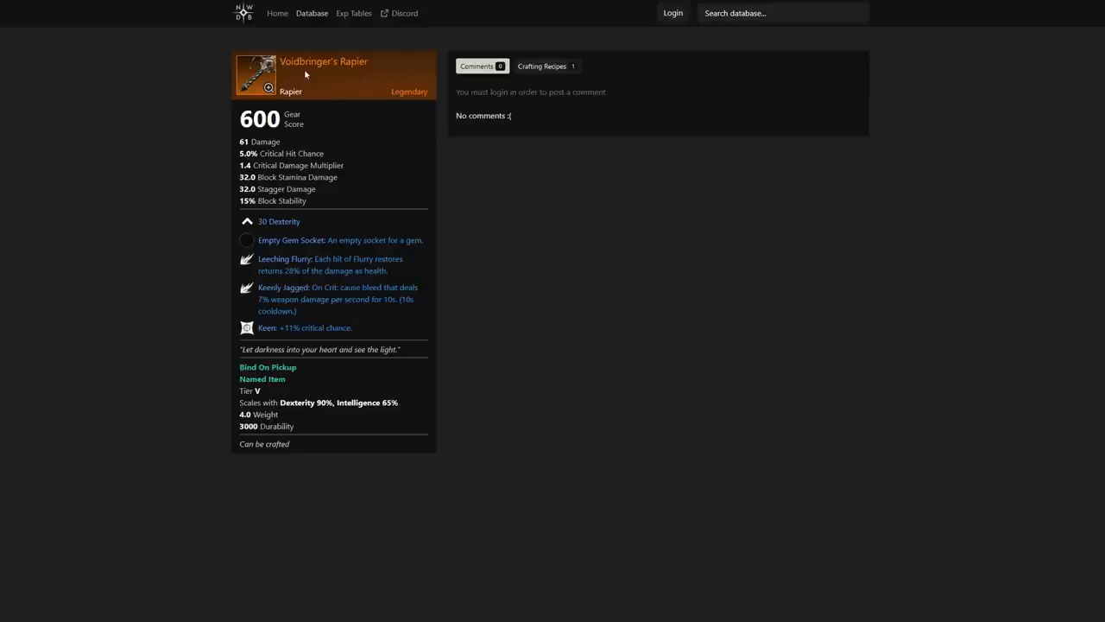
{"action": "mouse_move", "coordinate": [309, 73]}
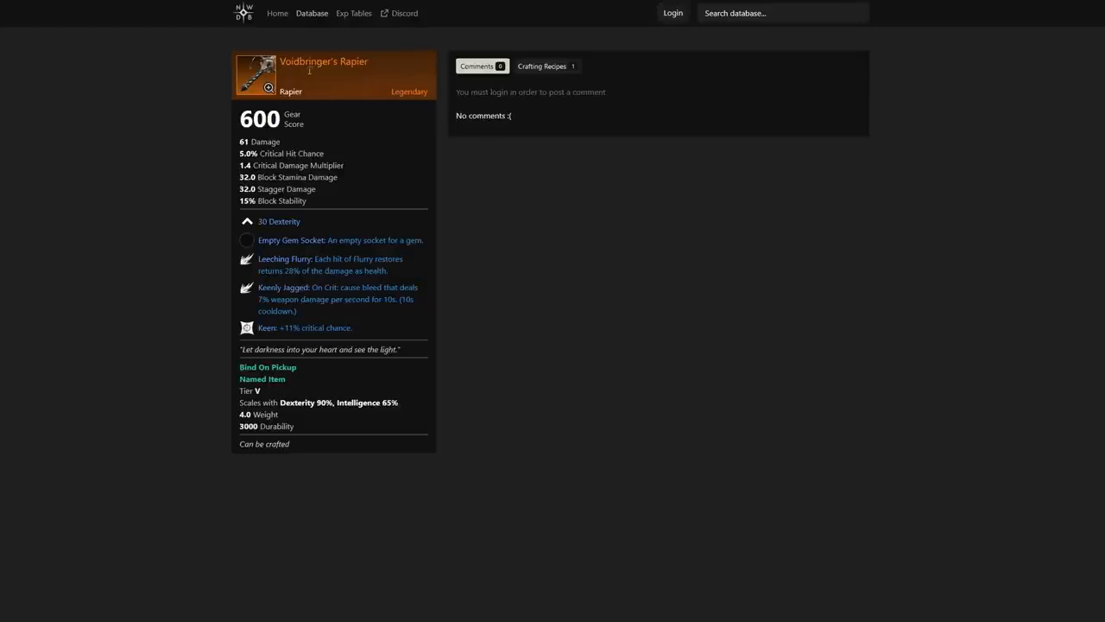
{"action": "mouse_move", "coordinate": [546, 186]}
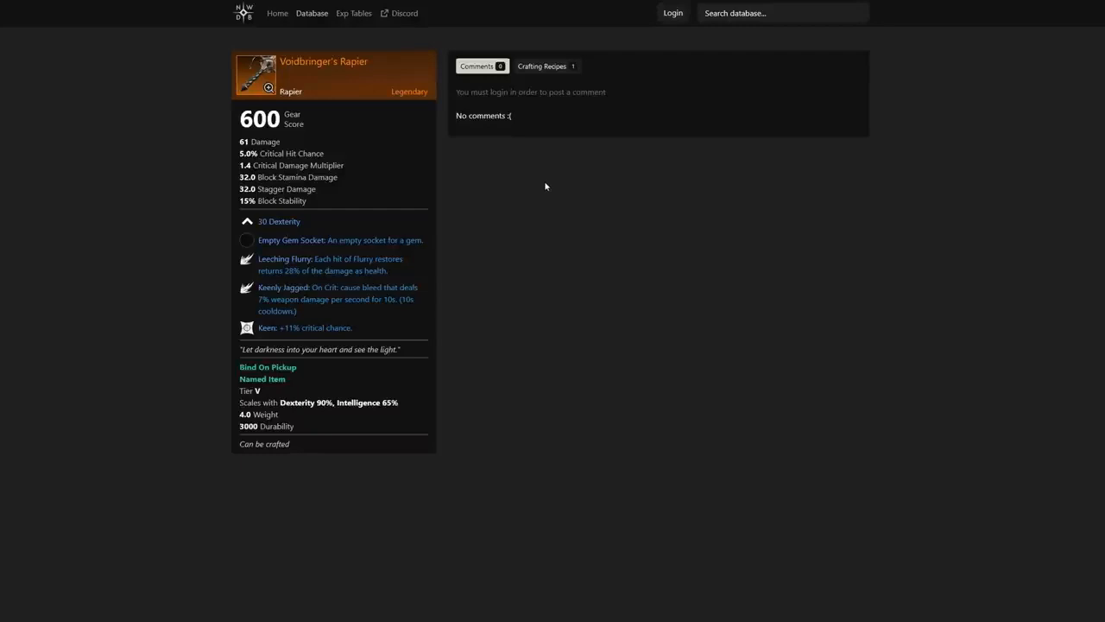
{"action": "mouse_move", "coordinate": [662, 128]}
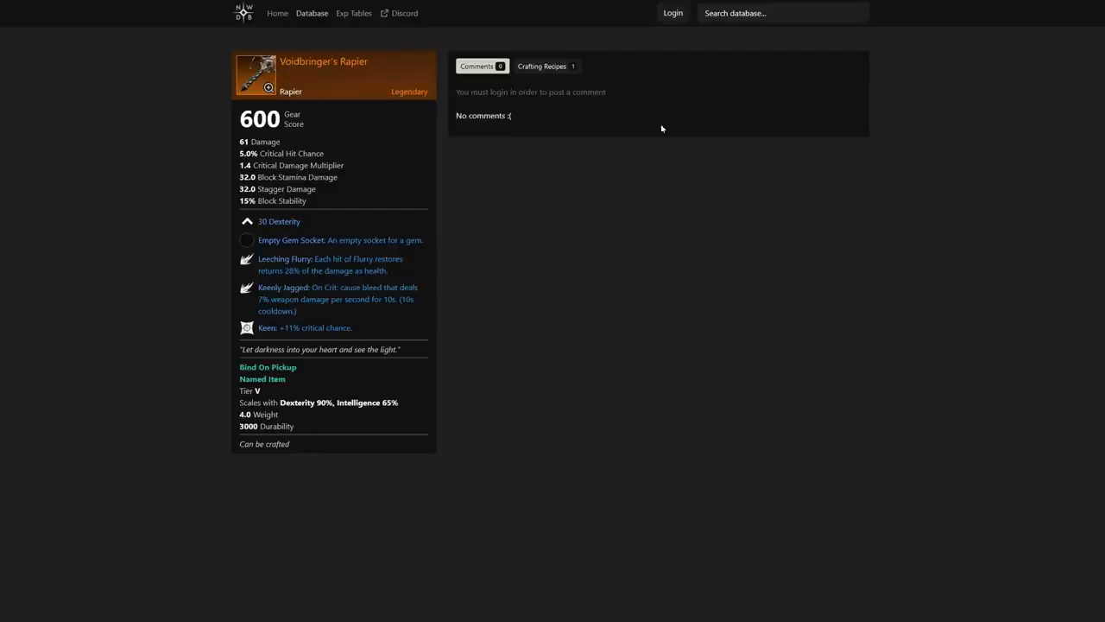
{"action": "mouse_move", "coordinate": [336, 268]}
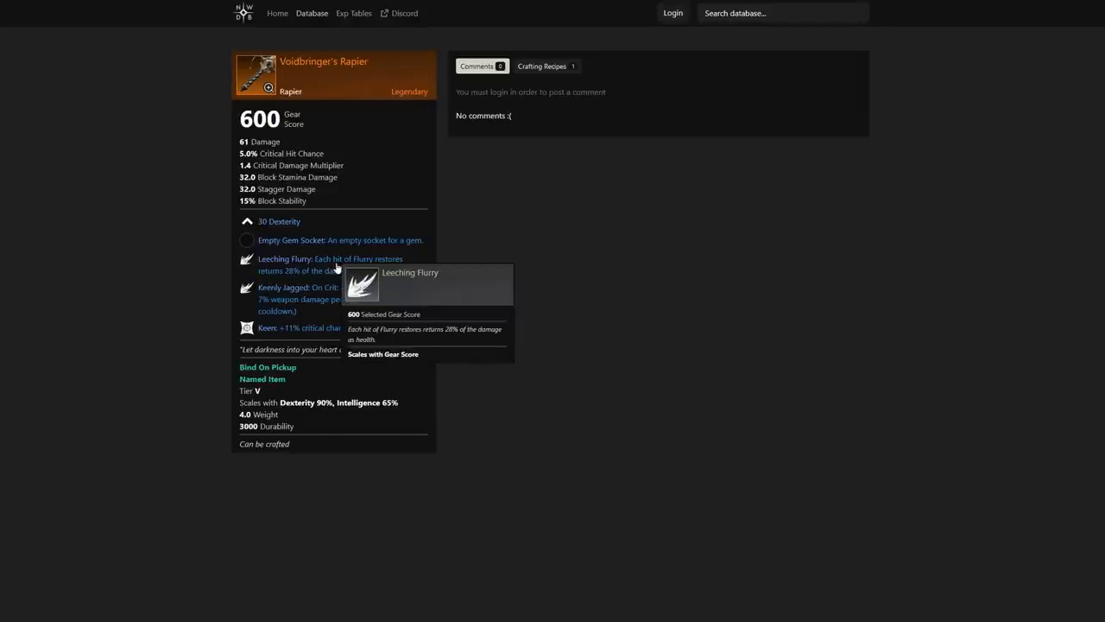
{"action": "mouse_move", "coordinate": [499, 247]}
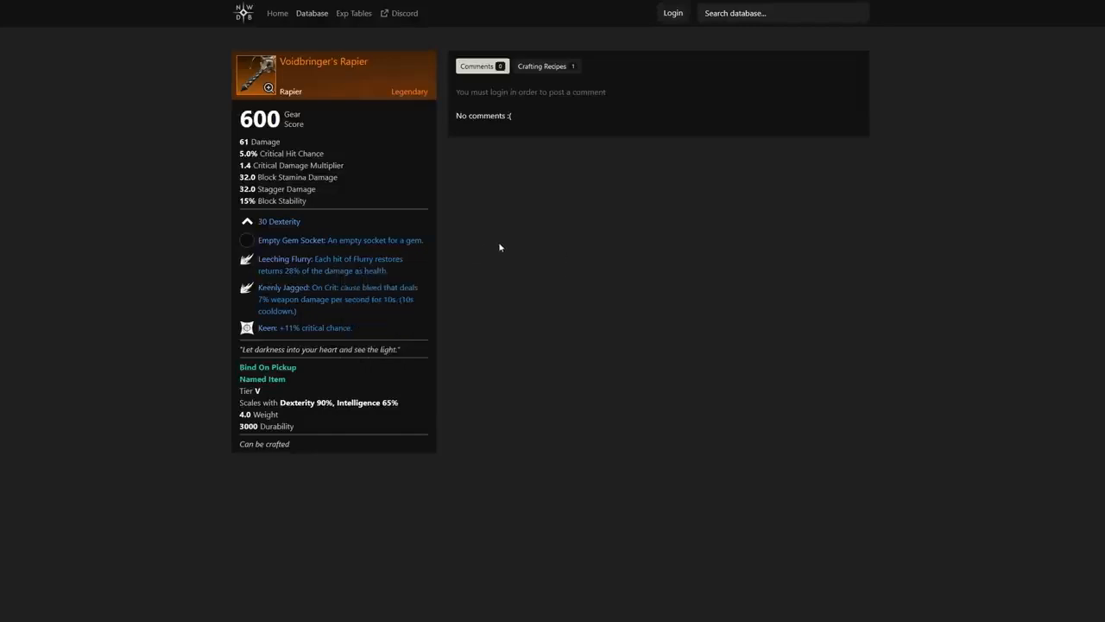
{"action": "mouse_move", "coordinate": [546, 152]}
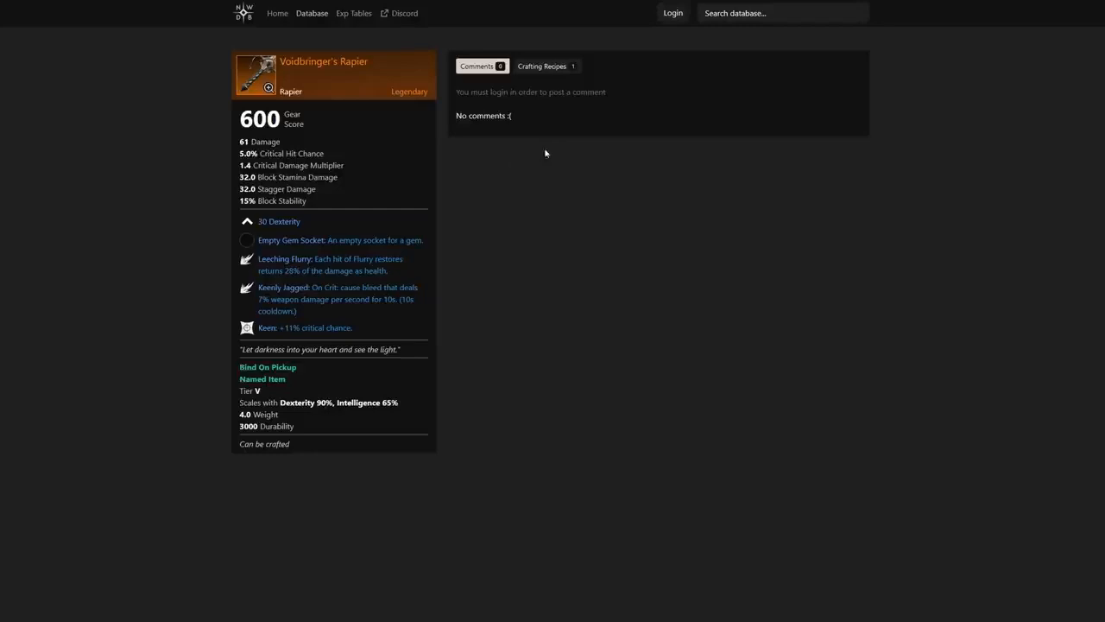
- View the Voidbringer's Rapier recipe: Weaponsmithing 200, Forge Tier 5, 14 Ascendum
{"action": "left_click", "coordinate": [543, 66]}
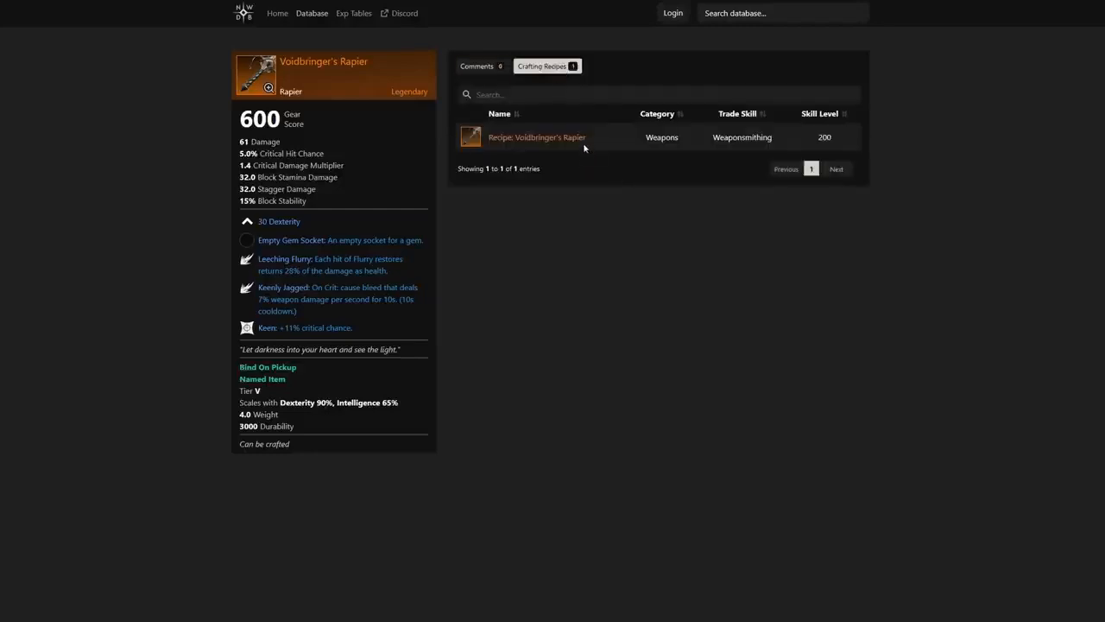
{"action": "left_click", "coordinate": [537, 136]}
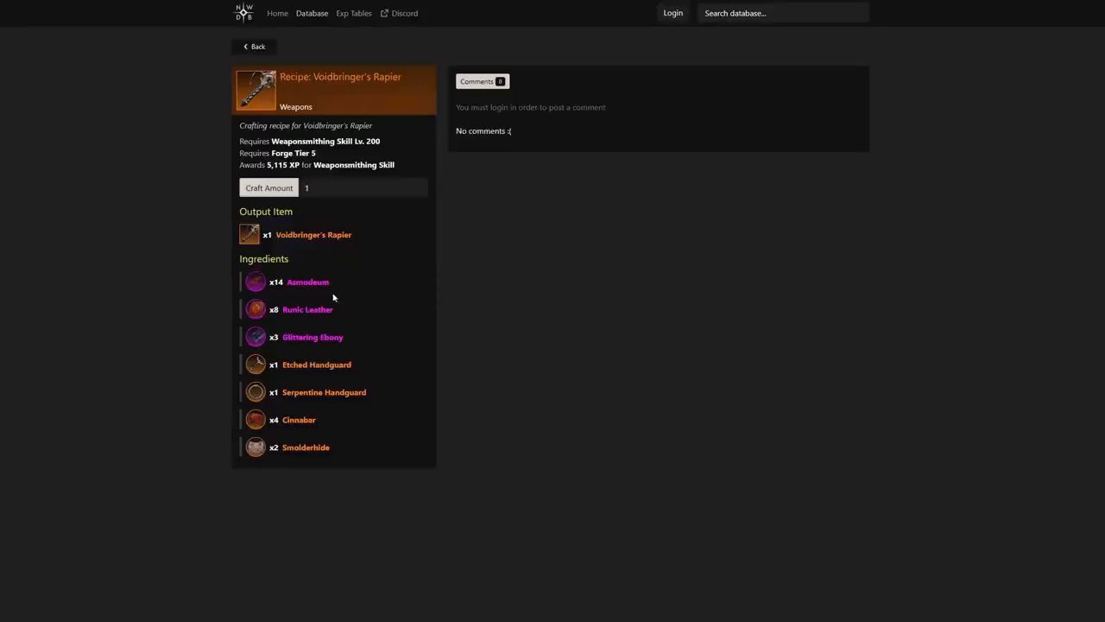
{"action": "mouse_move", "coordinate": [301, 428]}
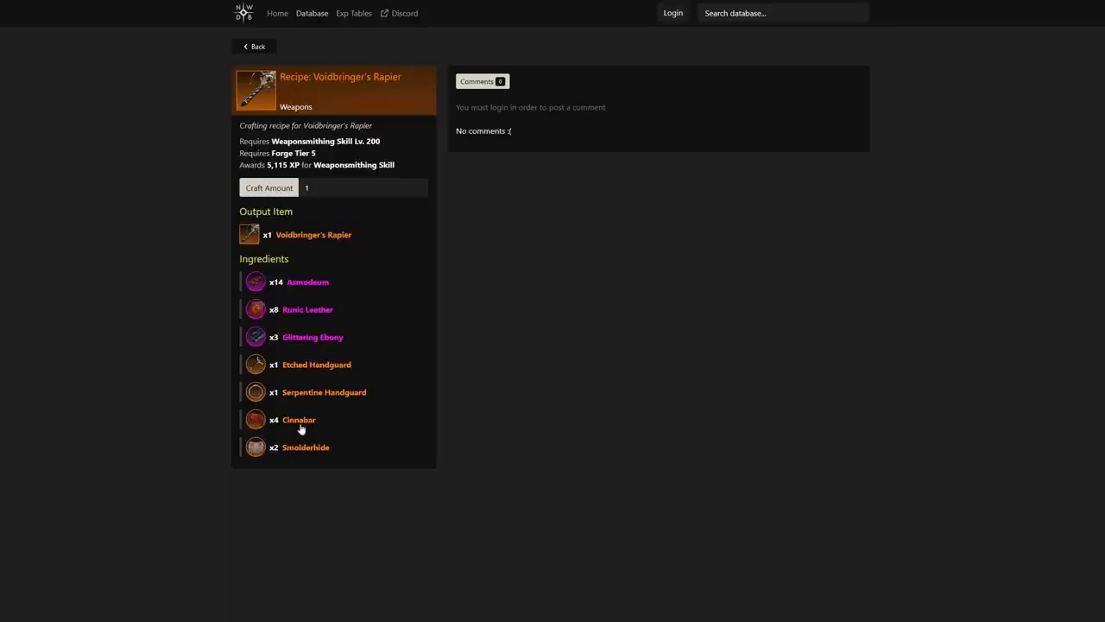
{"action": "mouse_move", "coordinate": [307, 395]}
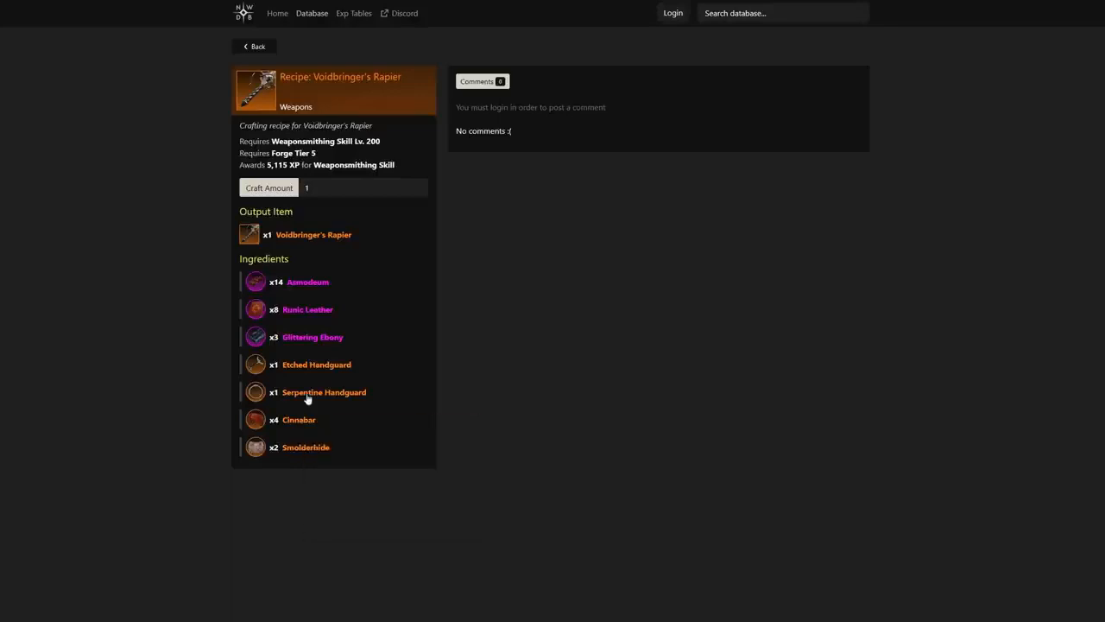
{"action": "mouse_move", "coordinate": [307, 282]}
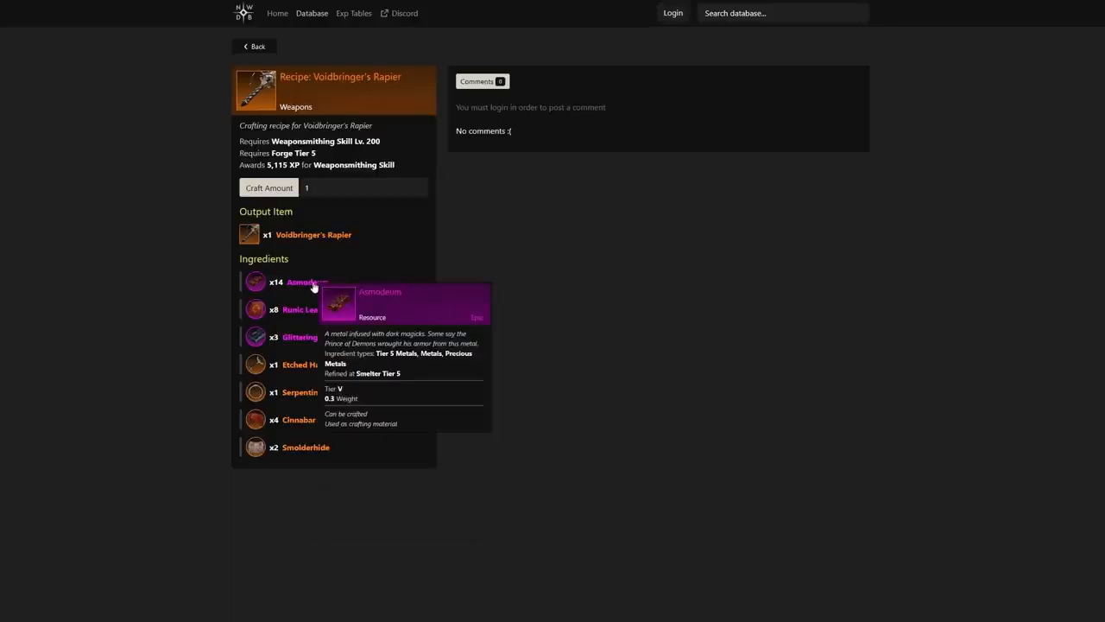
{"action": "mouse_move", "coordinate": [715, 166]}
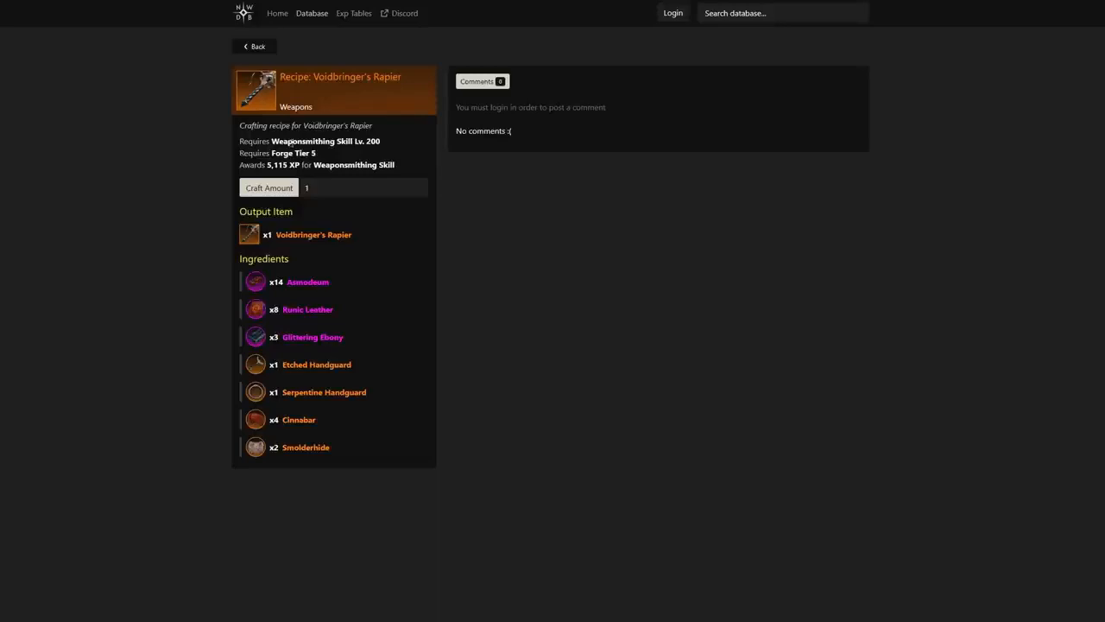
{"action": "mouse_move", "coordinate": [590, 167]}
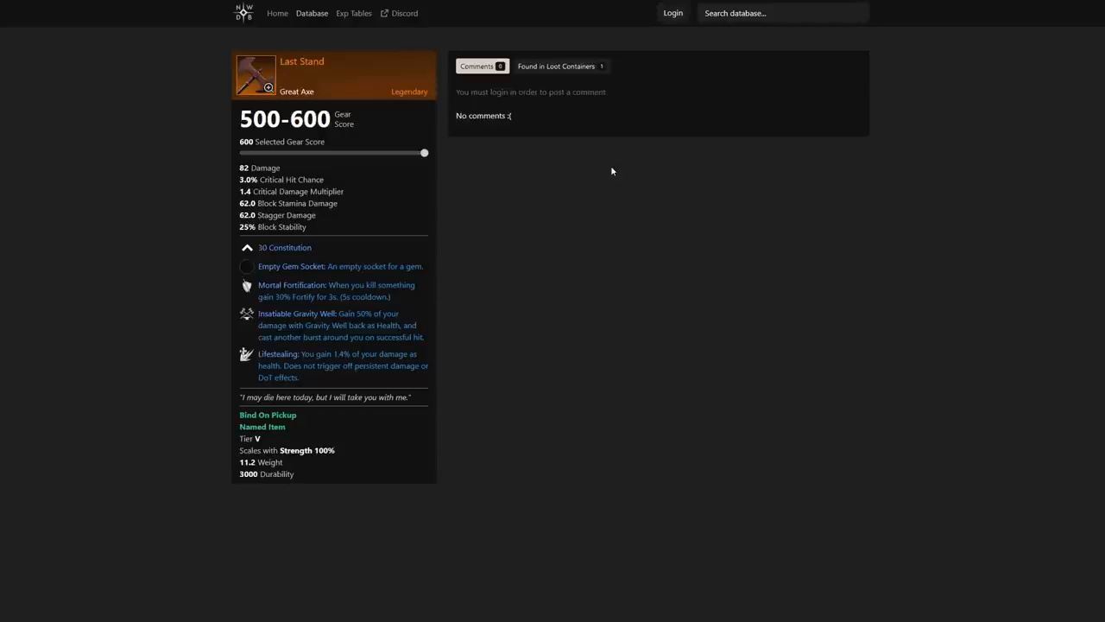
{"action": "mouse_move", "coordinate": [458, 252]}
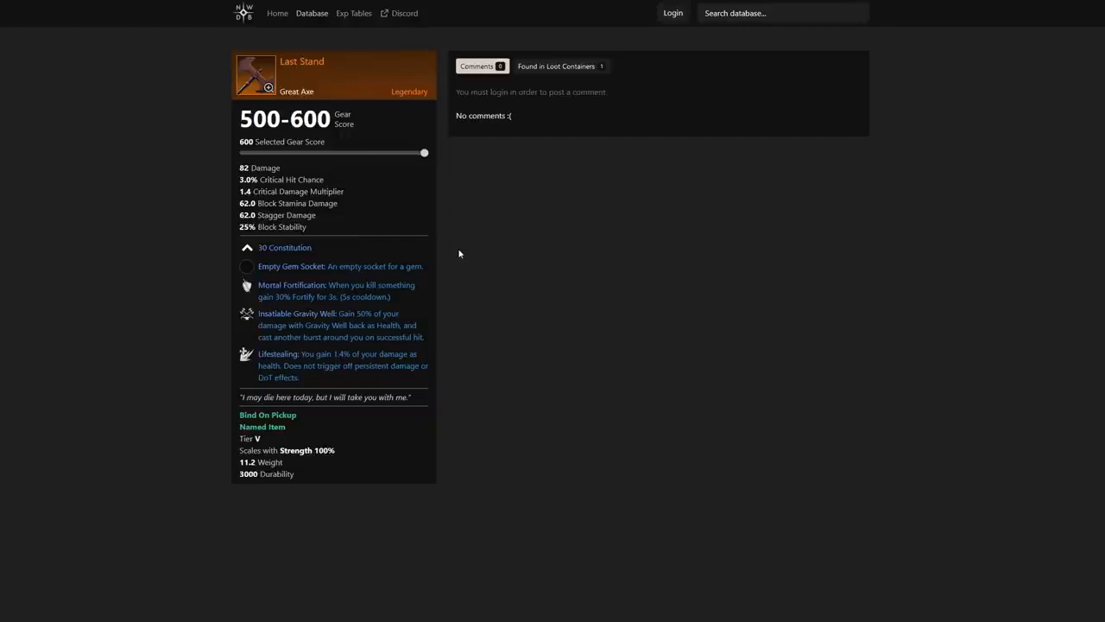
{"action": "mouse_move", "coordinate": [345, 259]}
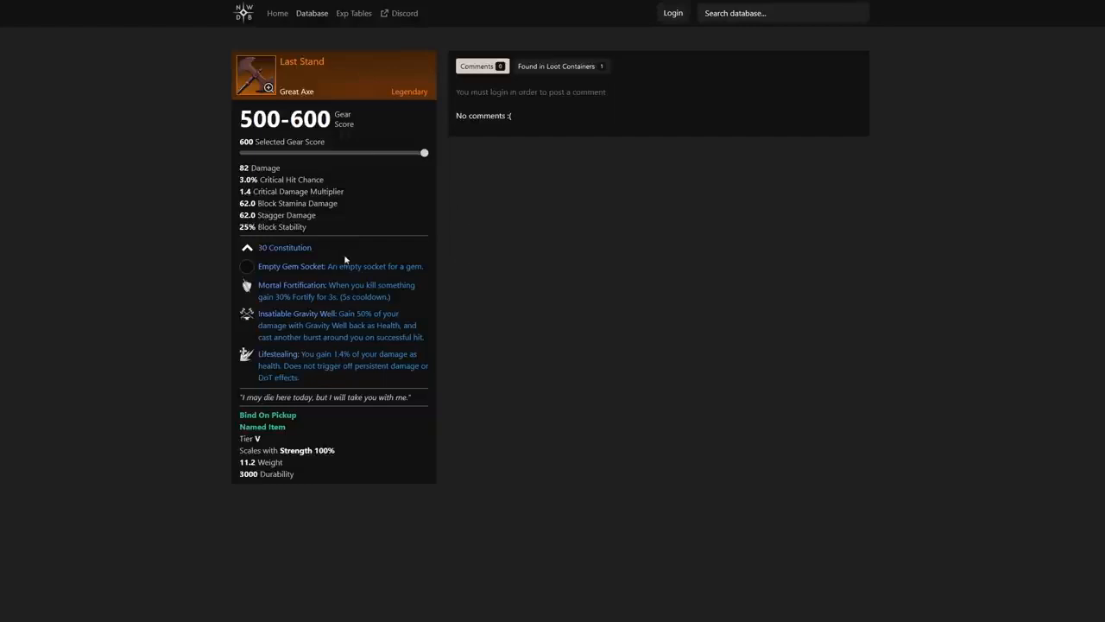
{"action": "mouse_move", "coordinate": [563, 277]}
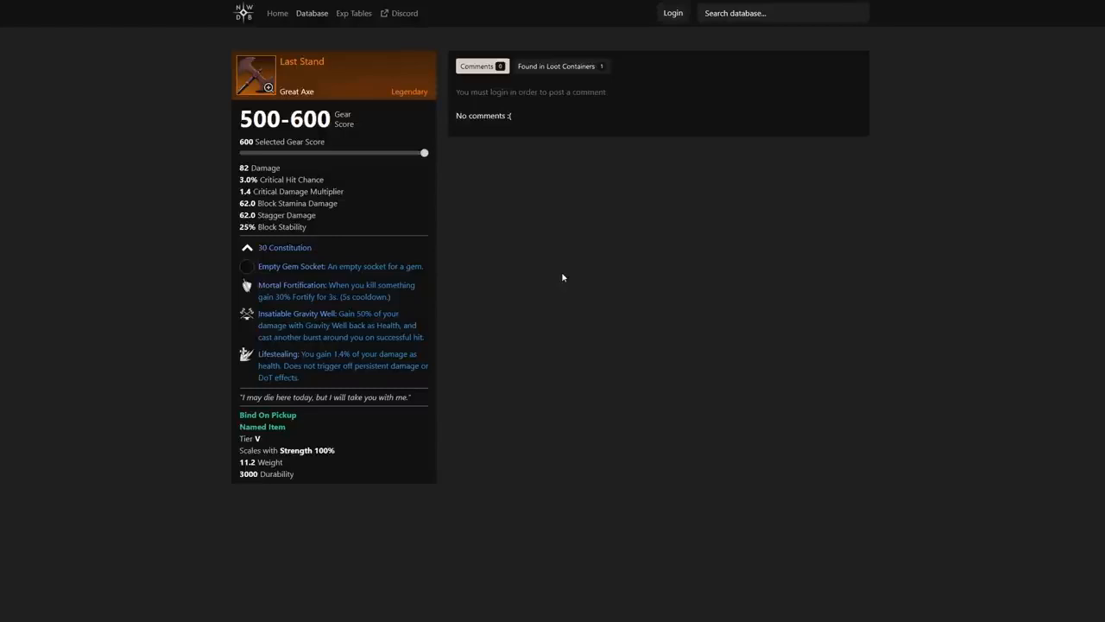
{"action": "mouse_move", "coordinate": [422, 234]}
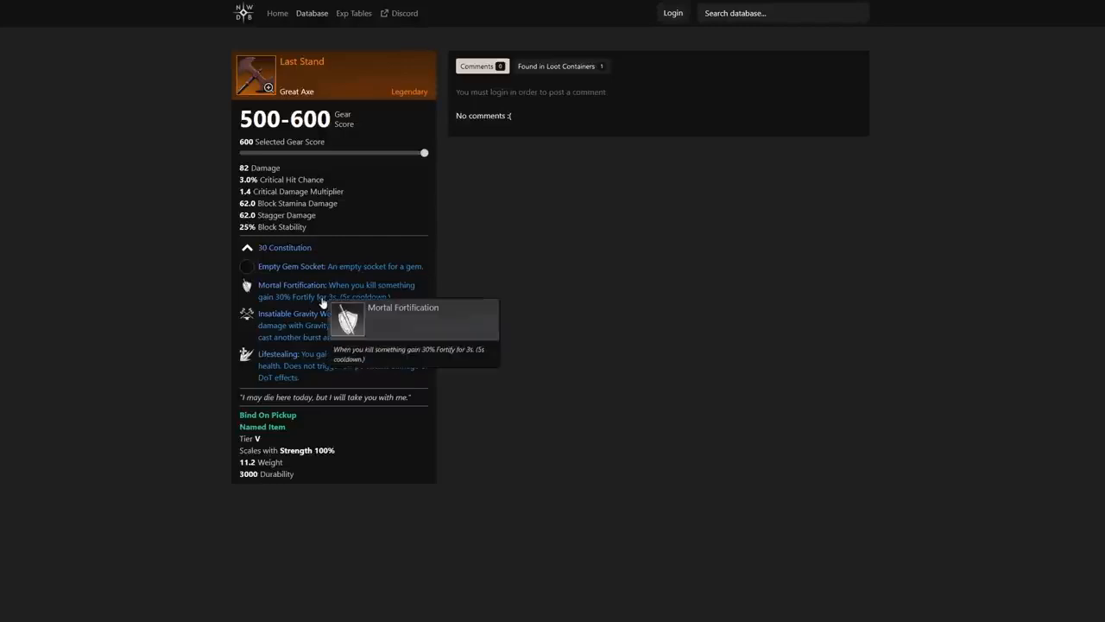
{"action": "mouse_move", "coordinate": [625, 301]}
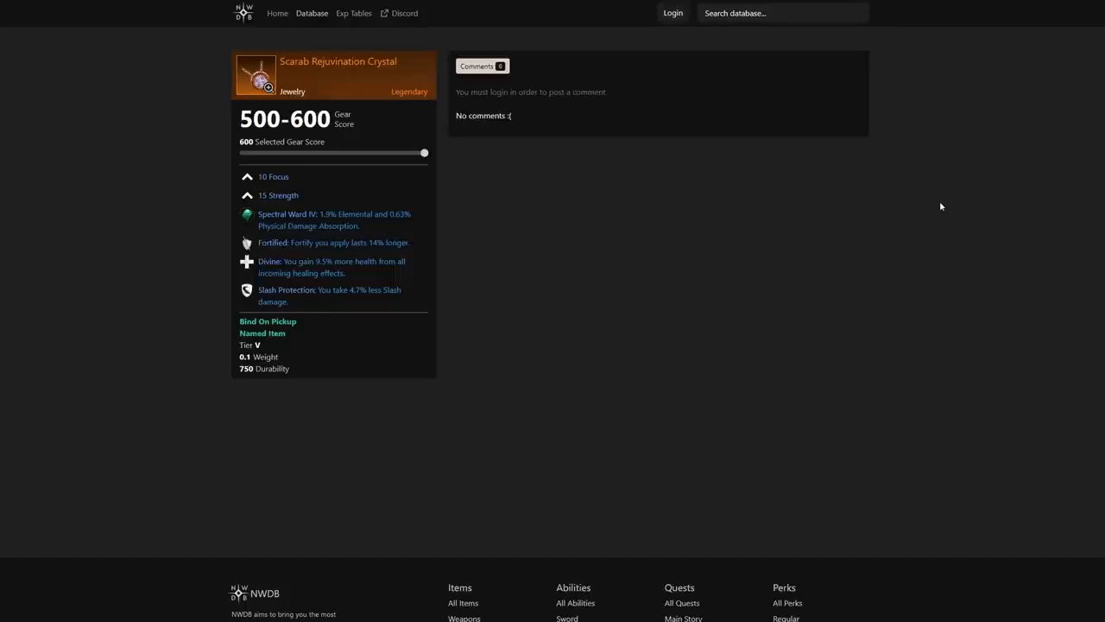
{"action": "mouse_move", "coordinate": [368, 252]}
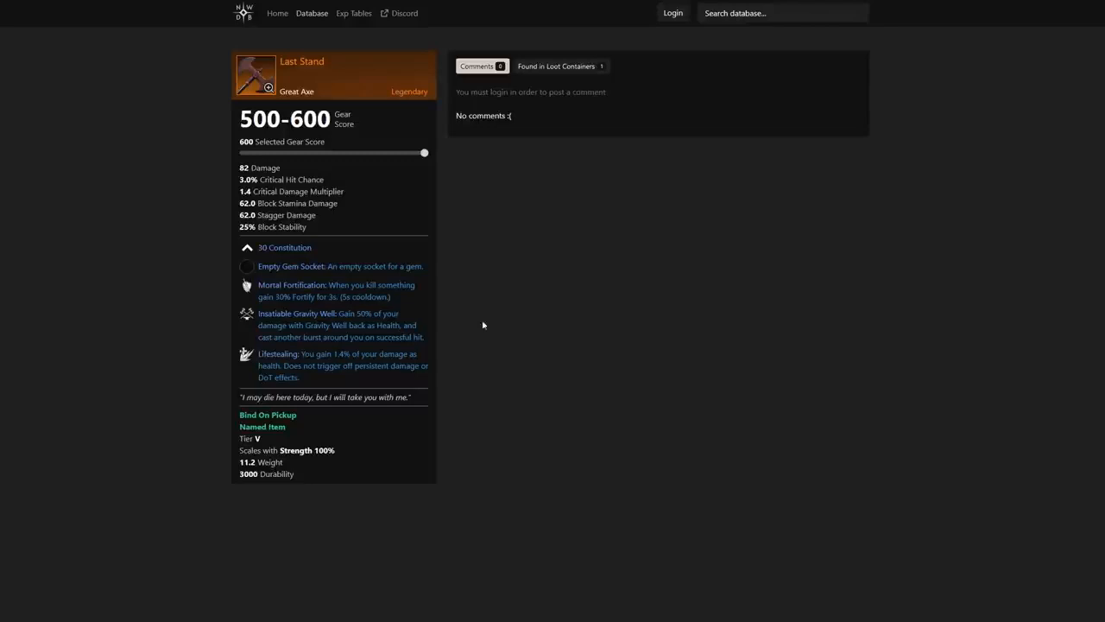
{"action": "mouse_move", "coordinate": [532, 328]}
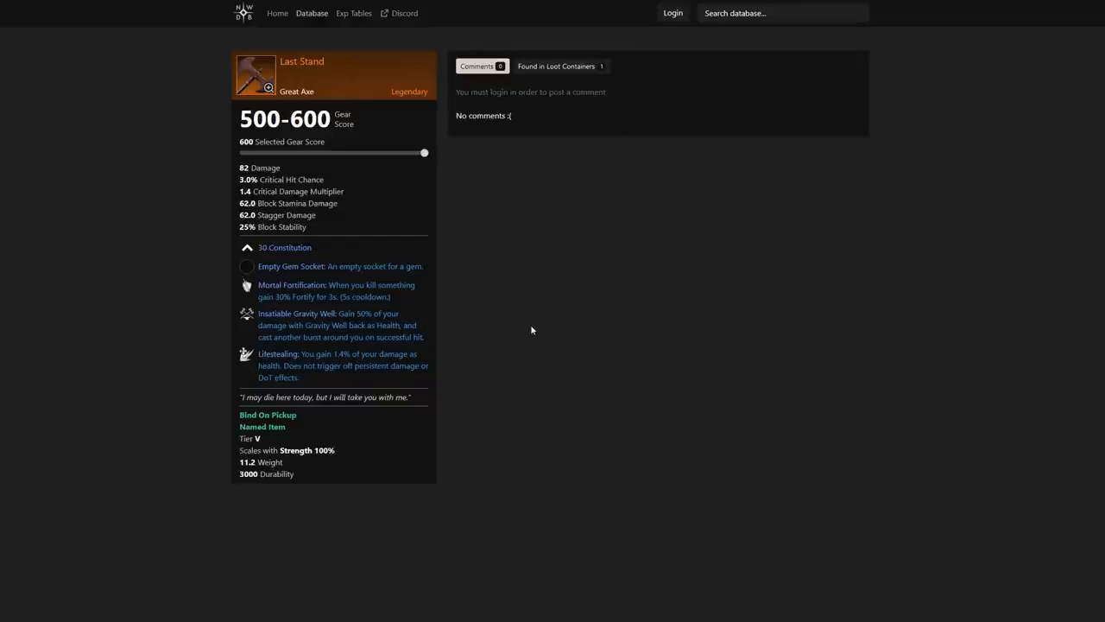
{"action": "mouse_move", "coordinate": [375, 375]}
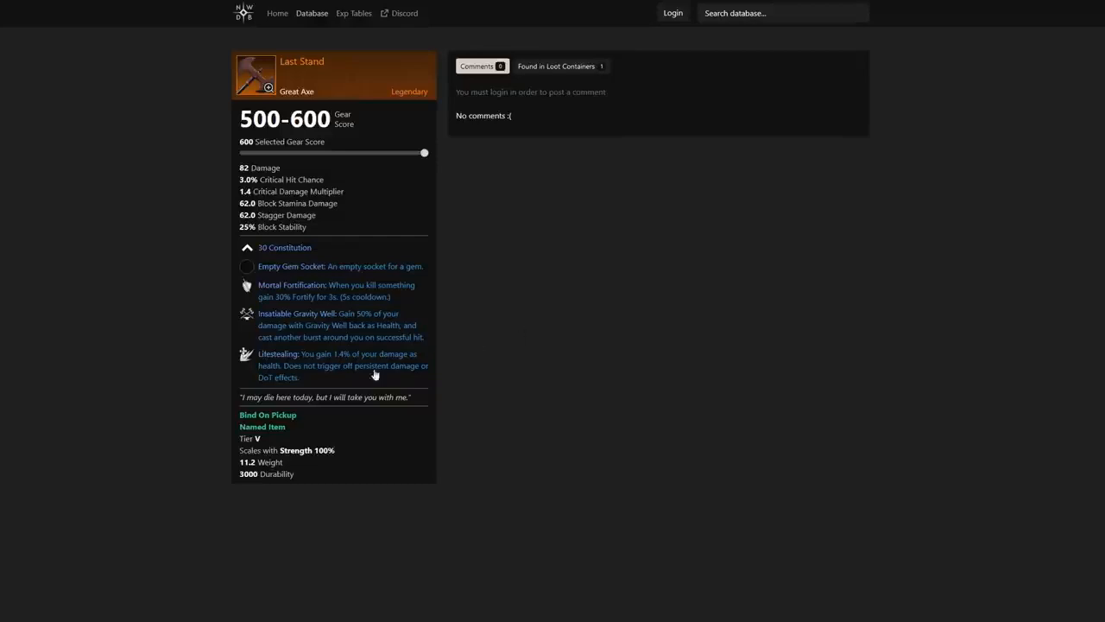
{"action": "mouse_move", "coordinate": [306, 377]}
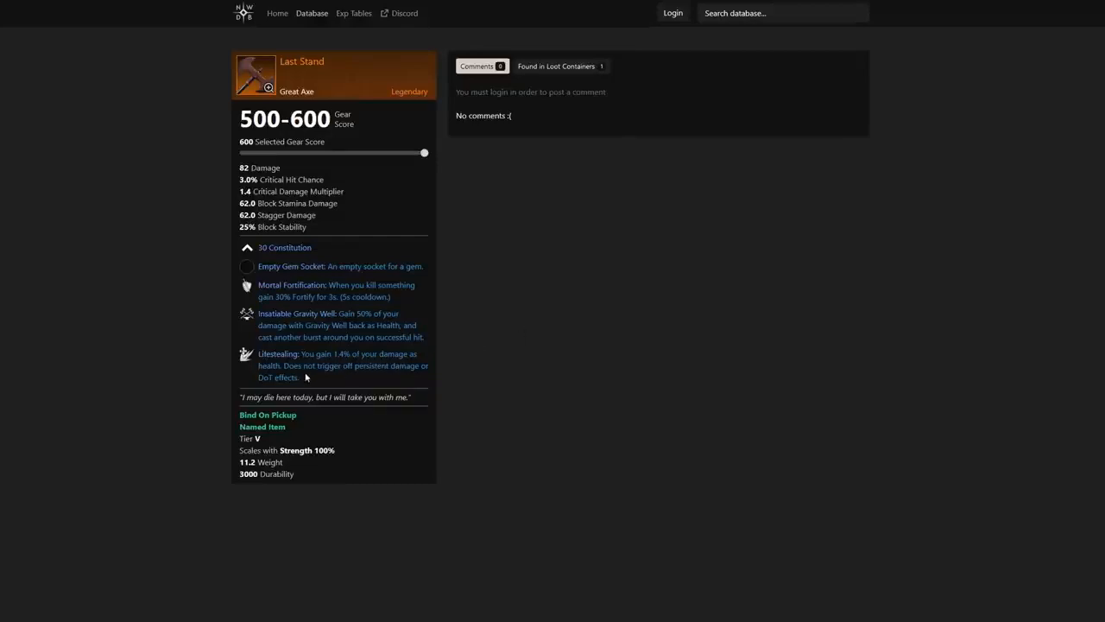
{"action": "mouse_move", "coordinate": [405, 377]}
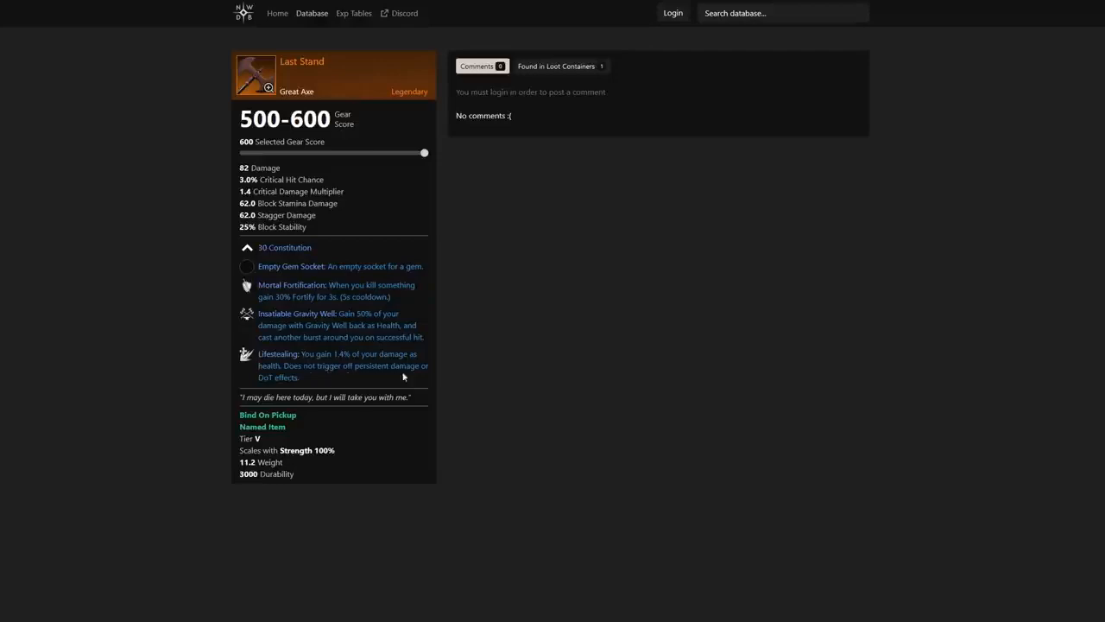
{"action": "mouse_move", "coordinate": [311, 385]}
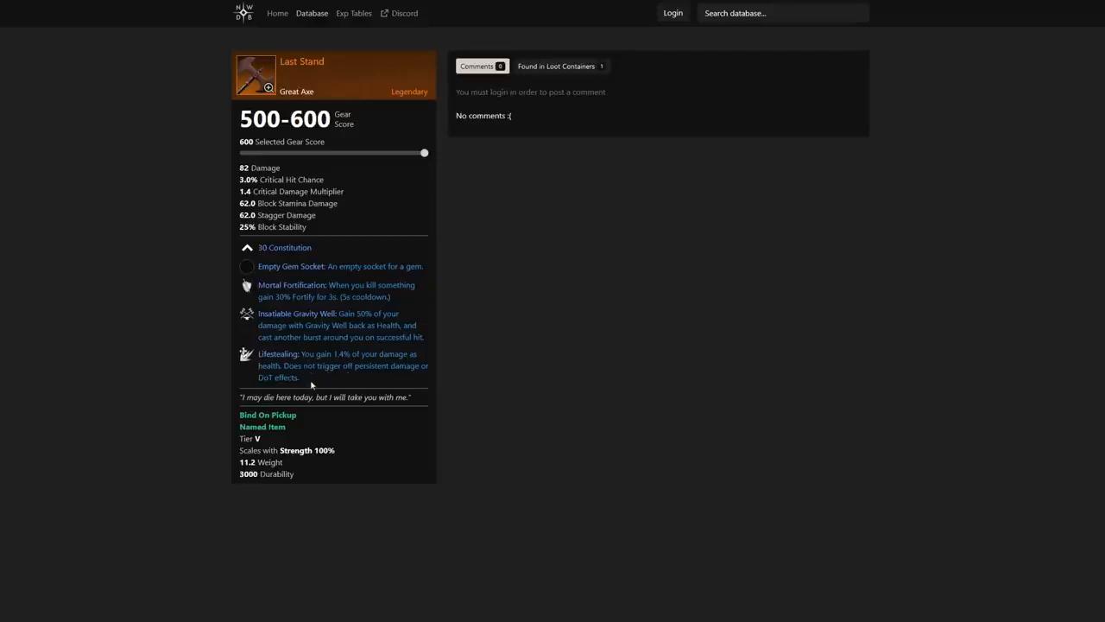
{"action": "mouse_move", "coordinate": [497, 345]}
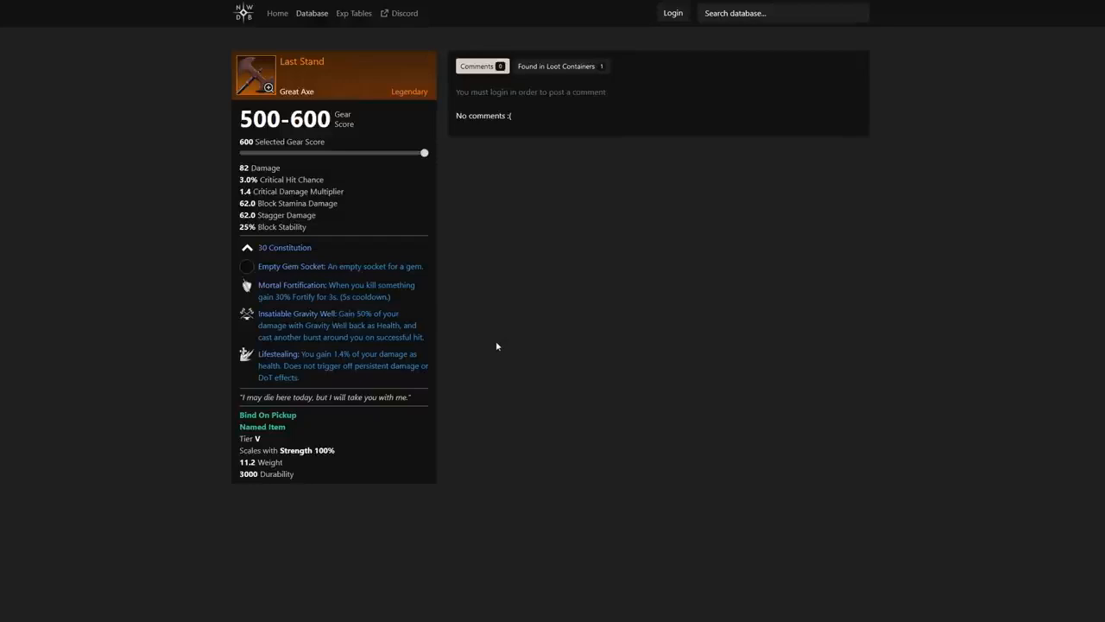
{"action": "mouse_move", "coordinate": [556, 221]}
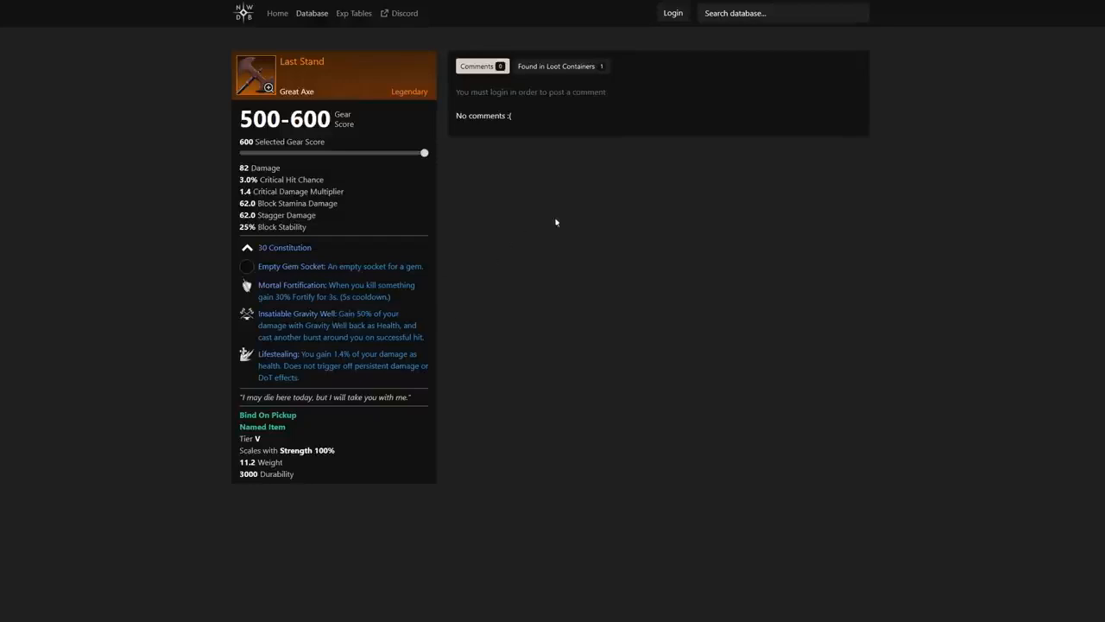
{"action": "mouse_move", "coordinate": [444, 36]}
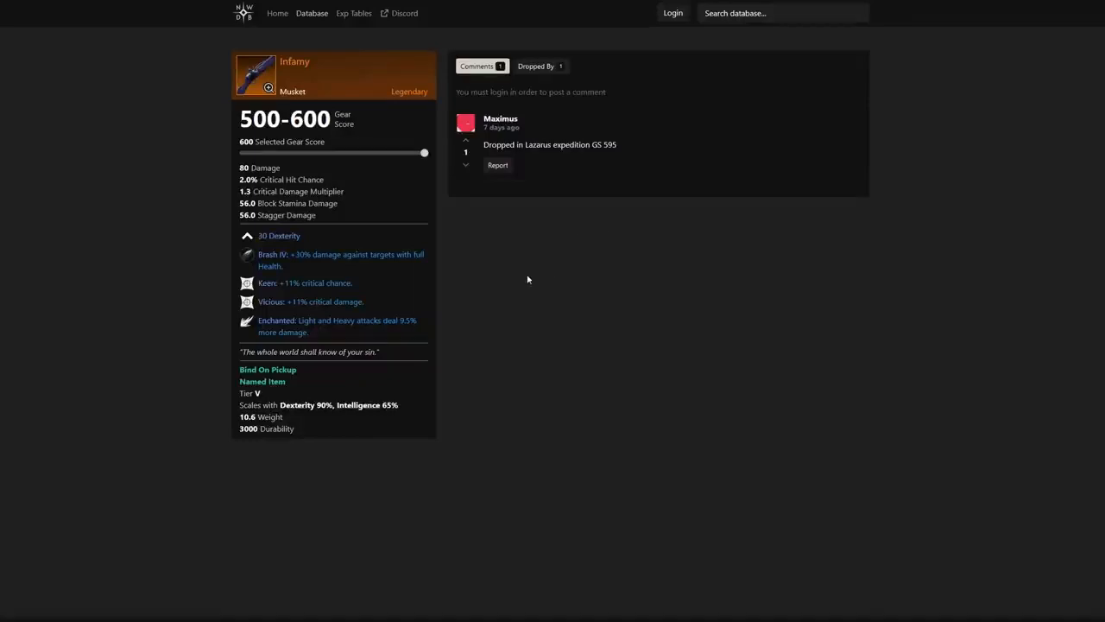
- Check that Alluvium Marl, the Caretaker (level 66) drops Infamy, then return to its comments
{"action": "left_click_drag", "start_coordinate": [483, 145], "coordinate": [587, 145]}
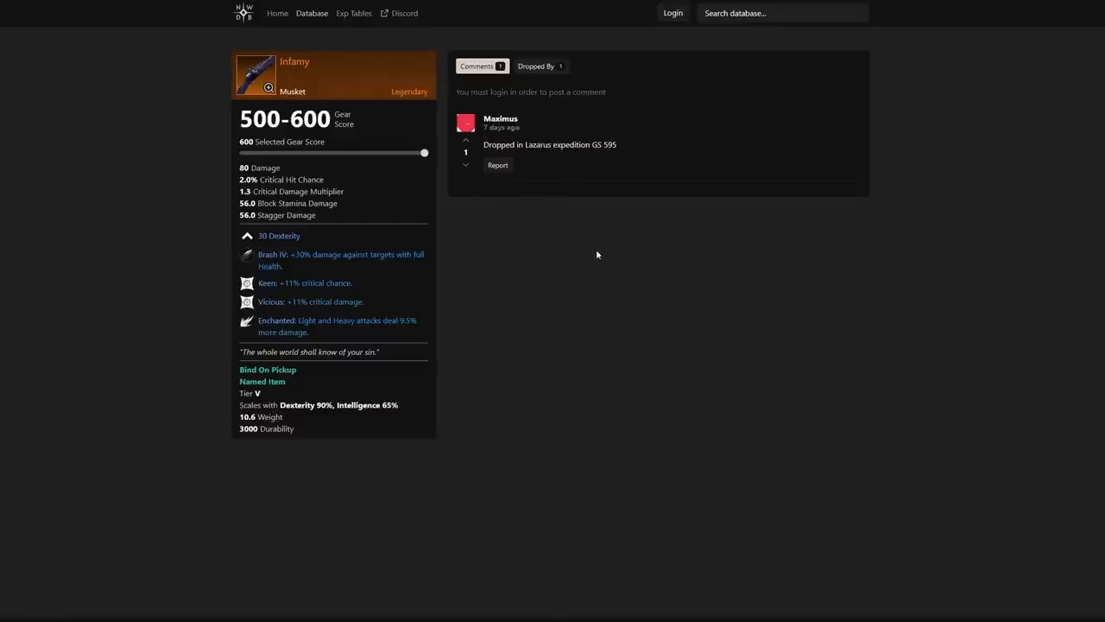
{"action": "mouse_move", "coordinate": [300, 301]}
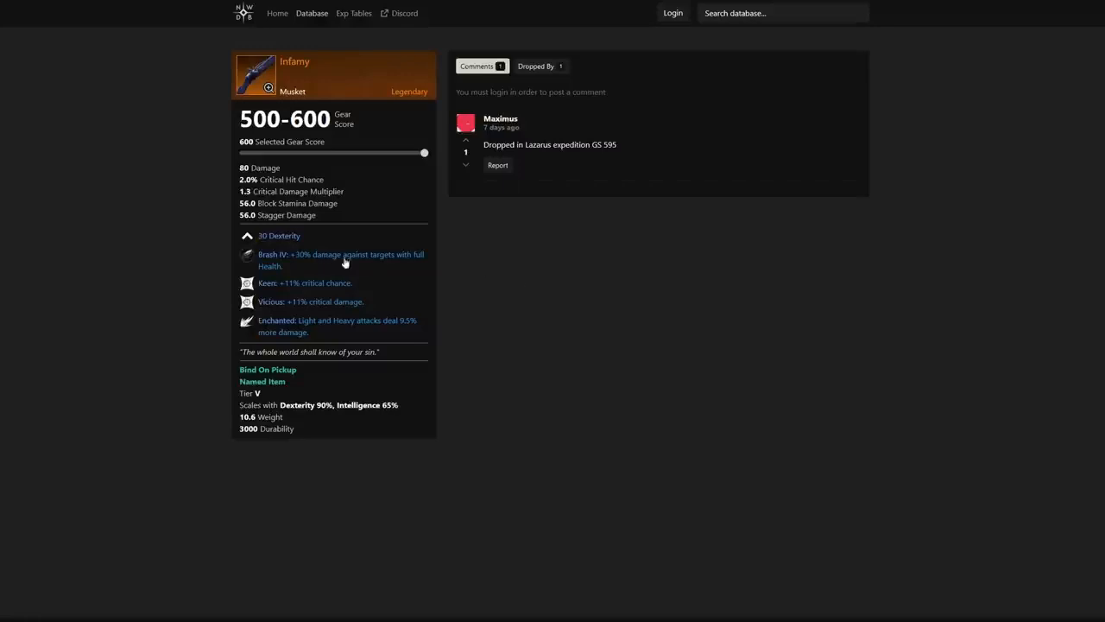
{"action": "left_click", "coordinate": [535, 65]}
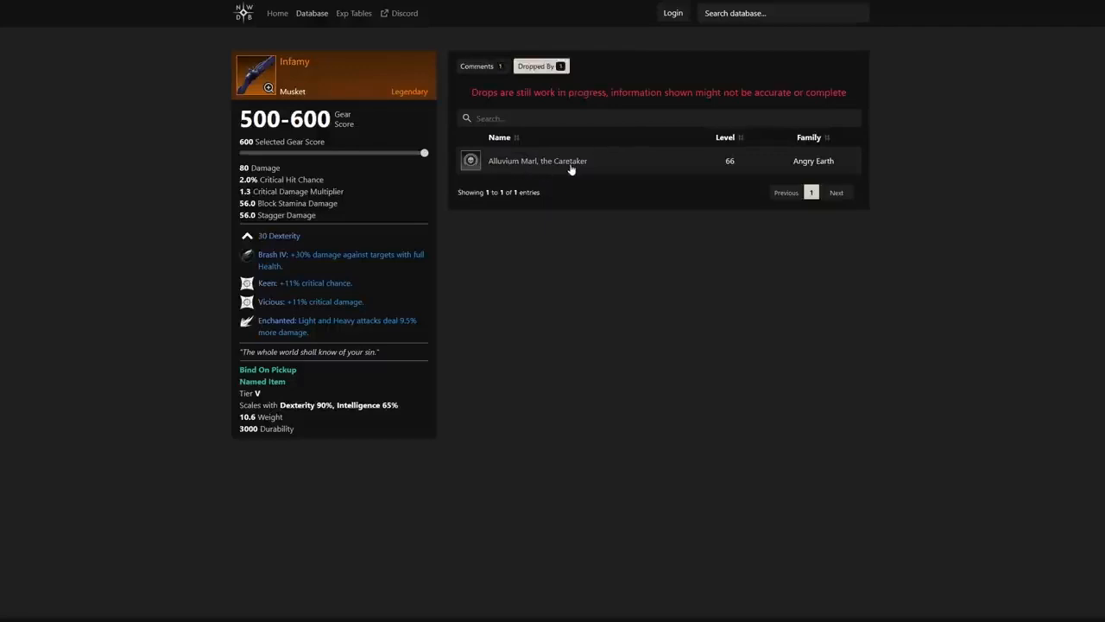
{"action": "left_click", "coordinate": [476, 65]}
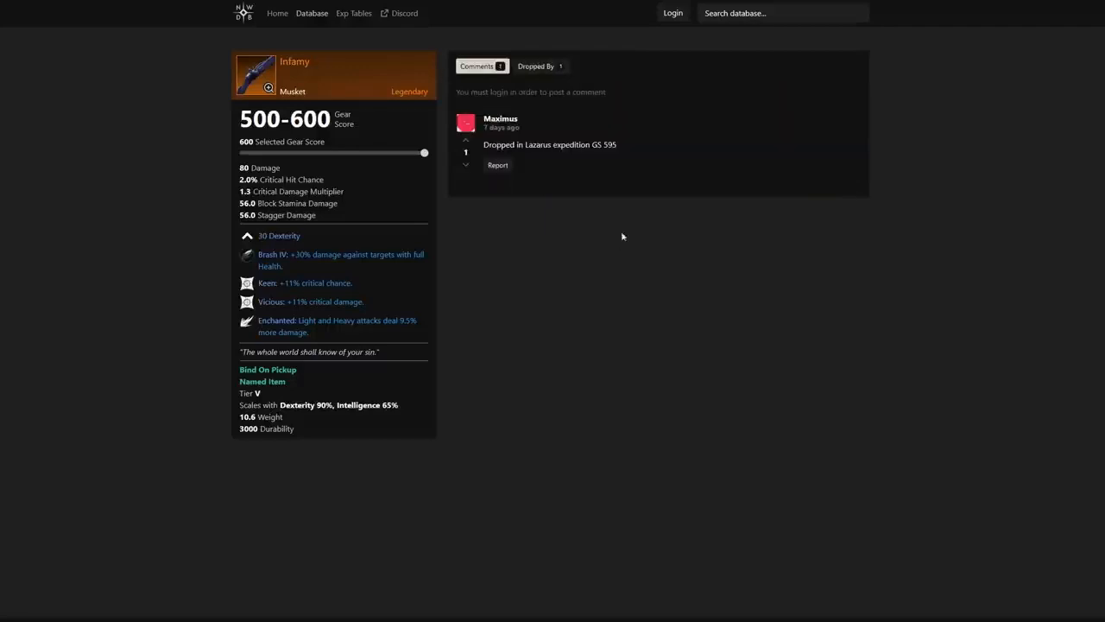
{"action": "mouse_move", "coordinate": [689, 257]}
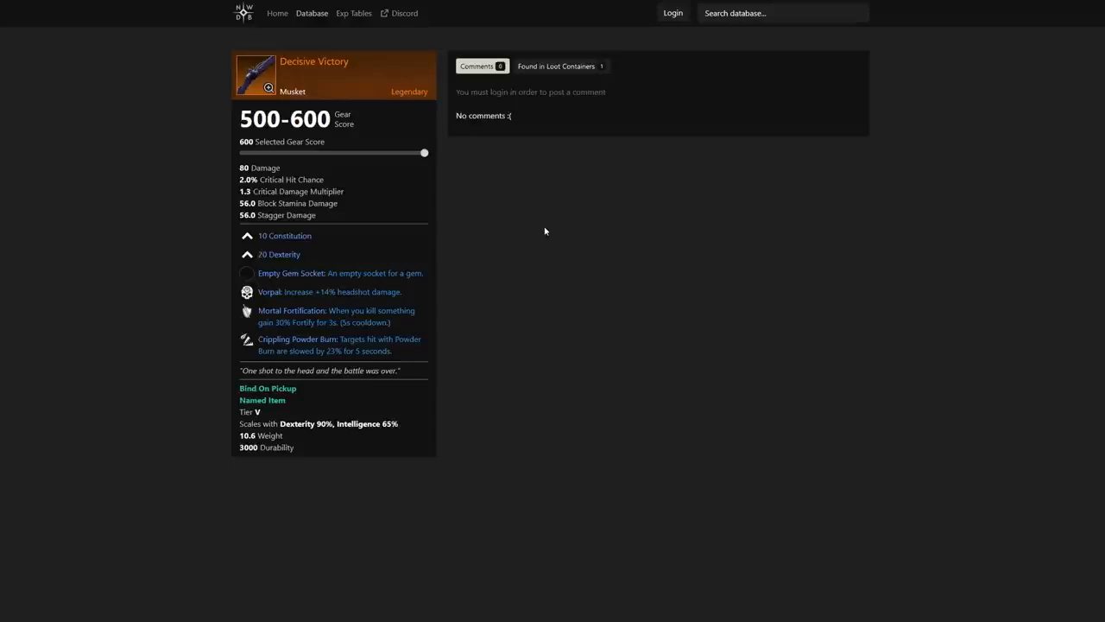
{"action": "mouse_move", "coordinate": [436, 352]}
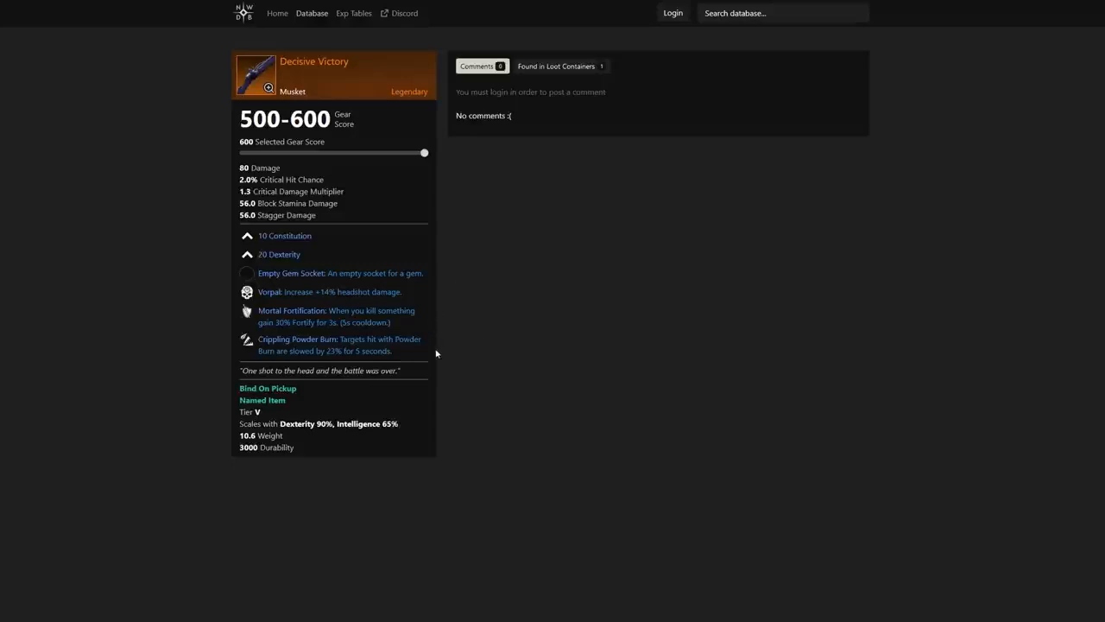
{"action": "mouse_move", "coordinate": [349, 347]}
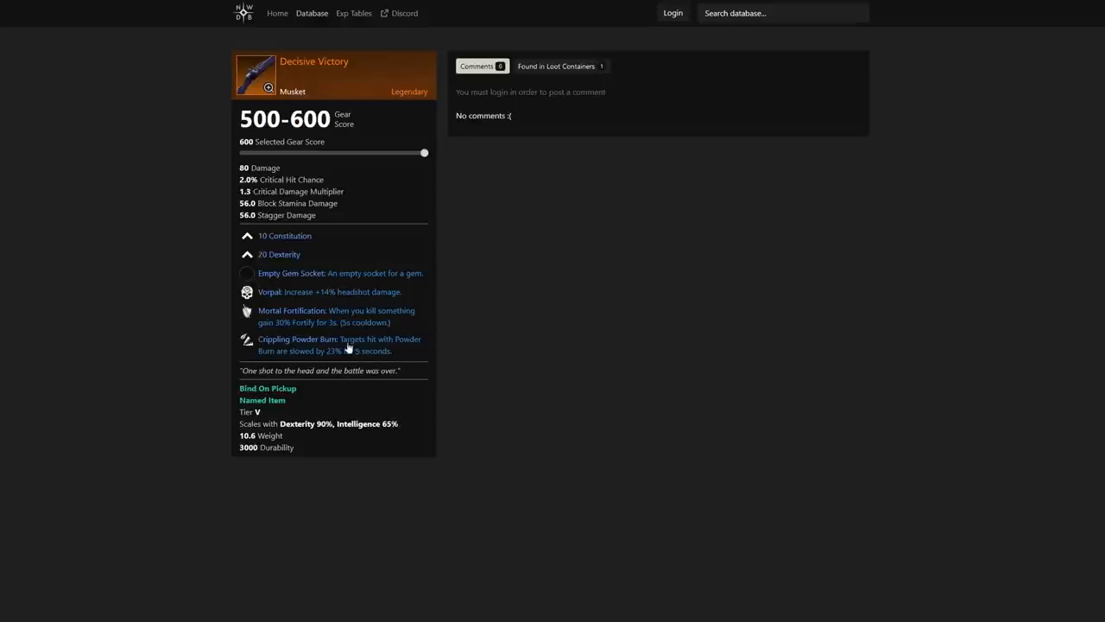
{"action": "mouse_move", "coordinate": [325, 345]}
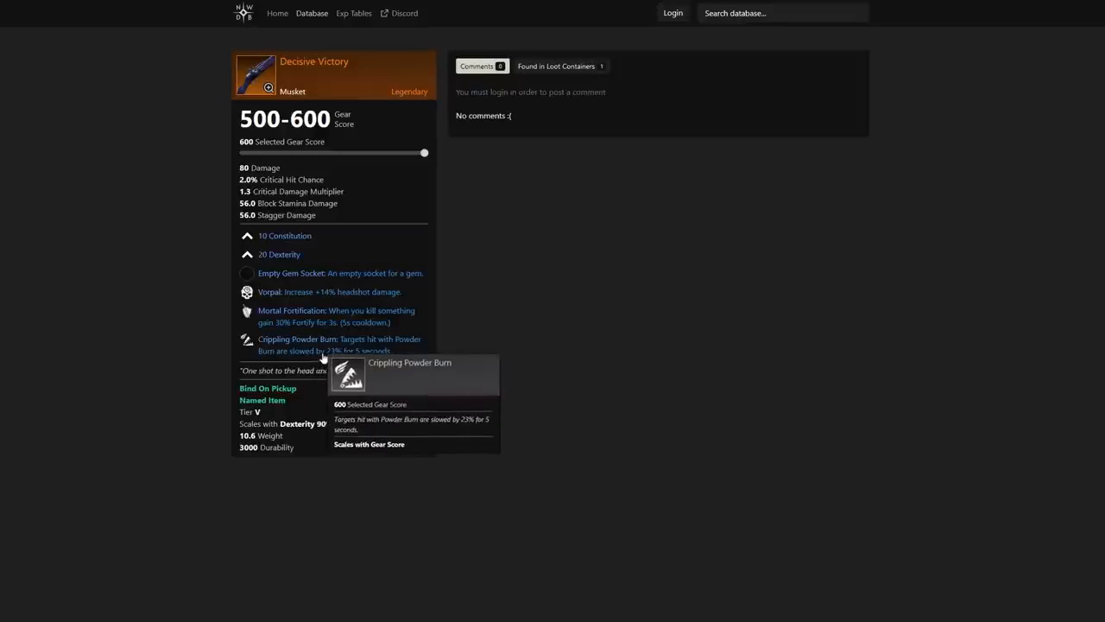
{"action": "mouse_move", "coordinate": [442, 366]}
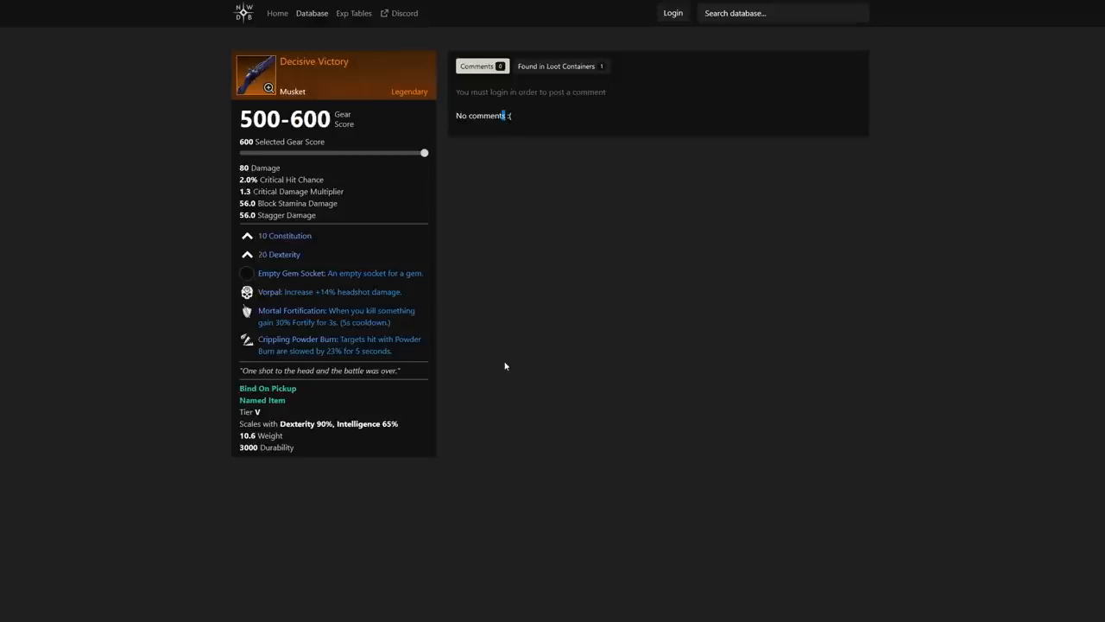
{"action": "mouse_move", "coordinate": [493, 363]}
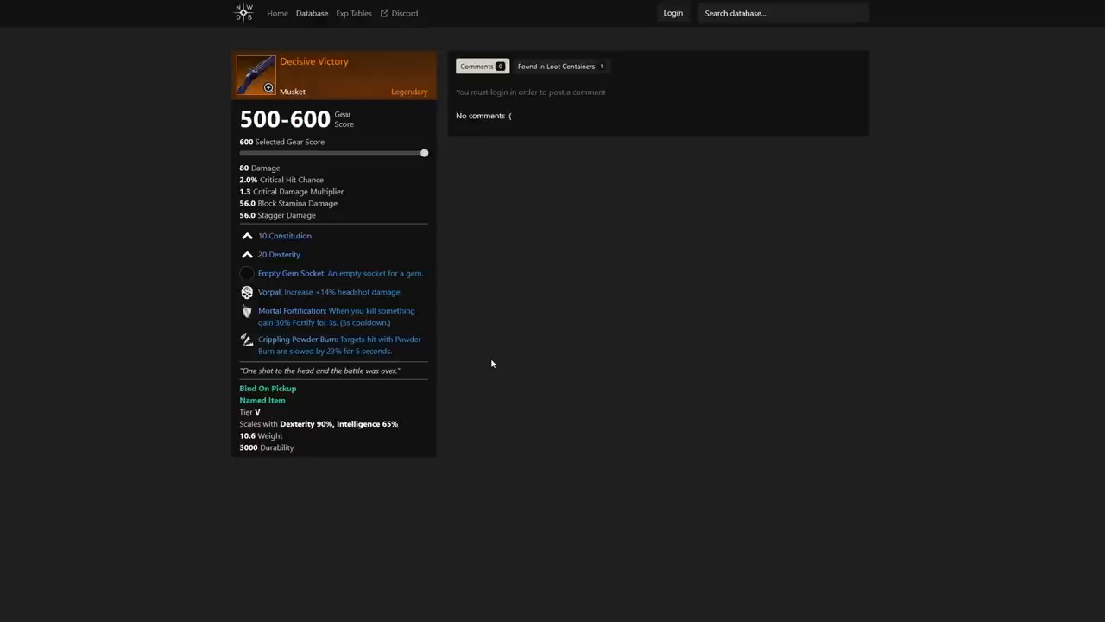
{"action": "mouse_move", "coordinate": [505, 361]}
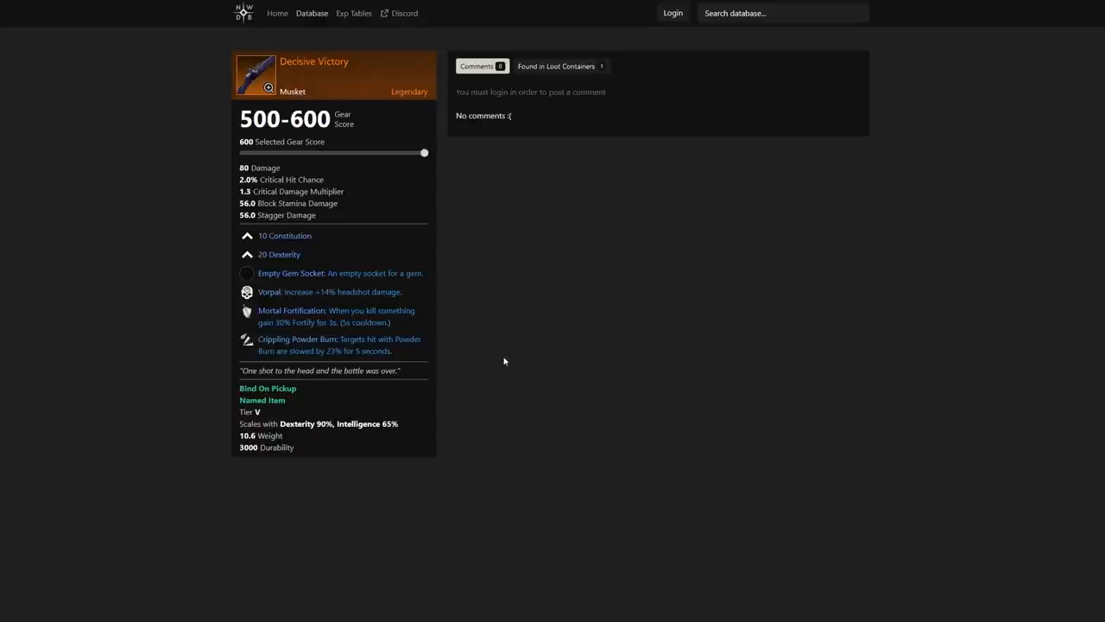
{"action": "mouse_move", "coordinate": [512, 356]}
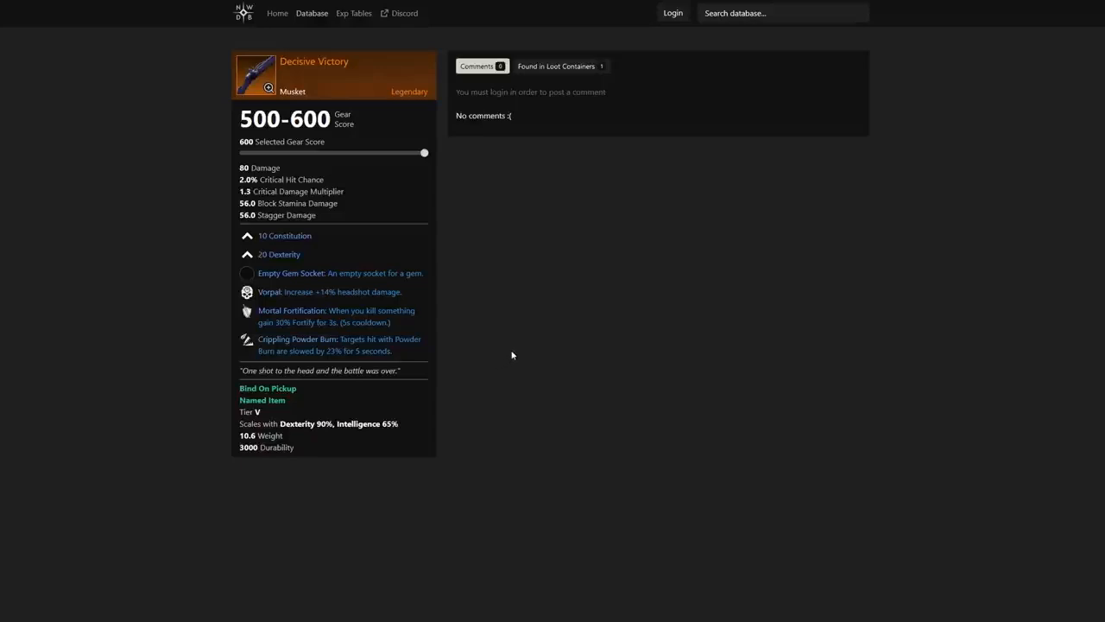
- Show Dark Spriggan Cache 1 as the container holding Decisive Victory
{"action": "left_click", "coordinate": [557, 66]}
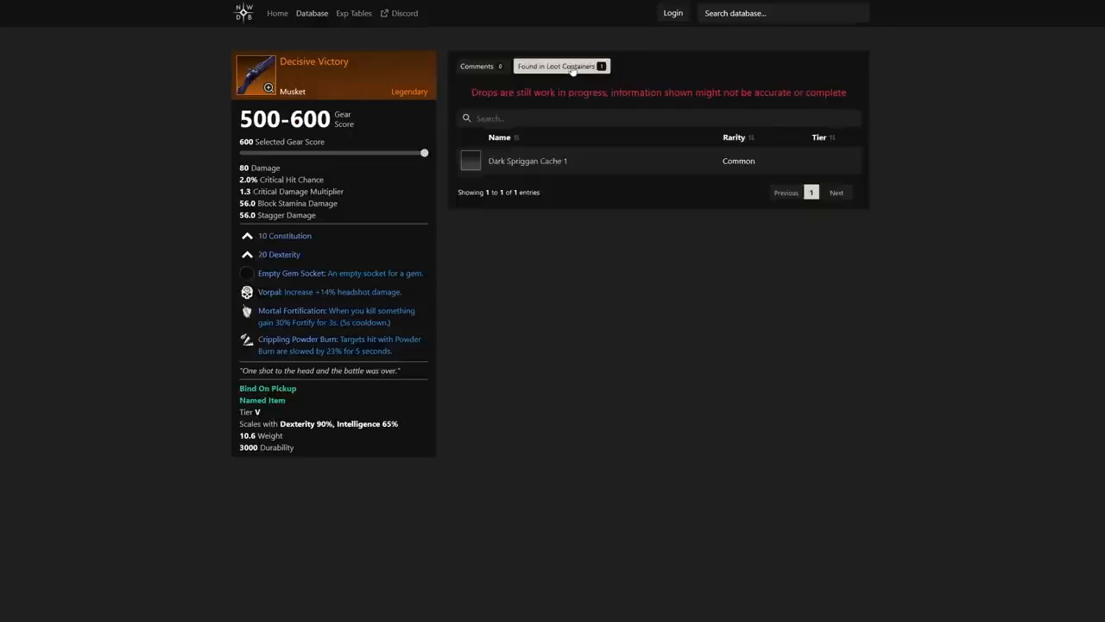
{"action": "mouse_move", "coordinate": [505, 165]}
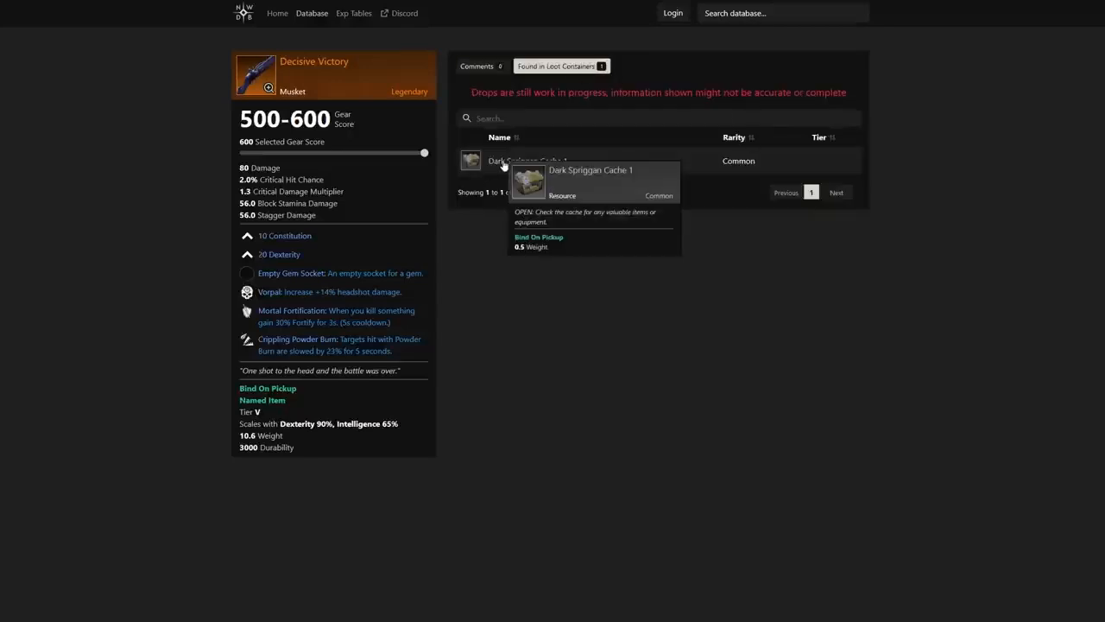
{"action": "mouse_move", "coordinate": [1022, 205]}
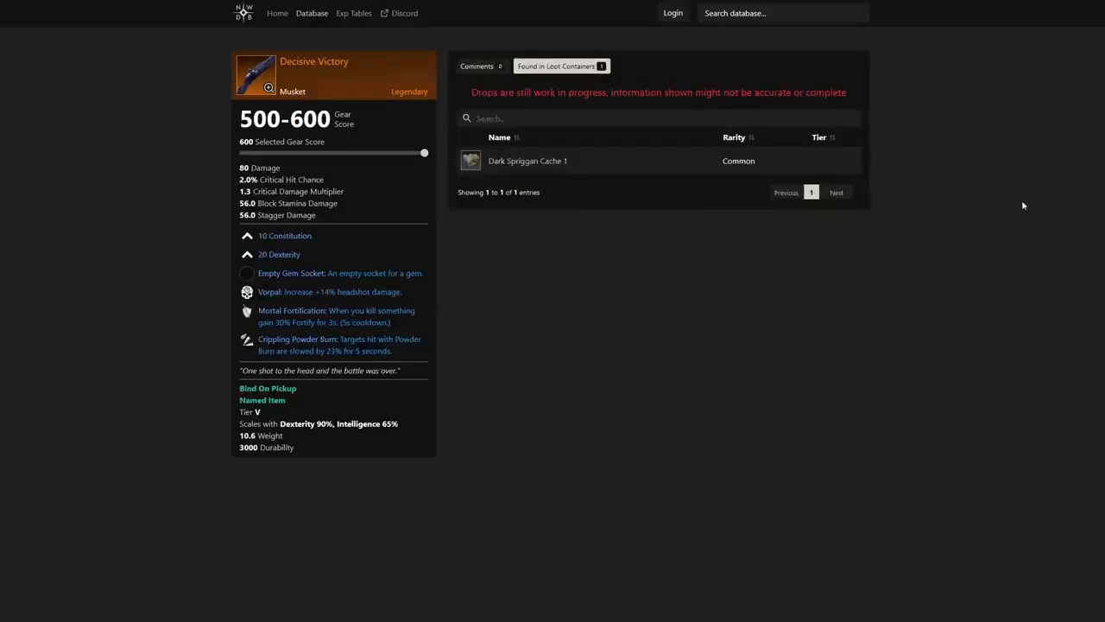
{"action": "mouse_move", "coordinate": [529, 160]}
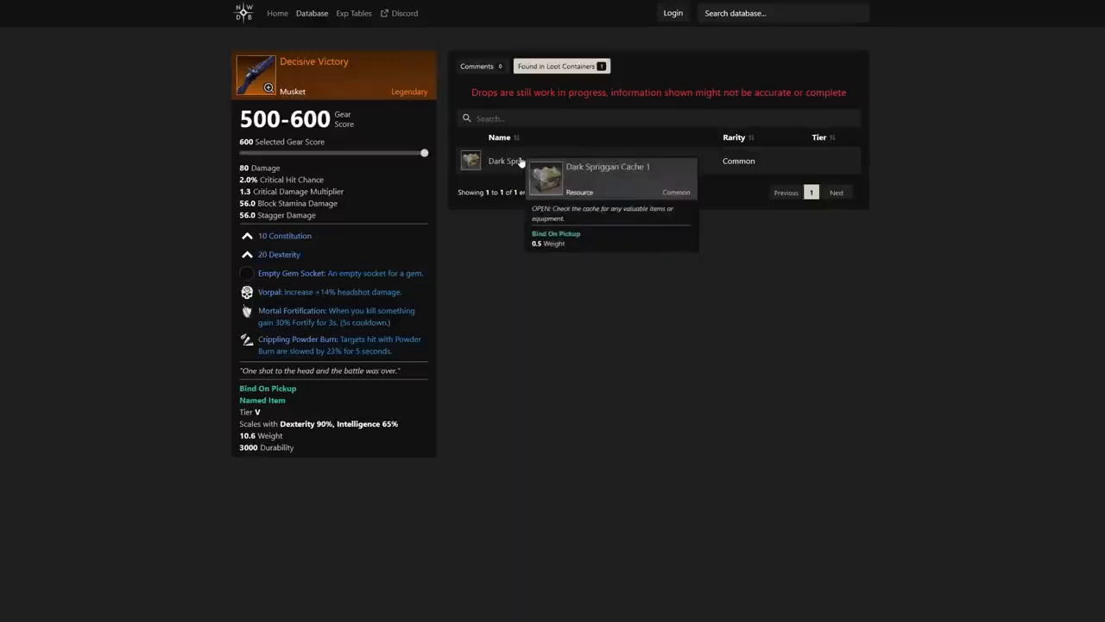
{"action": "mouse_move", "coordinate": [943, 147]}
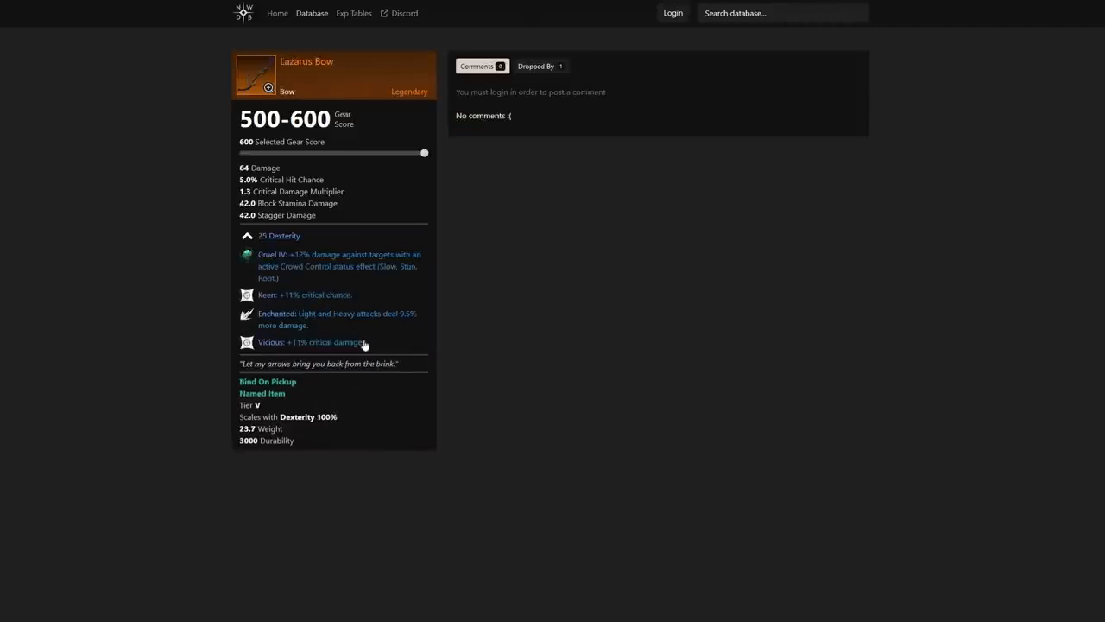
{"action": "mouse_move", "coordinate": [326, 351]}
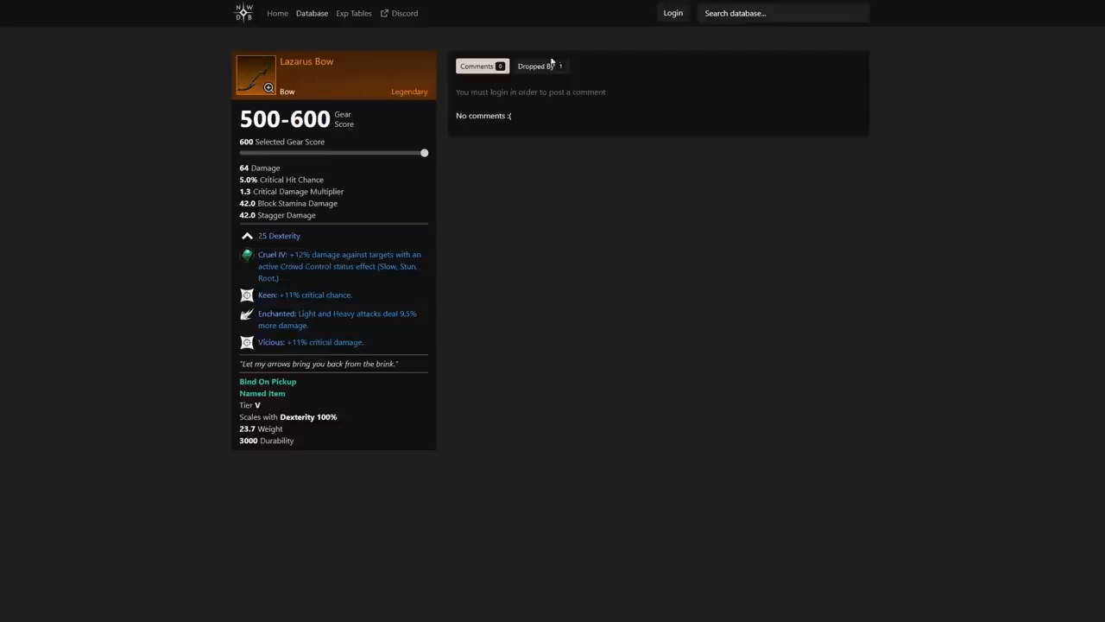
- Show the drop sources for the Lazarus Bow
{"action": "left_click", "coordinate": [536, 66]}
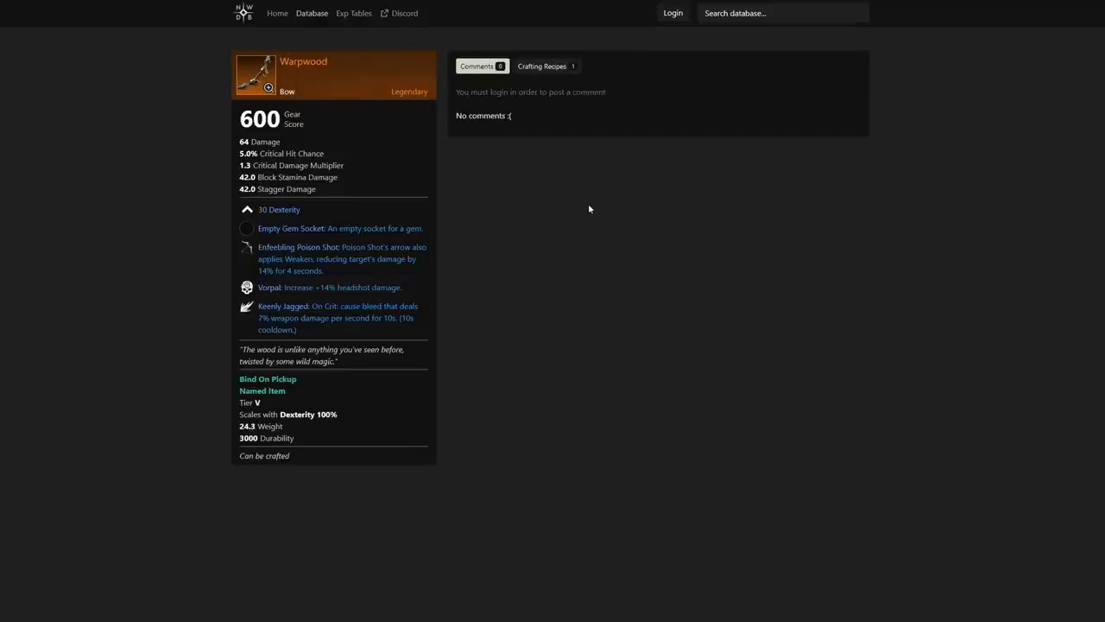
{"action": "mouse_move", "coordinate": [370, 271]}
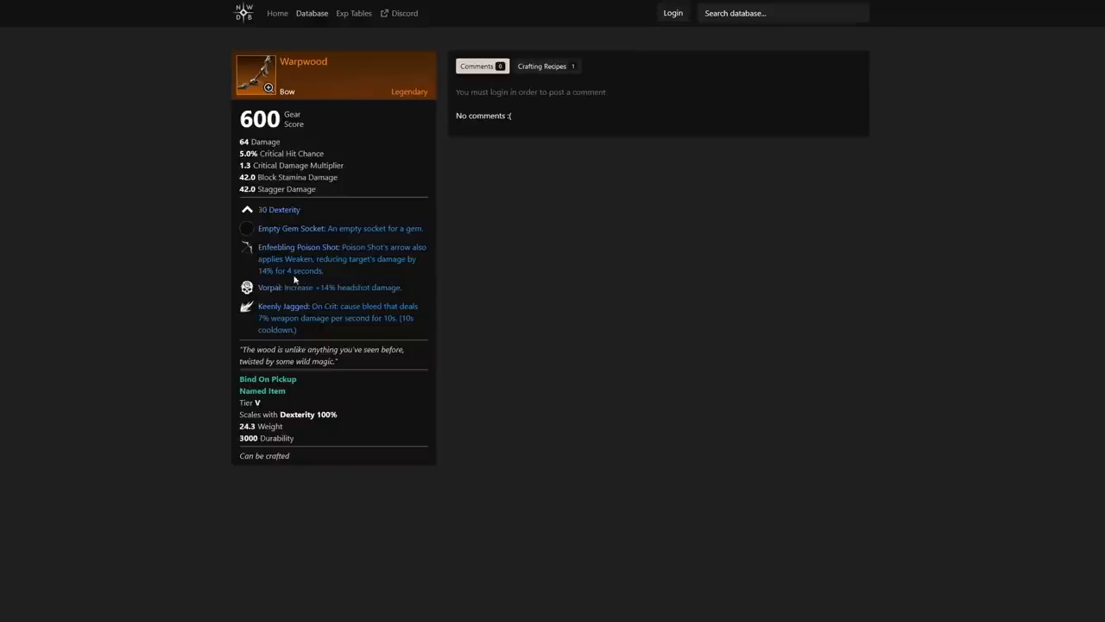
{"action": "mouse_move", "coordinate": [300, 280]}
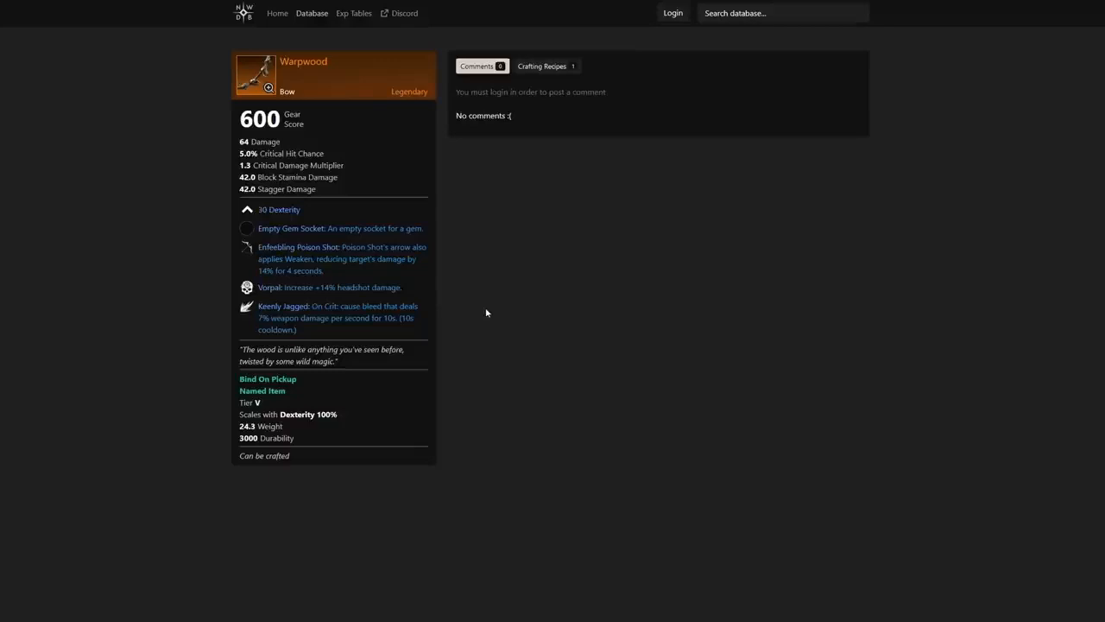
{"action": "mouse_move", "coordinate": [522, 279]}
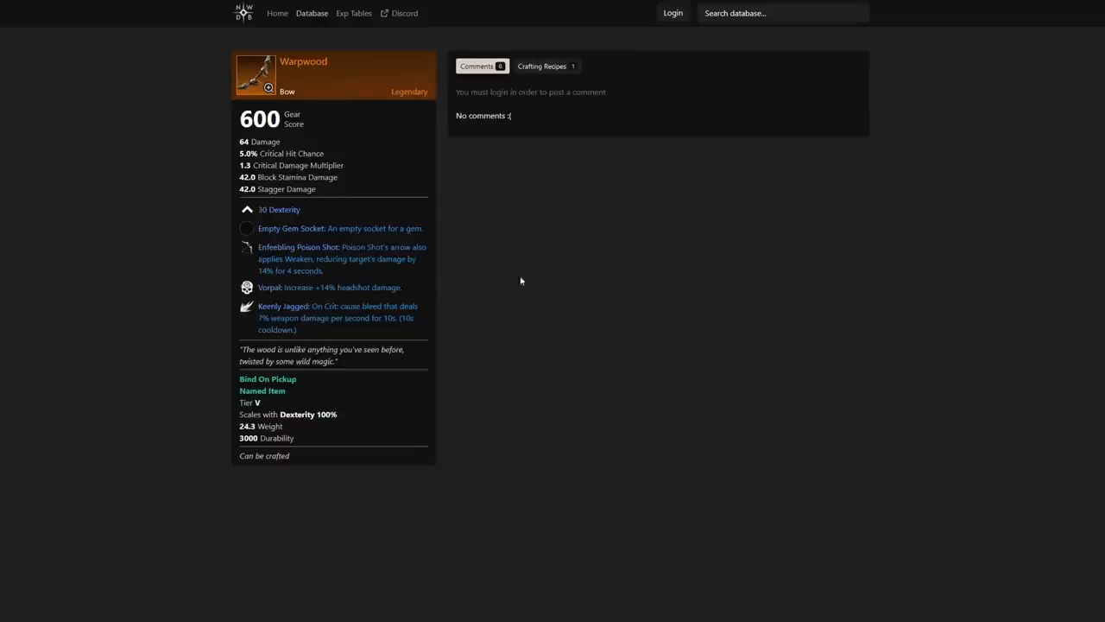
- View the Warpwood recipe: Engineering 200, Workshop Tier 5, 20 Glittering Ebony
{"action": "left_click", "coordinate": [544, 66]}
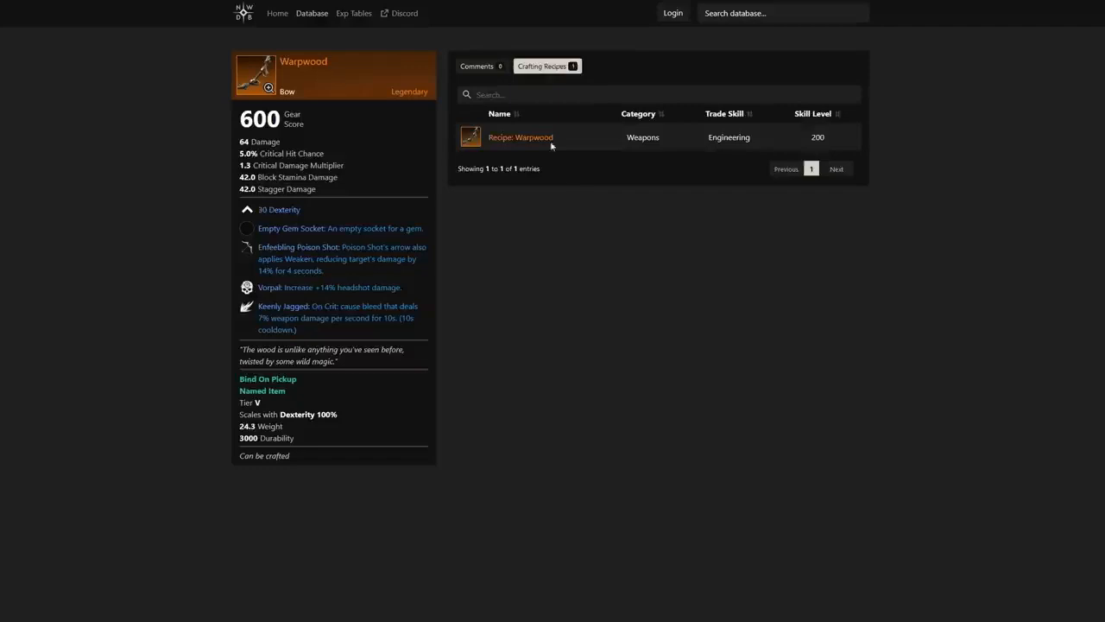
{"action": "left_click", "coordinate": [520, 136]}
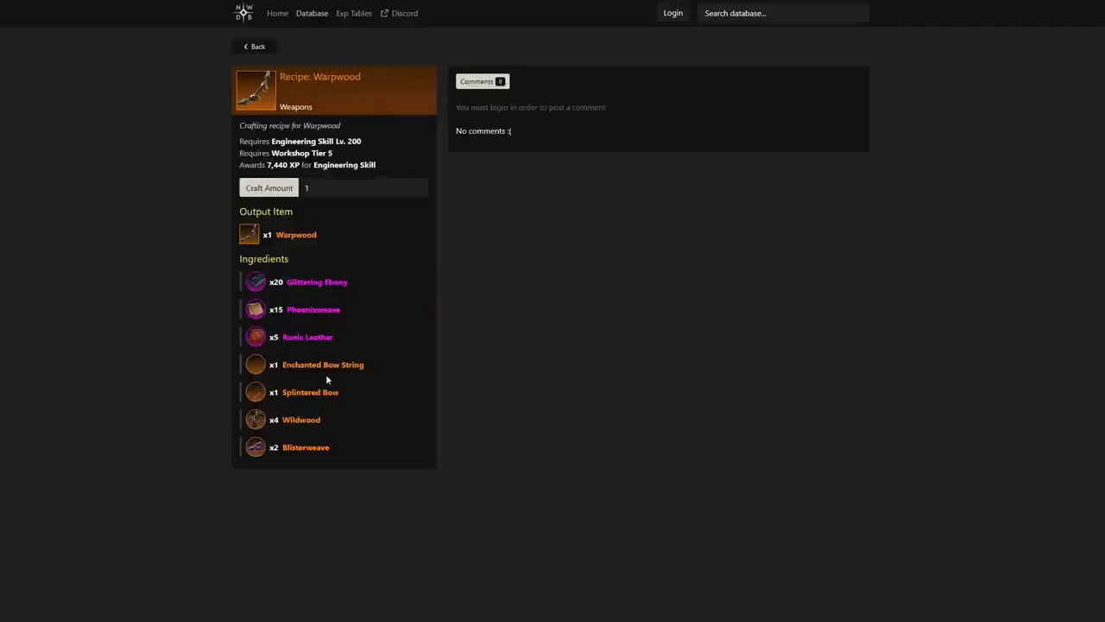
{"action": "mouse_move", "coordinate": [321, 309]}
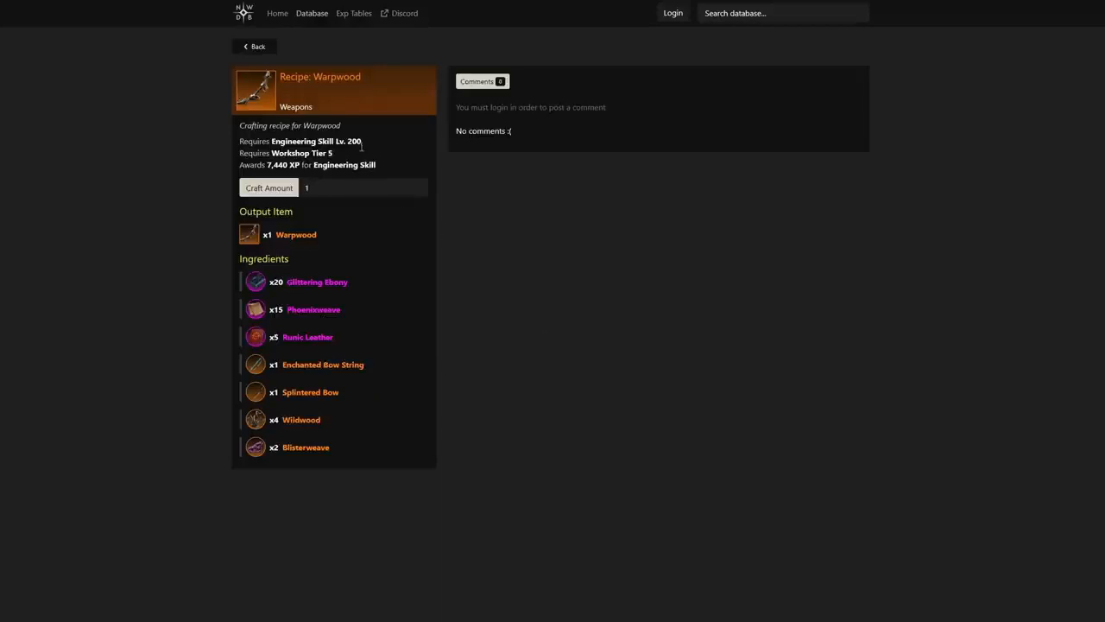
{"action": "mouse_move", "coordinate": [734, 181]}
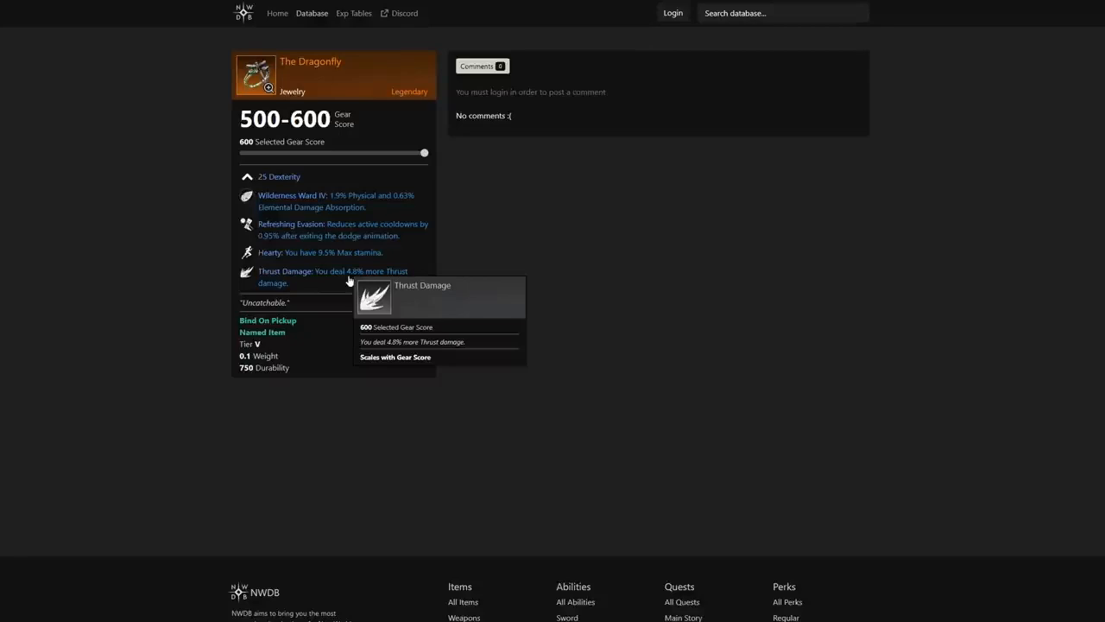
{"action": "mouse_move", "coordinate": [556, 221]}
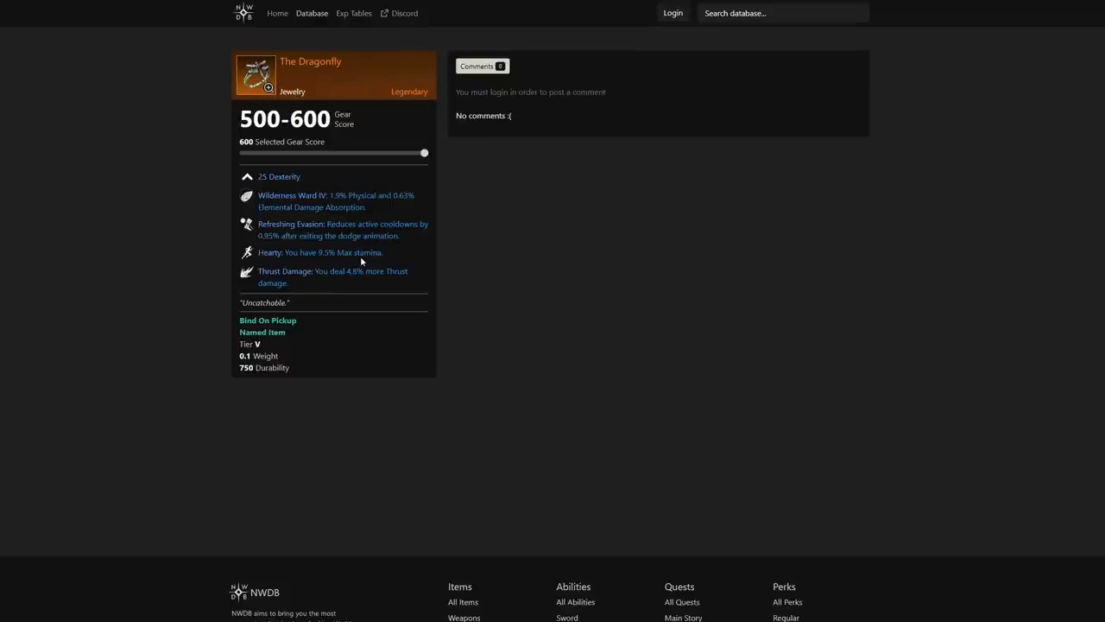
{"action": "mouse_move", "coordinate": [460, 252]}
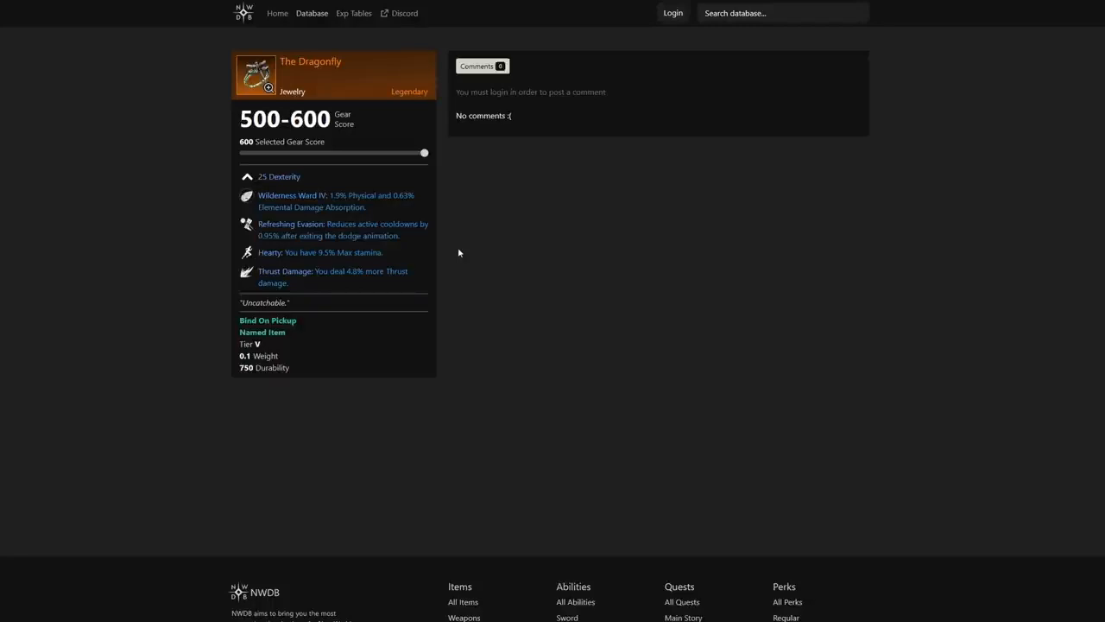
{"action": "mouse_move", "coordinate": [482, 221]}
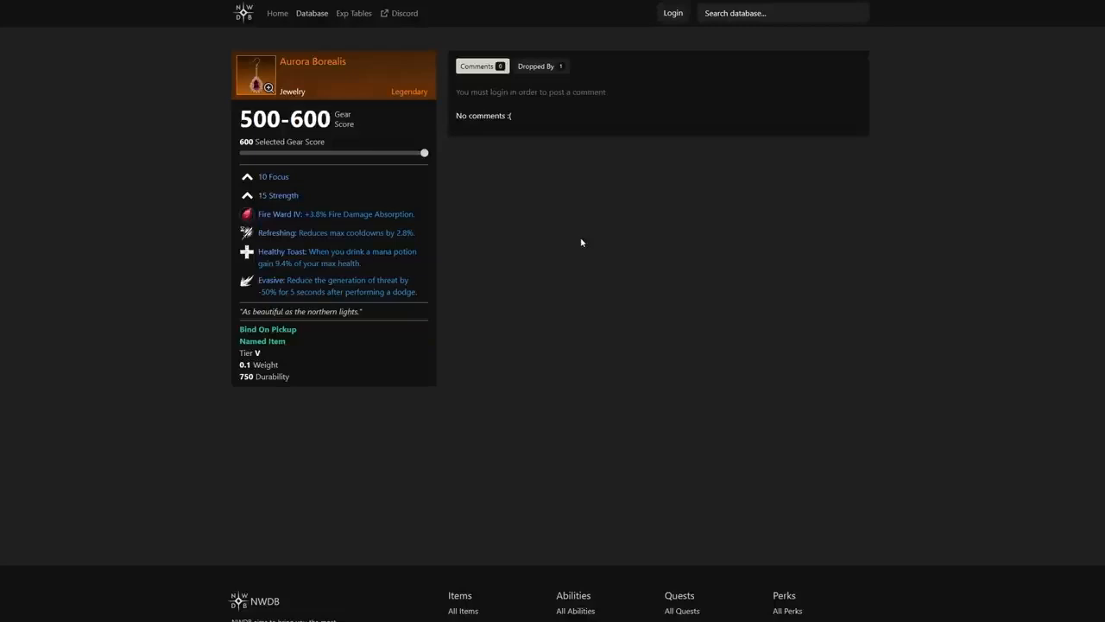
{"action": "mouse_move", "coordinate": [521, 223]}
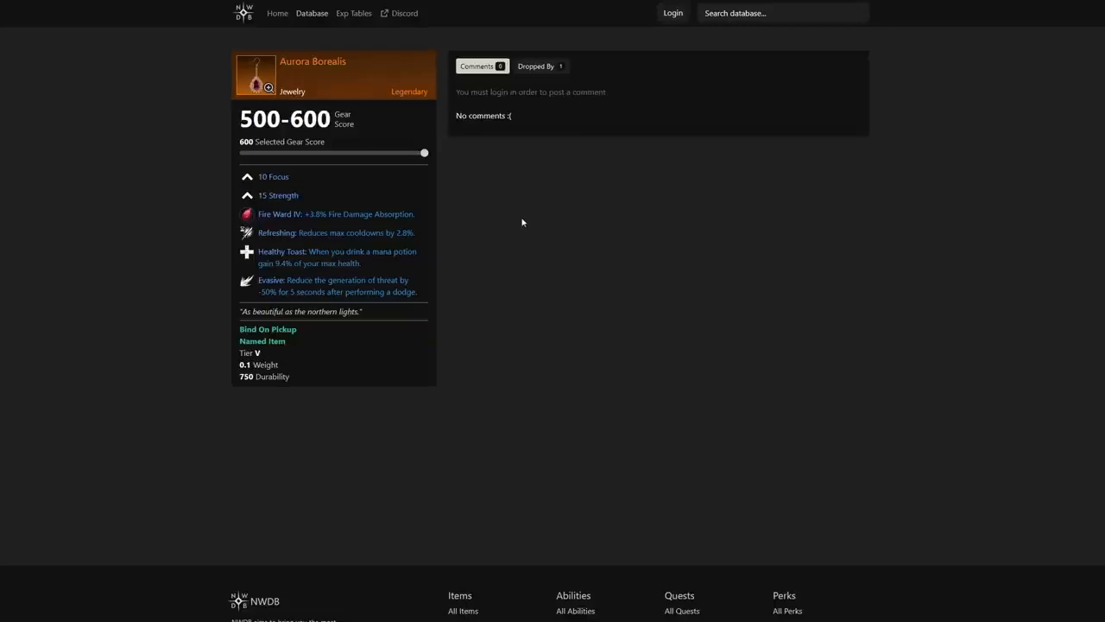
{"action": "mouse_move", "coordinate": [384, 290]}
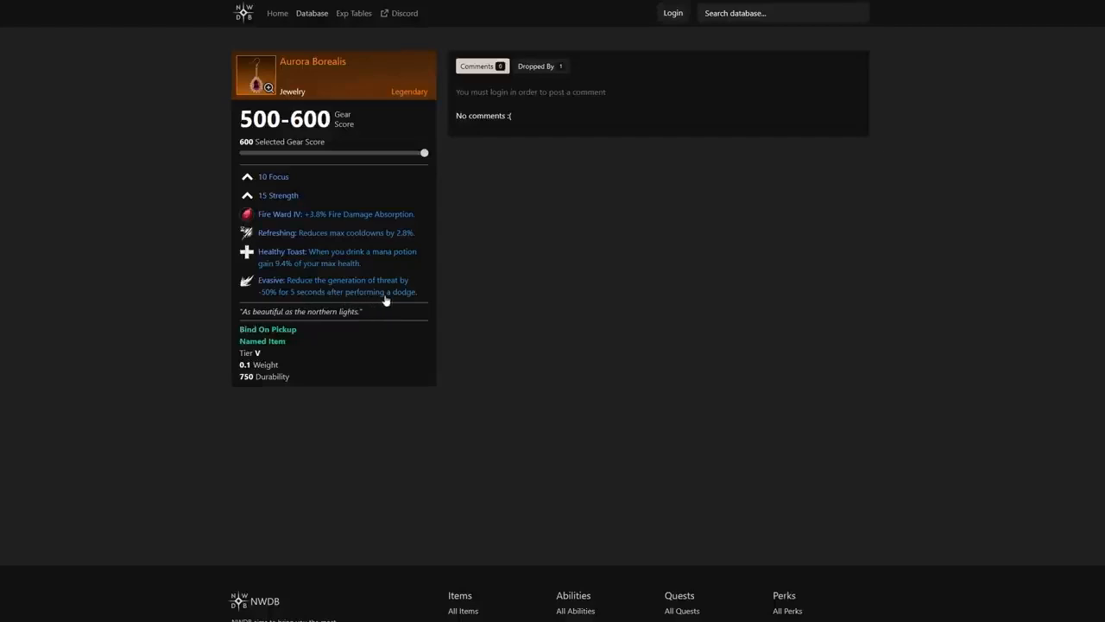
{"action": "mouse_move", "coordinate": [336, 255]}
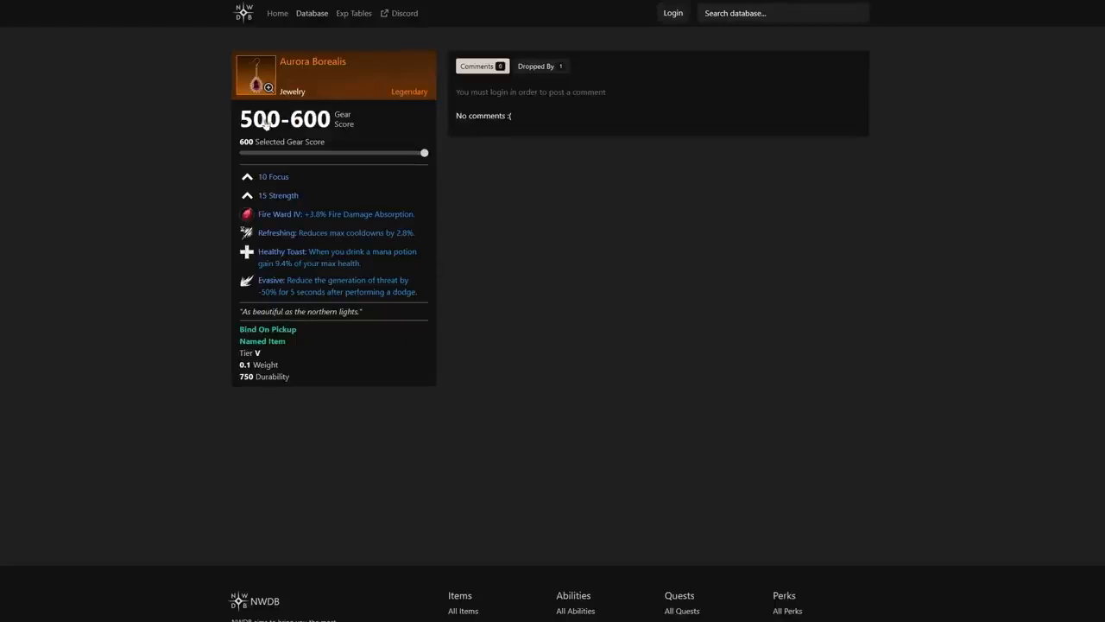
{"action": "mouse_move", "coordinate": [477, 228]}
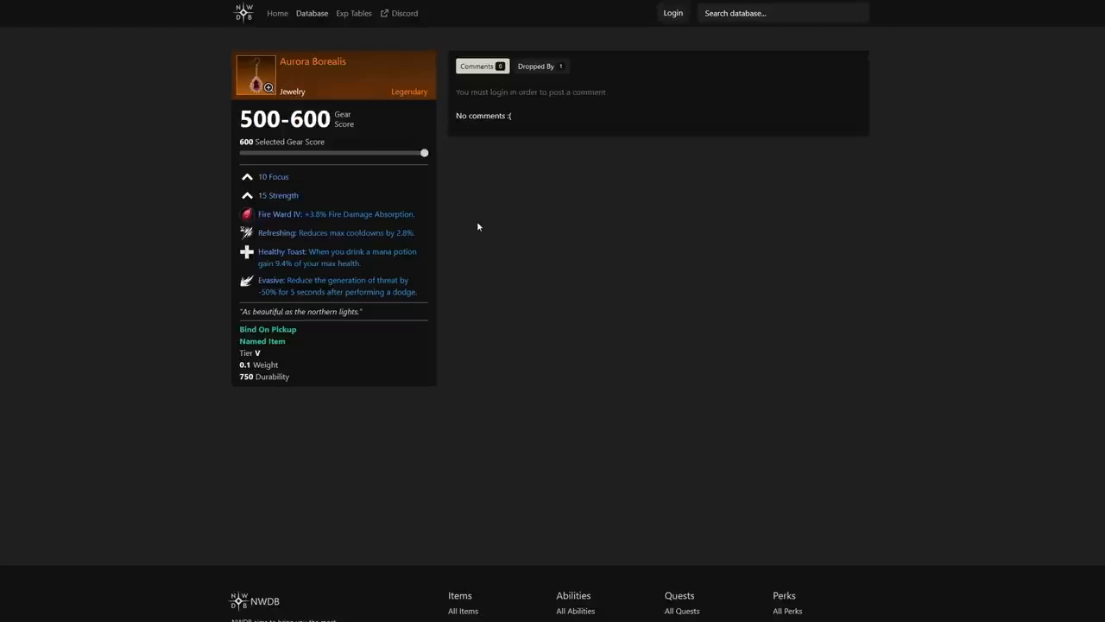
- Show Ivan the Inevitable (level 60, Lost) as the enemy dropping Aurora Borealis
{"action": "left_click", "coordinate": [536, 66]}
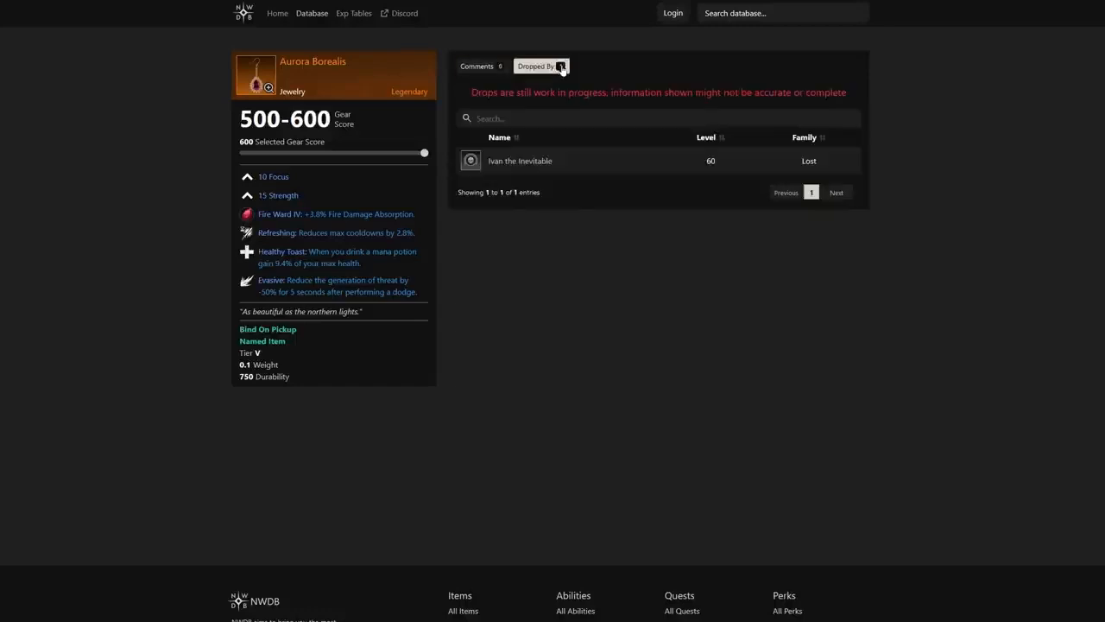
{"action": "mouse_move", "coordinate": [959, 156]}
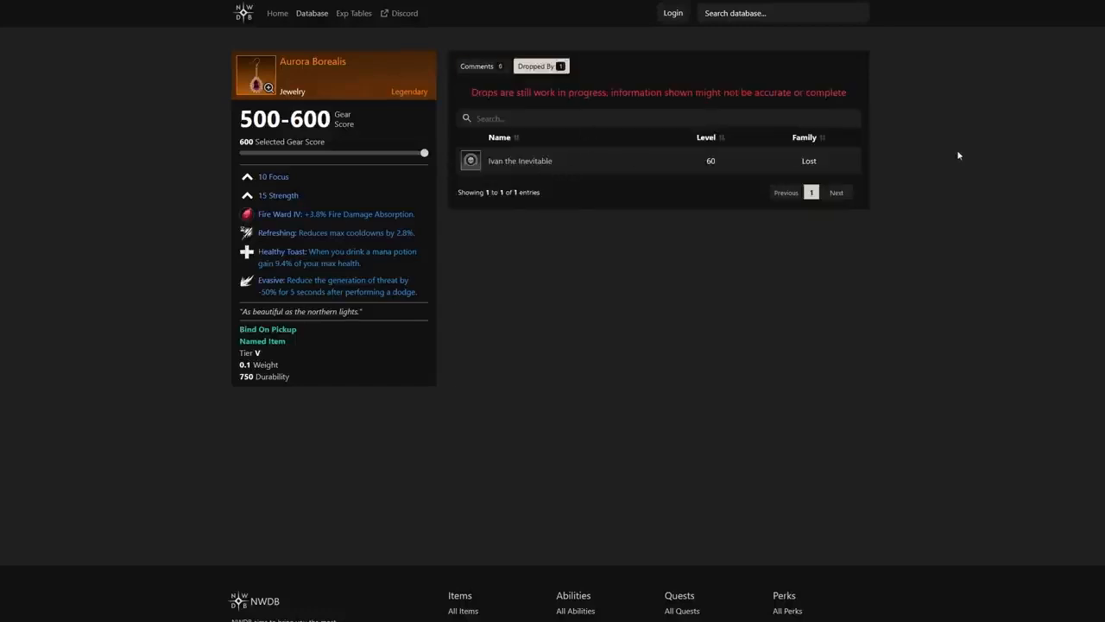
{"action": "mouse_move", "coordinate": [1022, 126]}
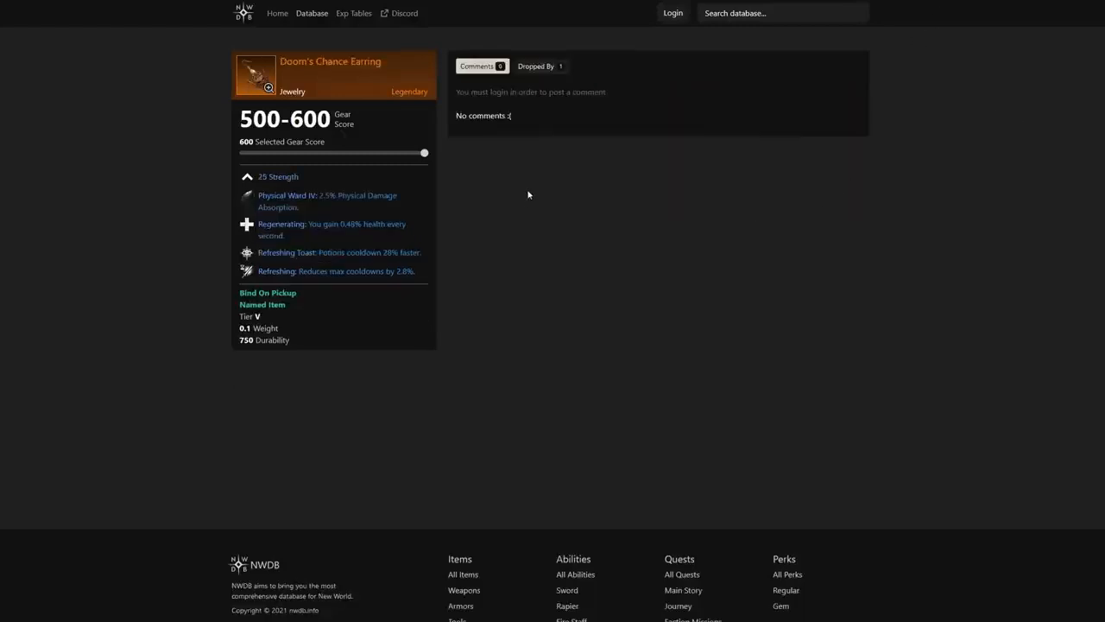
{"action": "mouse_move", "coordinate": [497, 242]}
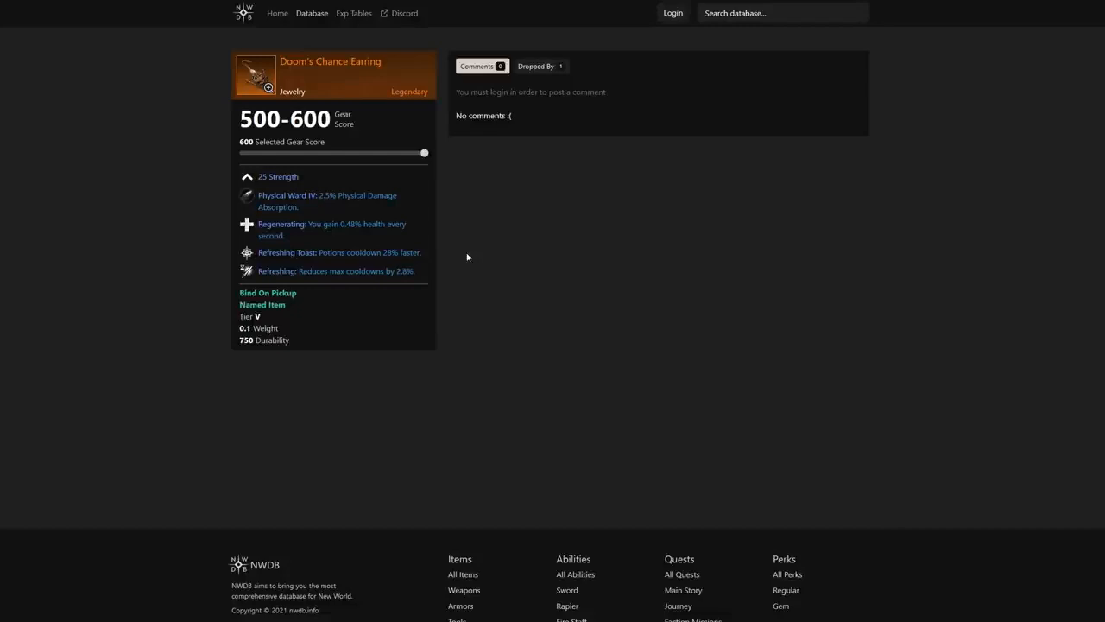
{"action": "mouse_move", "coordinate": [497, 249]}
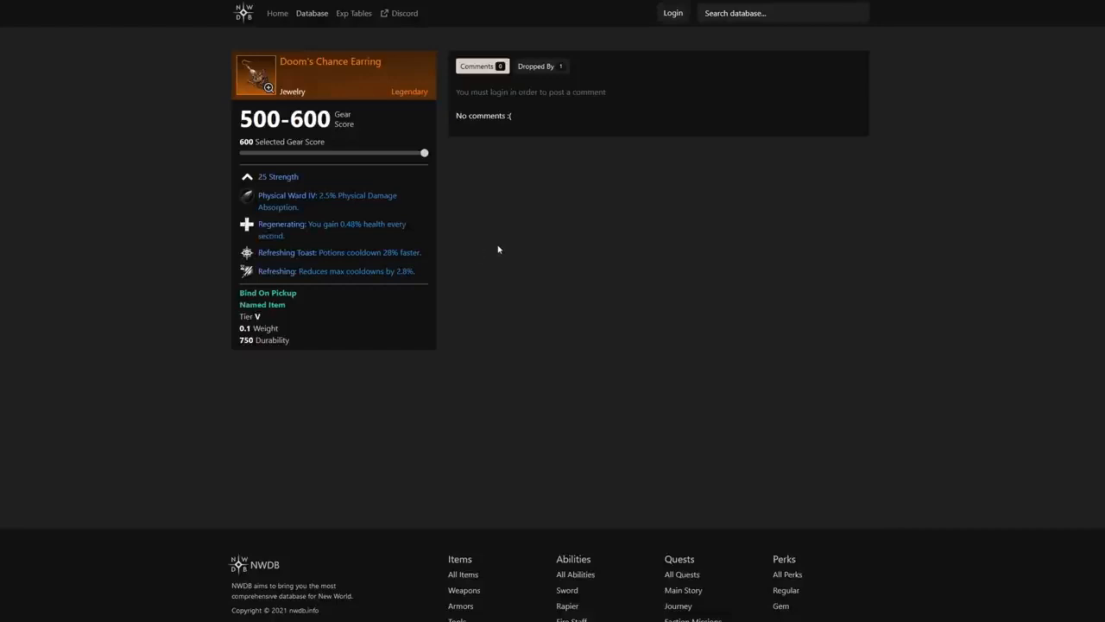
{"action": "mouse_move", "coordinate": [487, 238]}
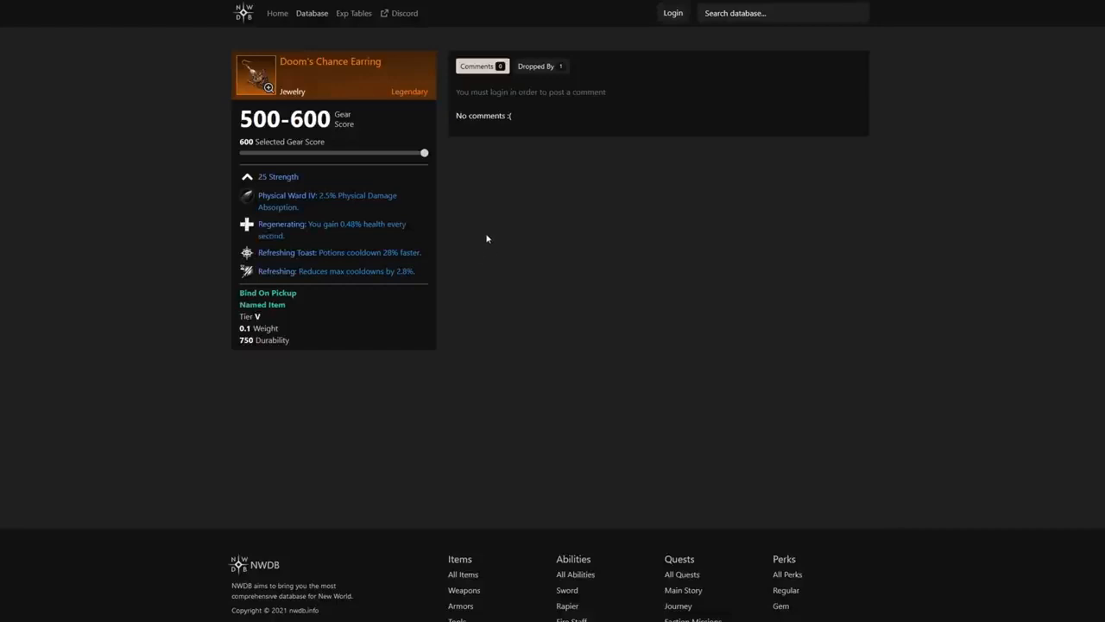
{"action": "mouse_move", "coordinate": [643, 217]}
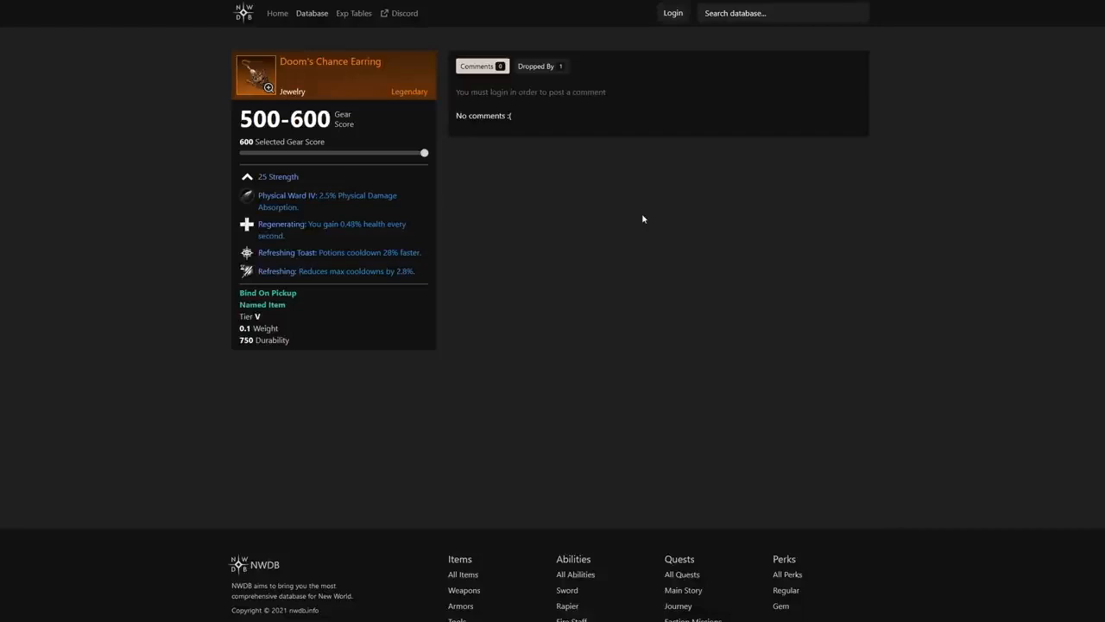
{"action": "mouse_move", "coordinate": [711, 214]}
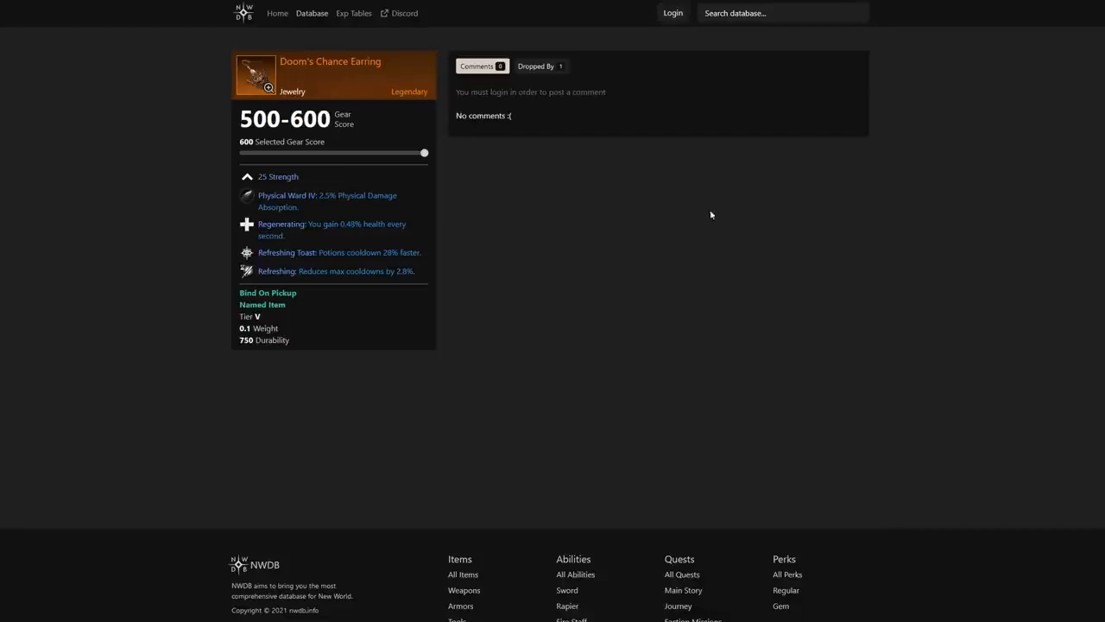
{"action": "mouse_move", "coordinate": [1037, 3]}
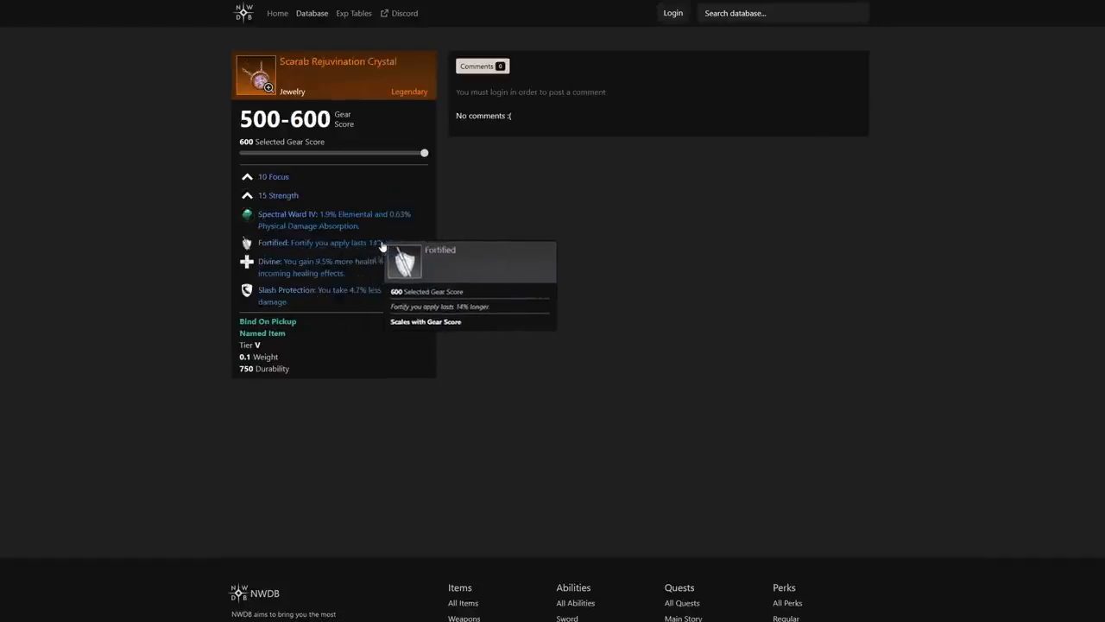
{"action": "mouse_move", "coordinate": [494, 248]}
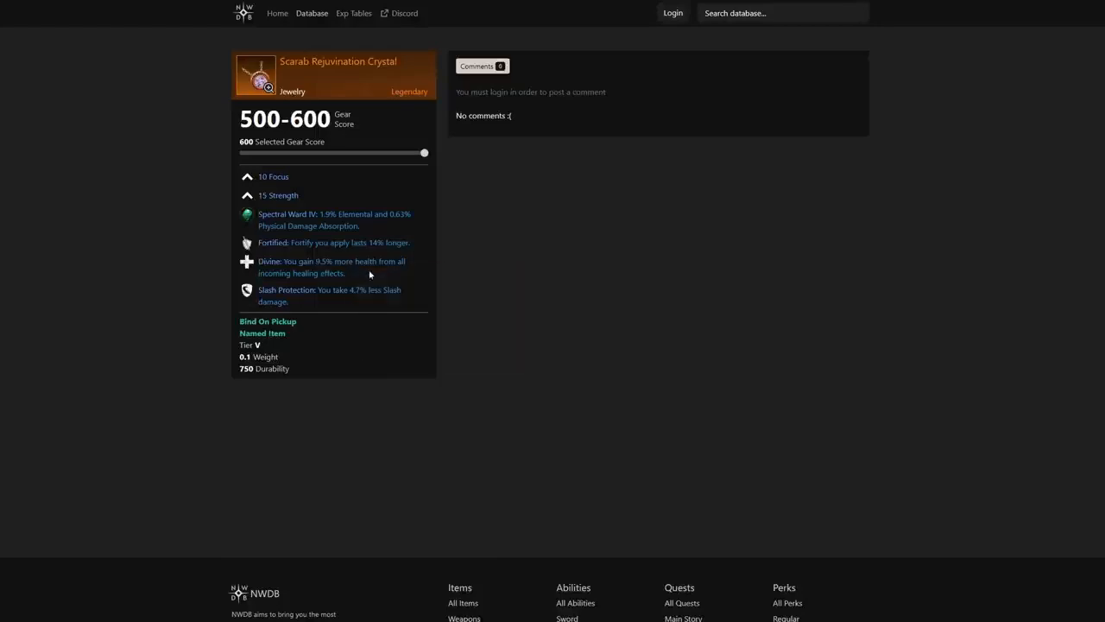
{"action": "mouse_move", "coordinate": [344, 301]}
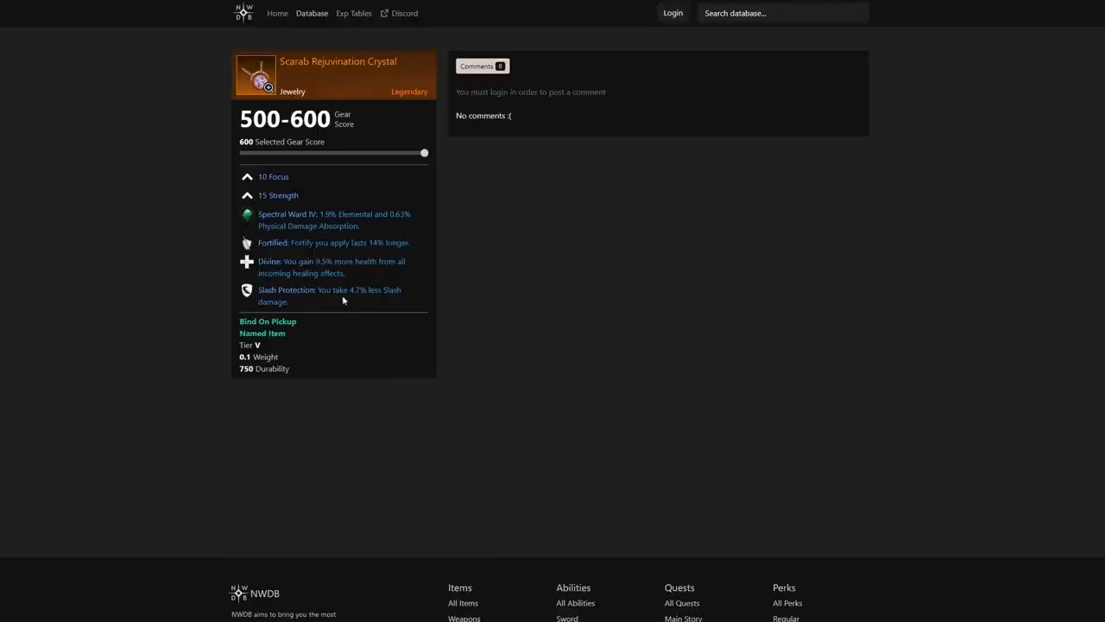
{"action": "mouse_move", "coordinate": [364, 301]}
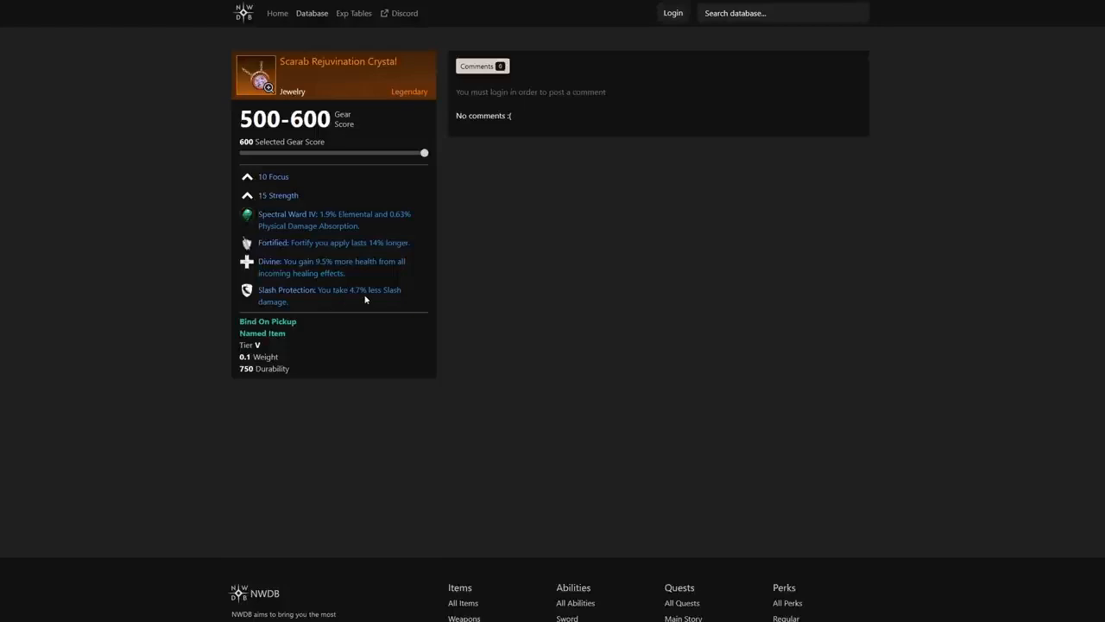
{"action": "mouse_move", "coordinate": [490, 290]}
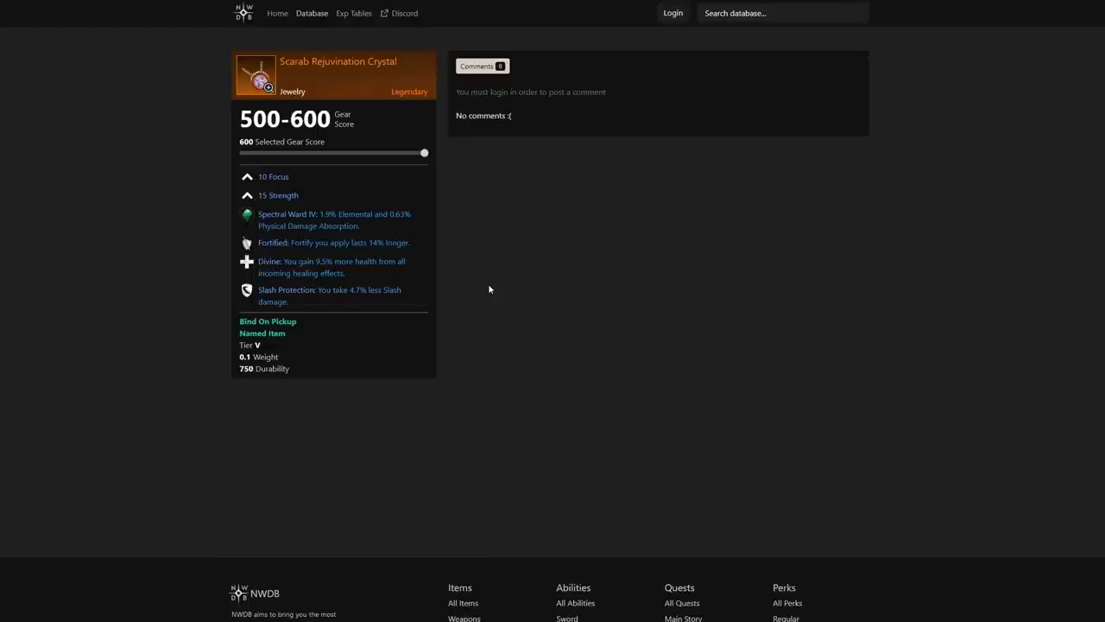
{"action": "mouse_move", "coordinate": [532, 263]}
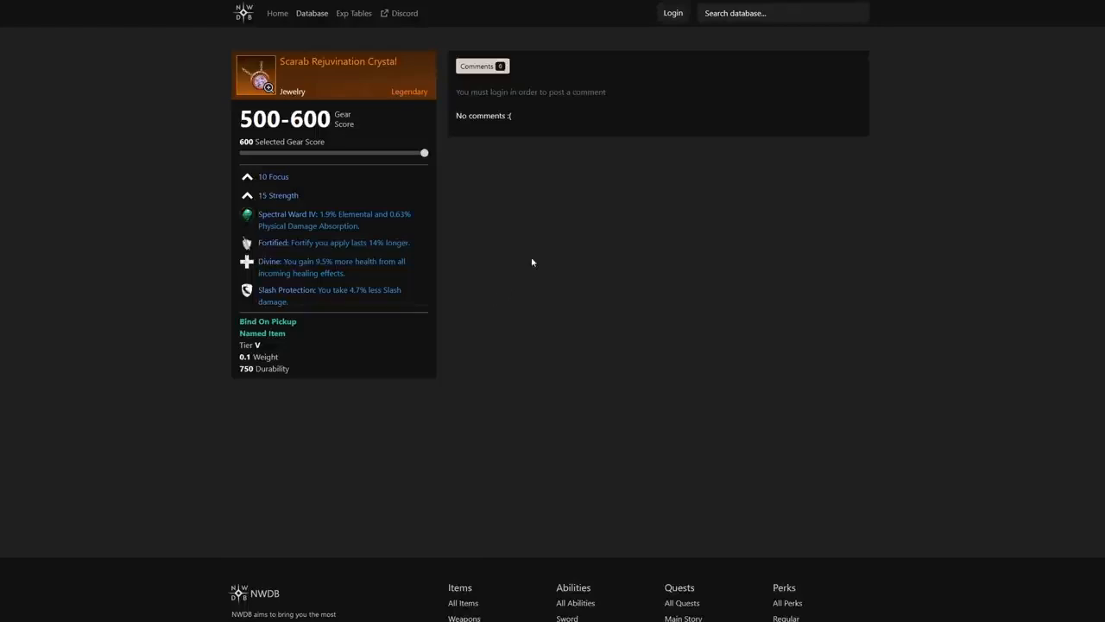